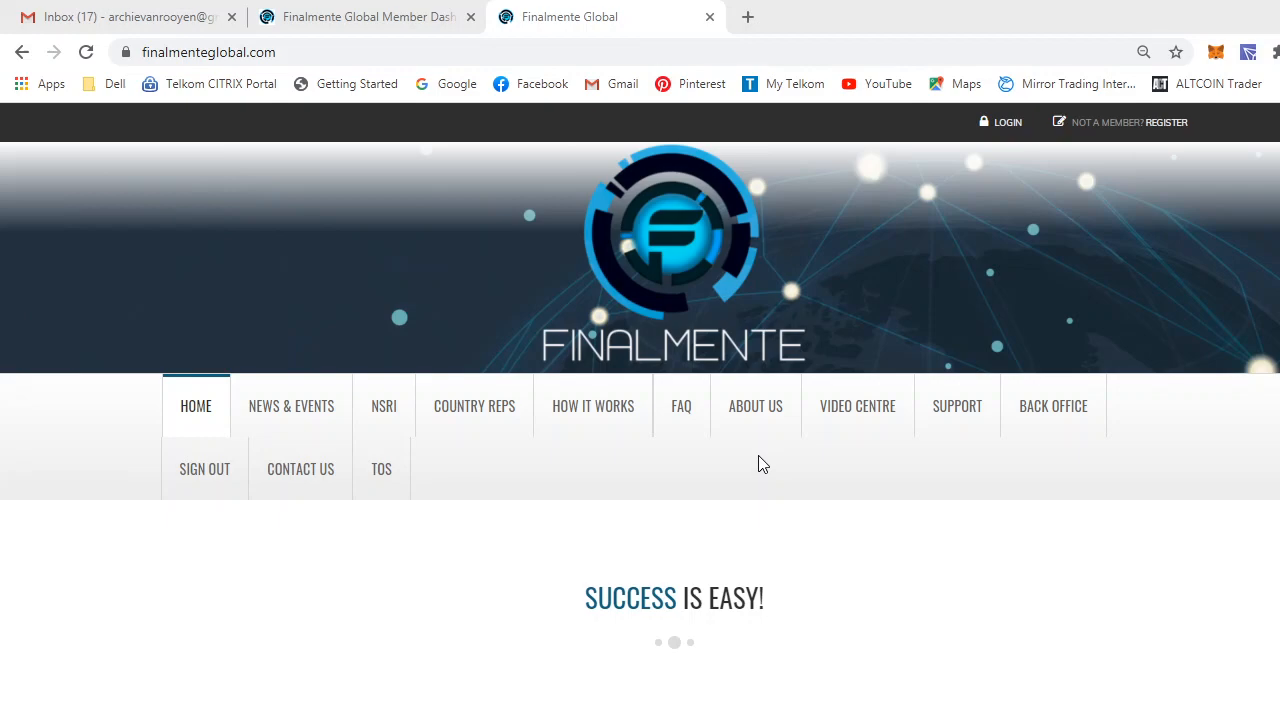
mouse_move(846, 384)
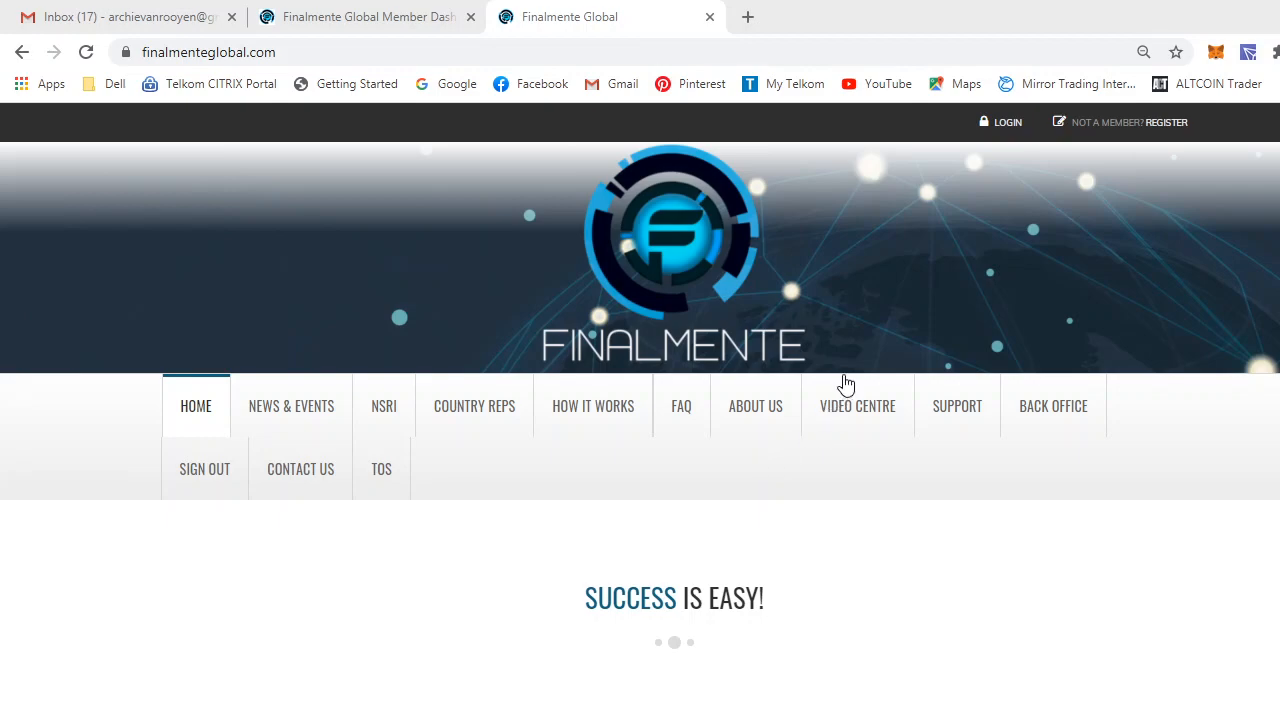
mouse_move(755, 405)
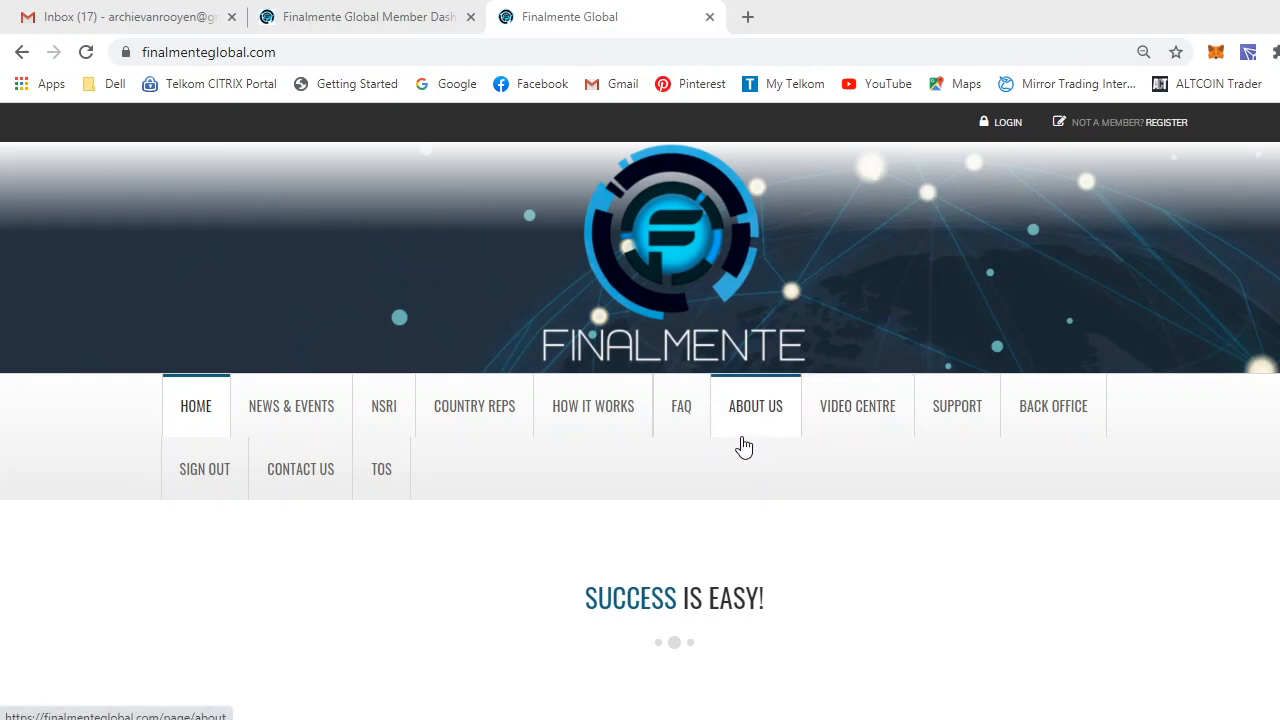
mouse_move(532, 318)
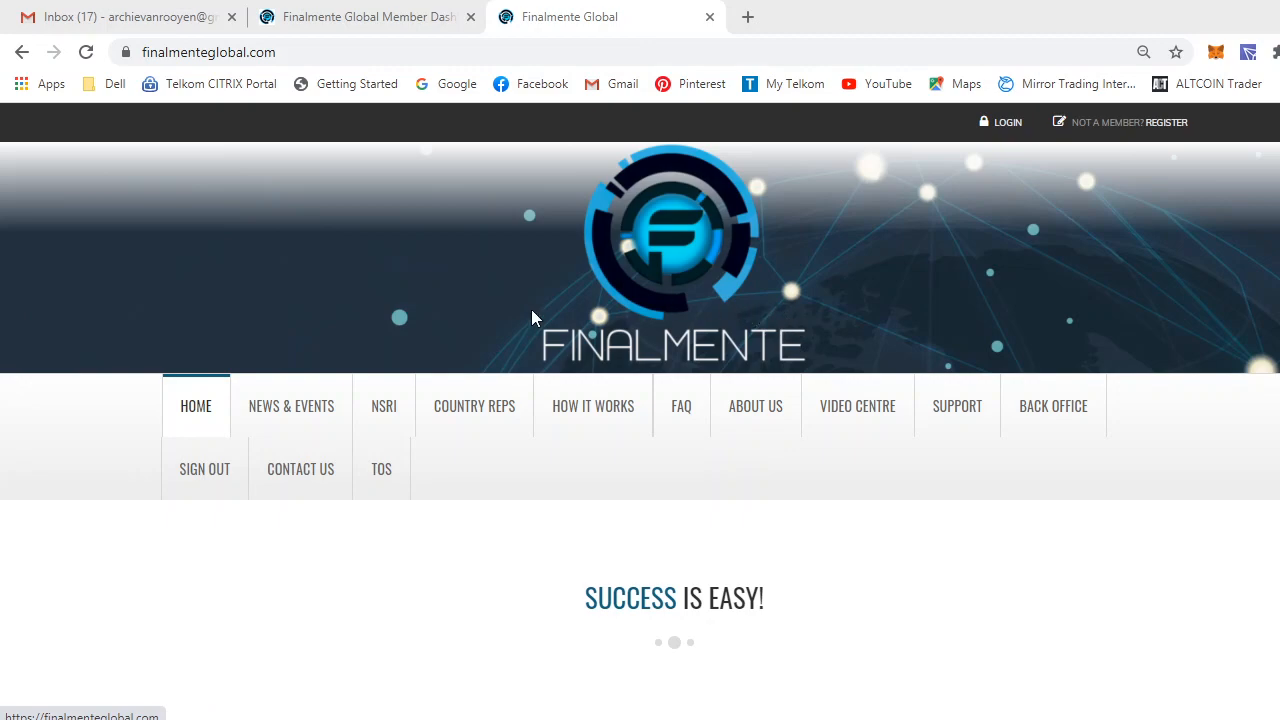
mouse_move(593, 405)
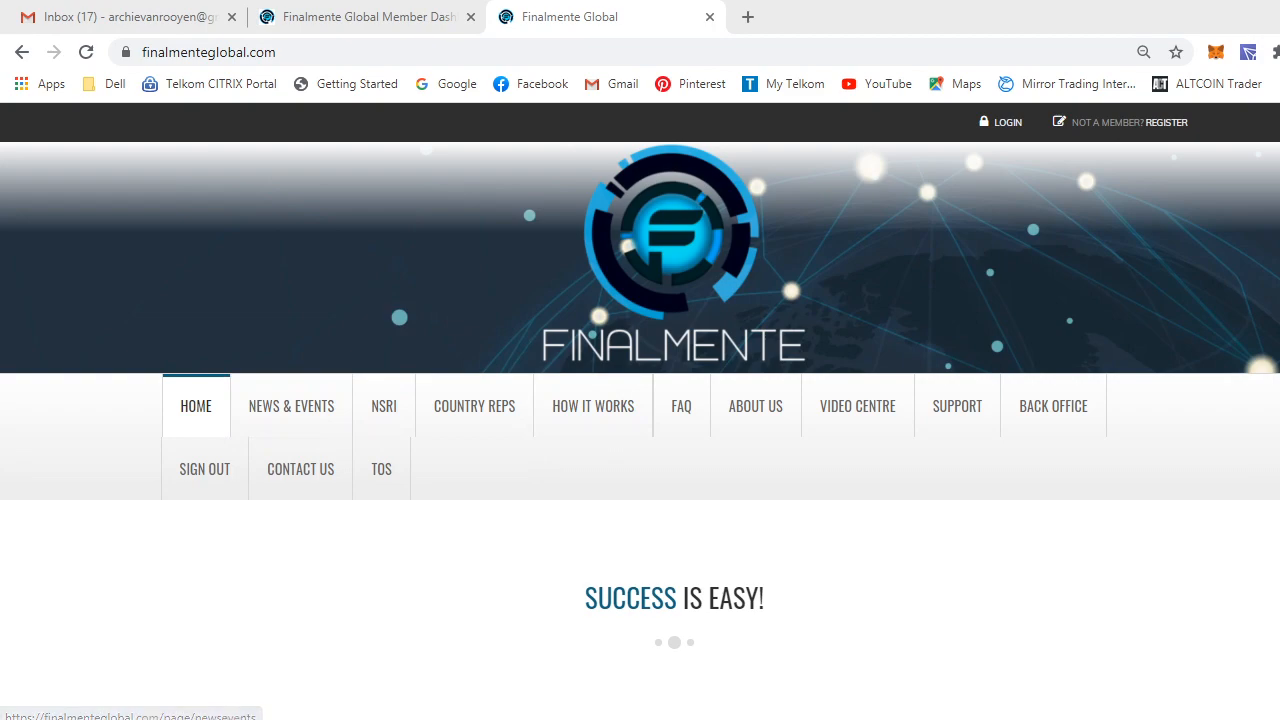
- Open News & Events and browse the March 2020 news and CEO announcement videos
scroll("down", 3)
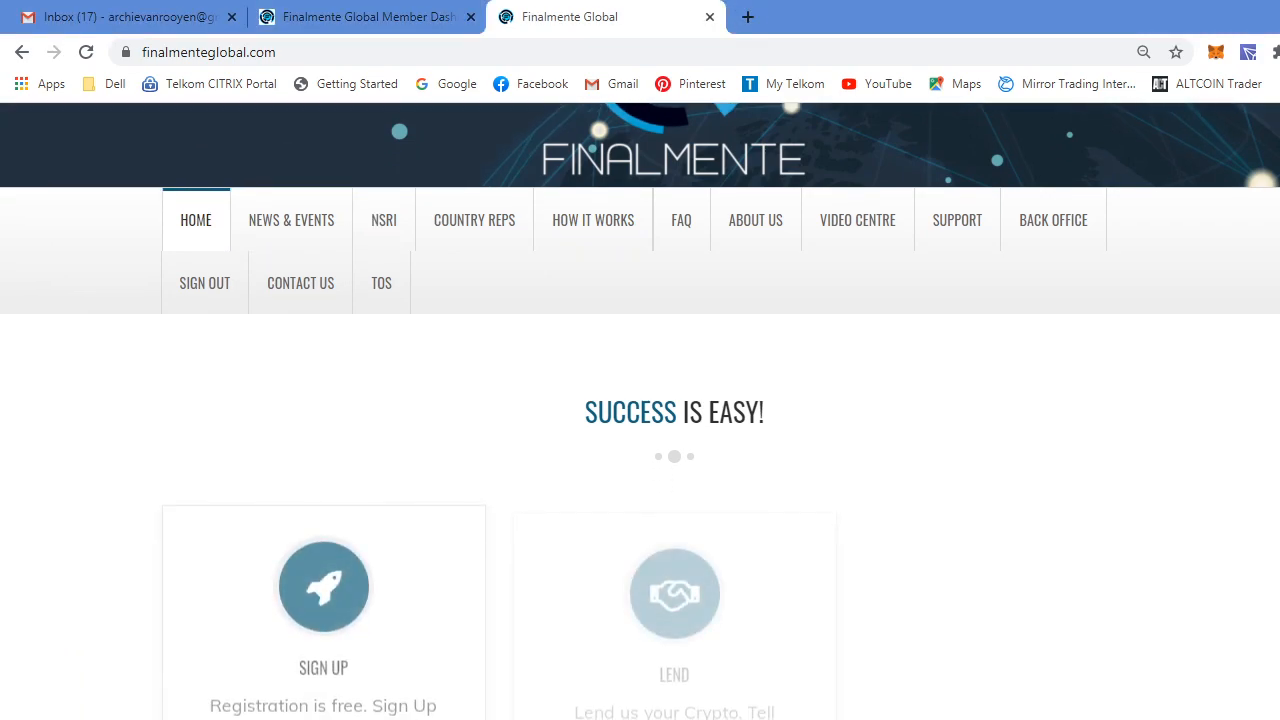
scroll("down", 3)
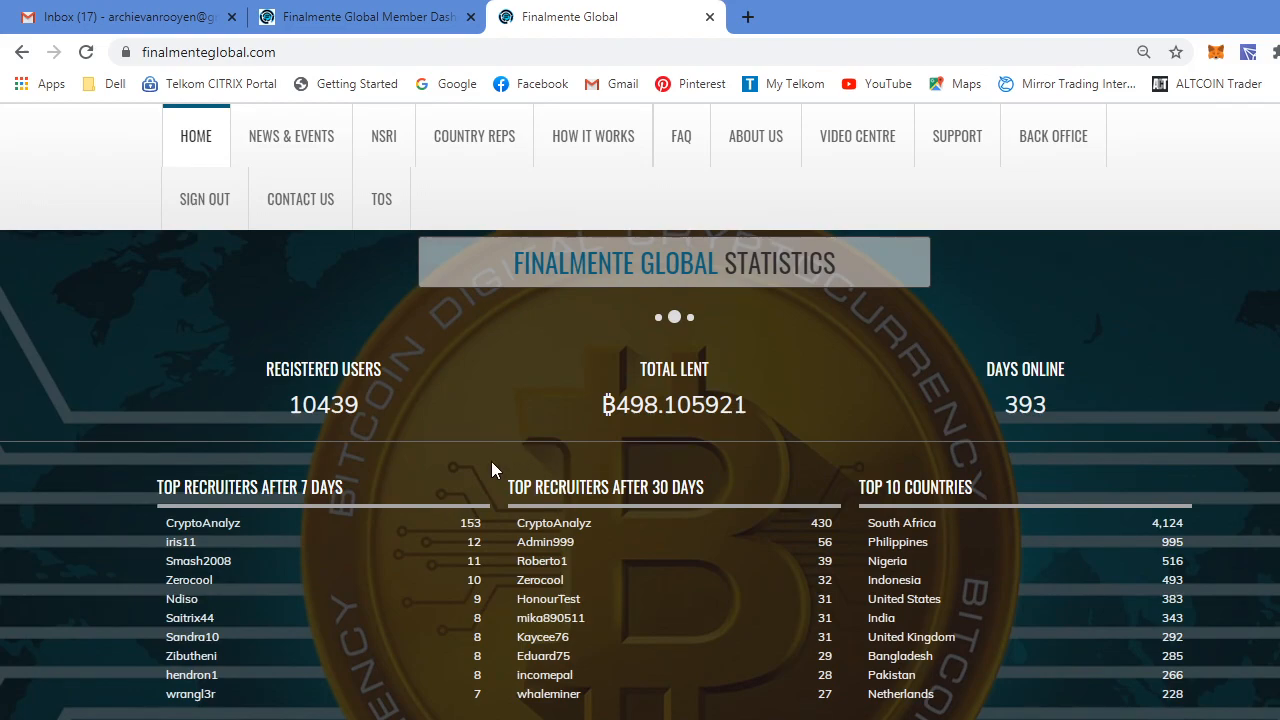
mouse_move(305, 457)
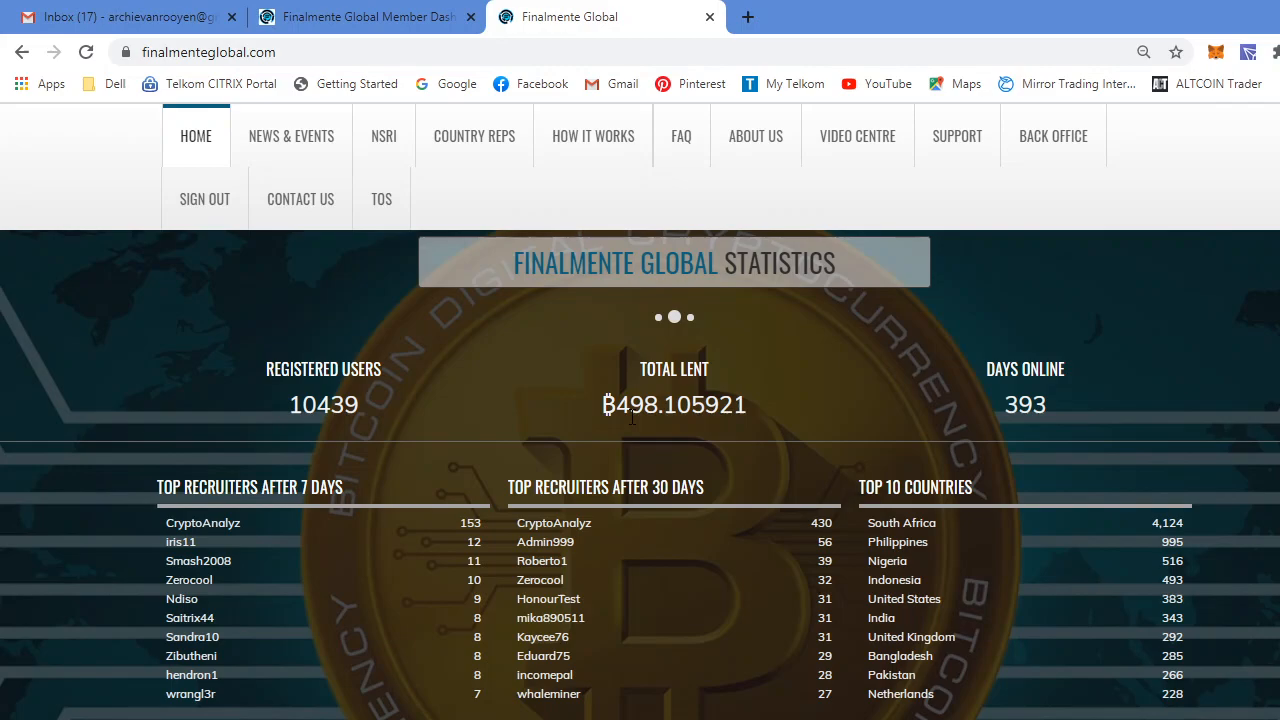
mouse_move(1048, 436)
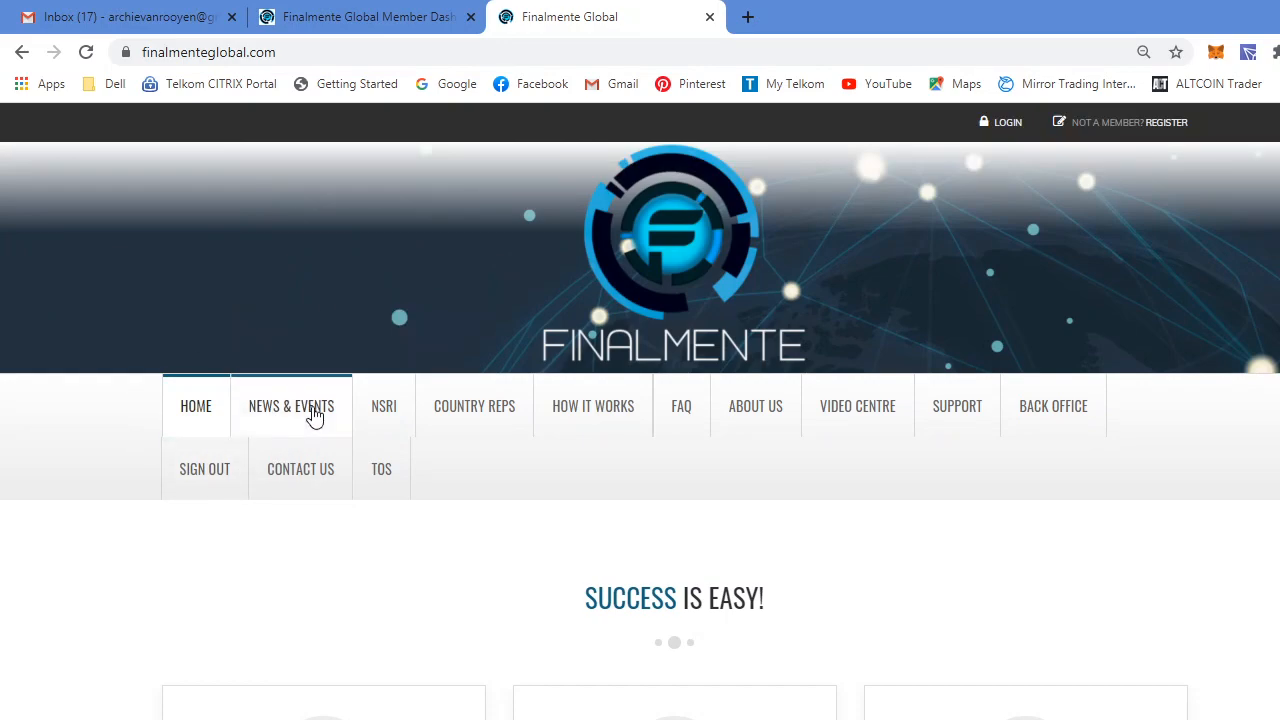
left_click(291, 406)
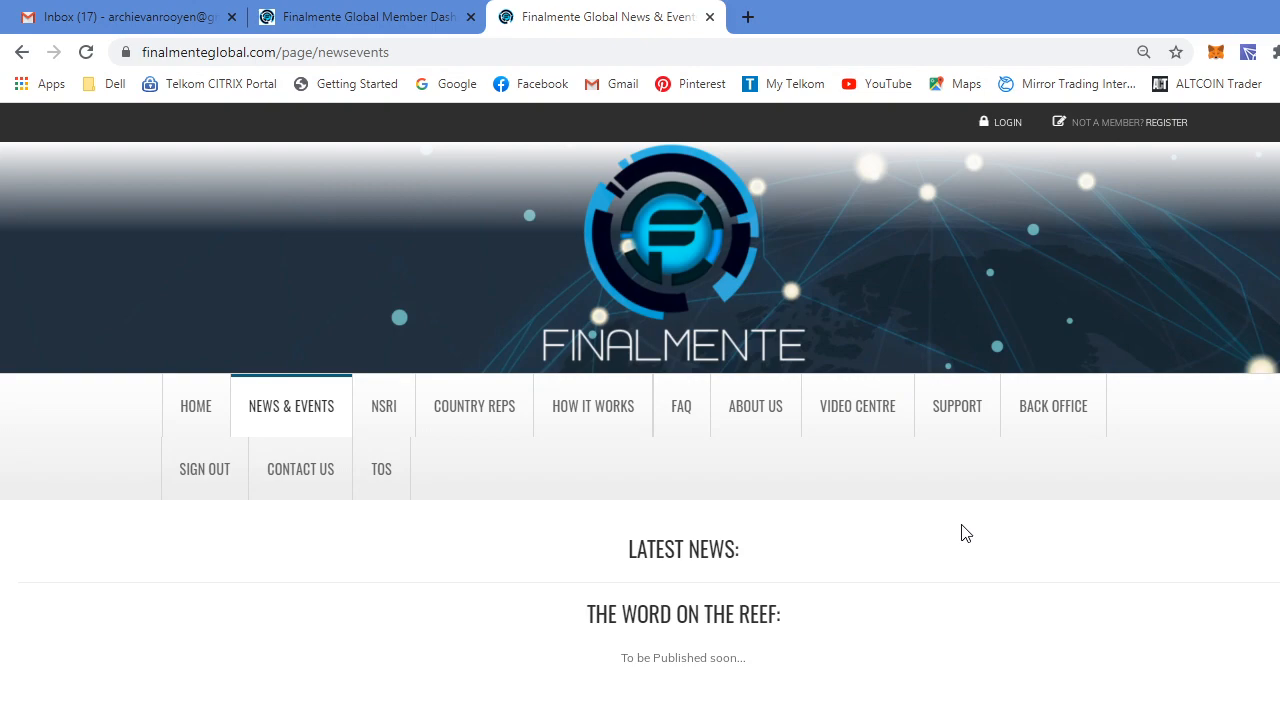
scroll("down", 3)
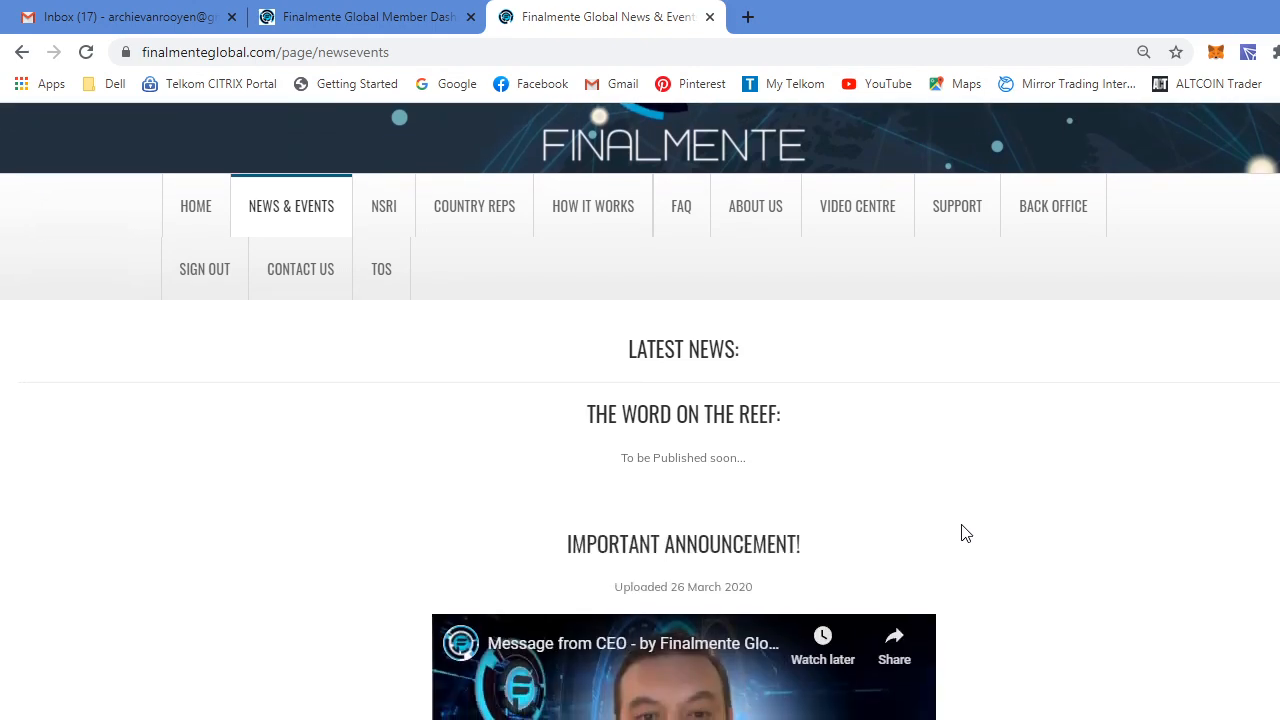
scroll("down", 3)
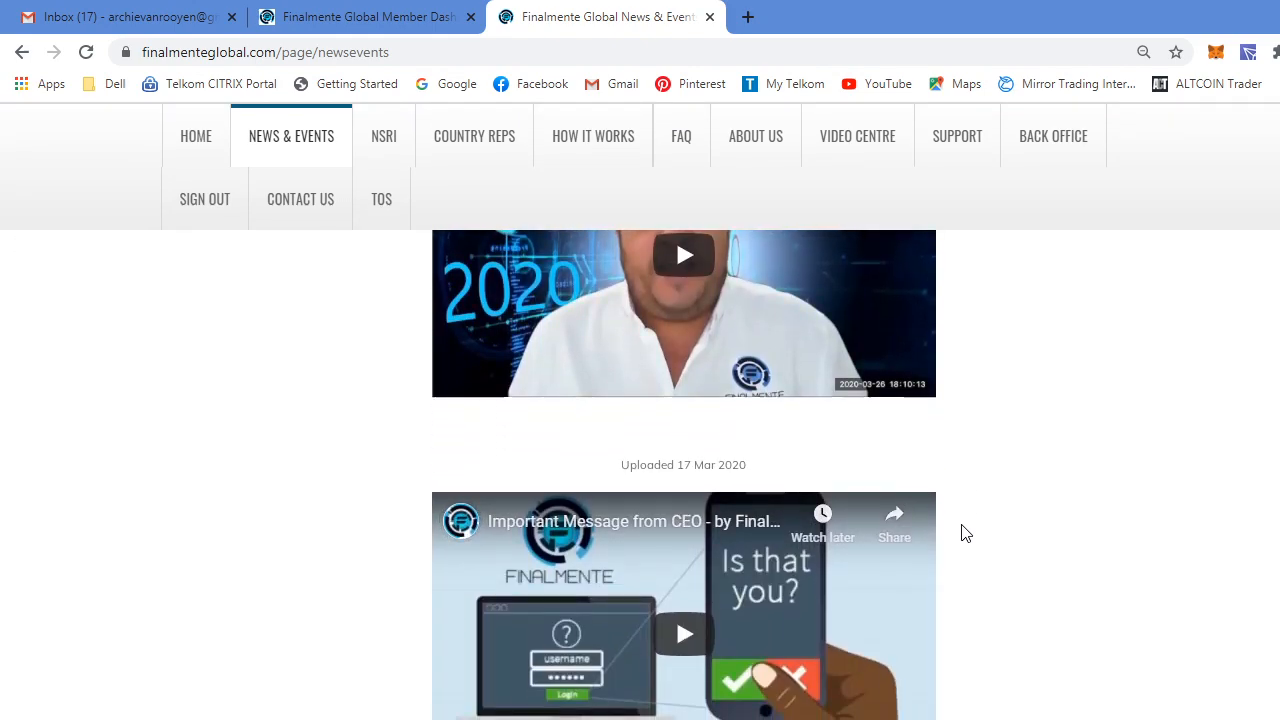
scroll("up", 3)
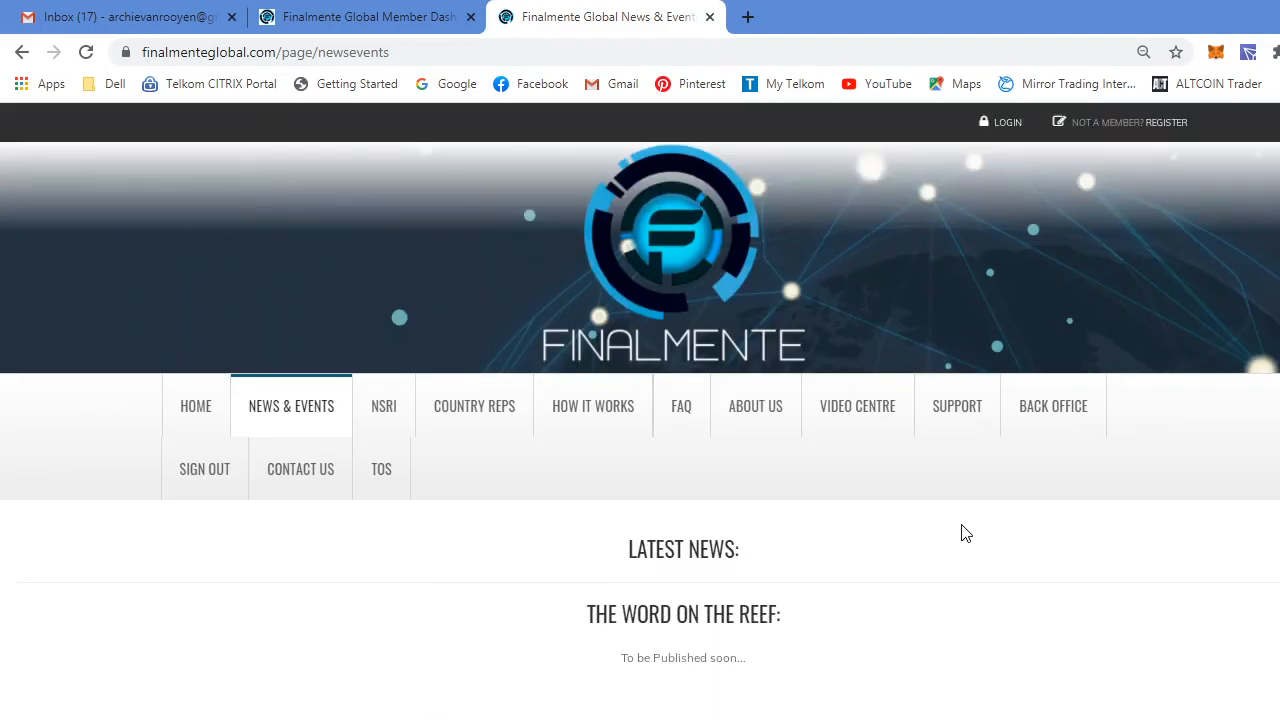
mouse_move(474, 406)
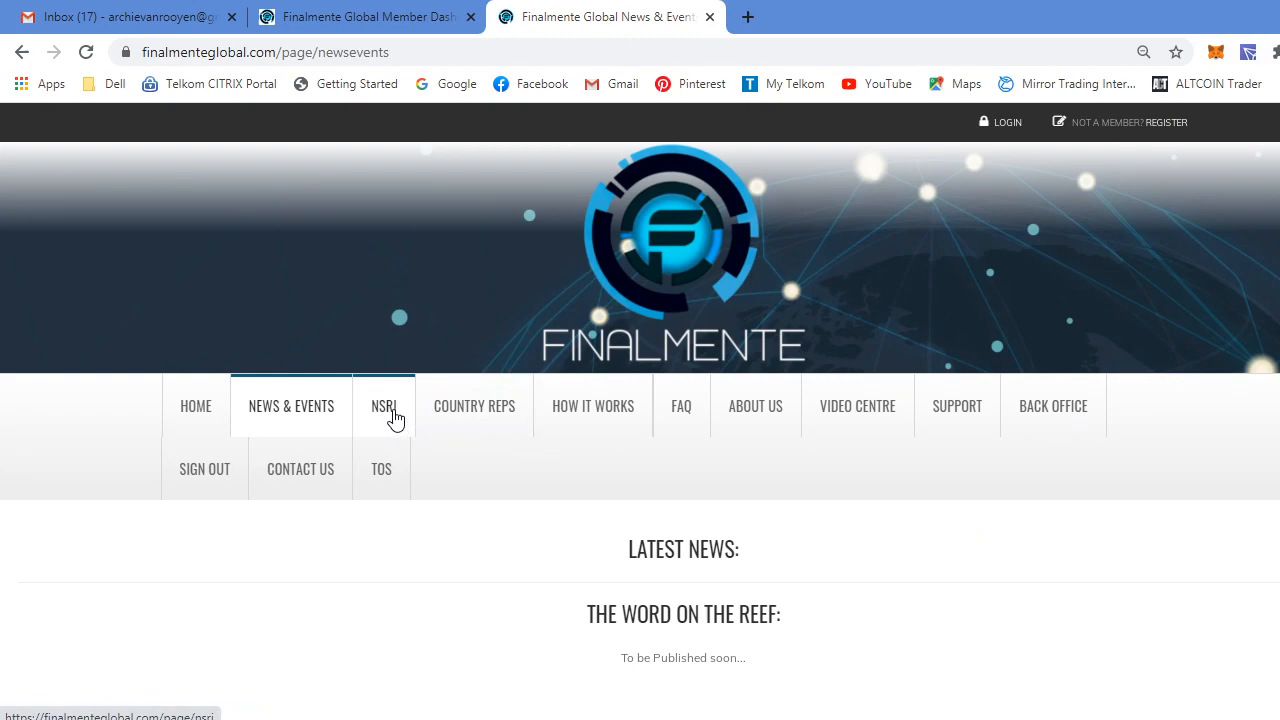
- Open the NSRI page and browse its Sea Rescue donations list totalling 1.008450 BTC
left_click(384, 405)
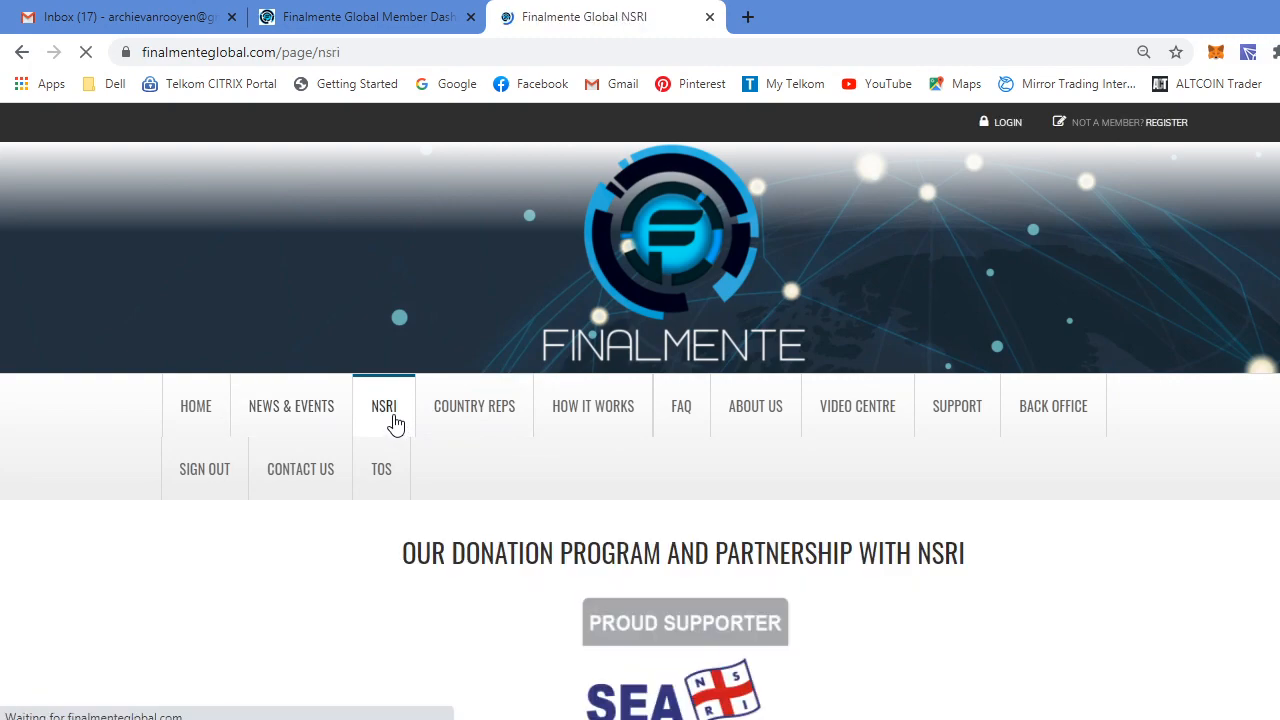
scroll("down", 3)
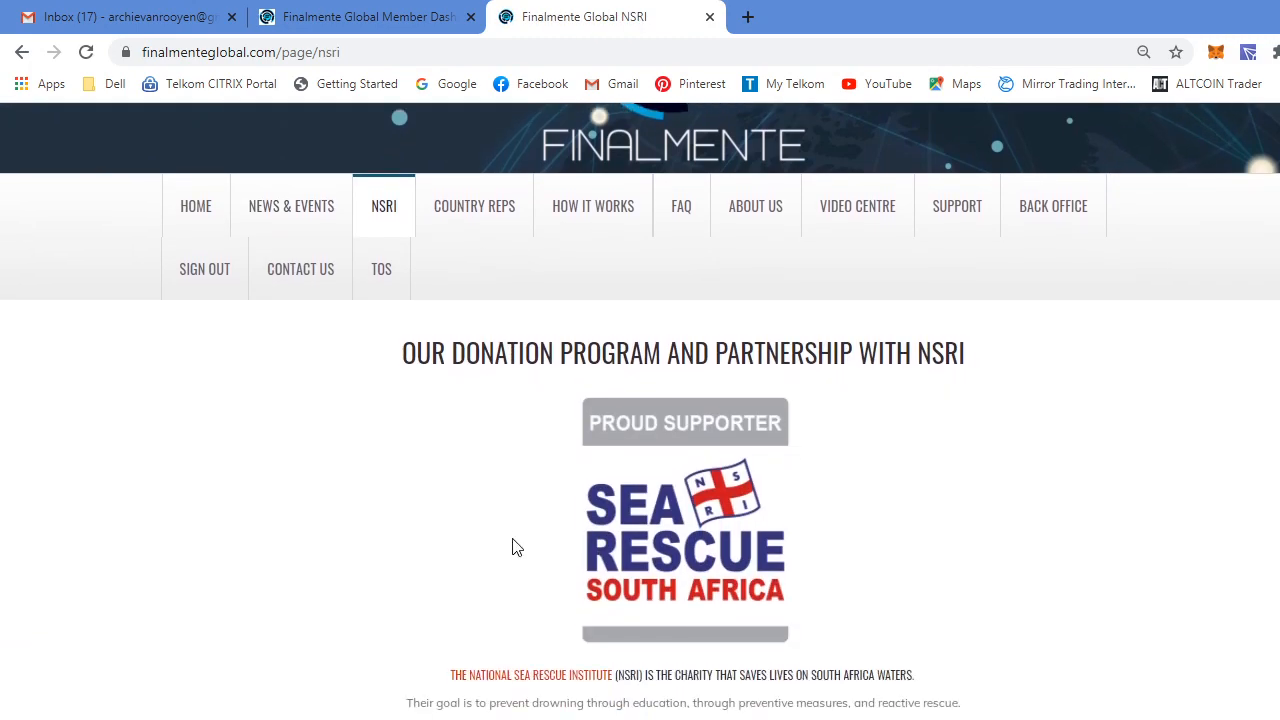
scroll("down", 3)
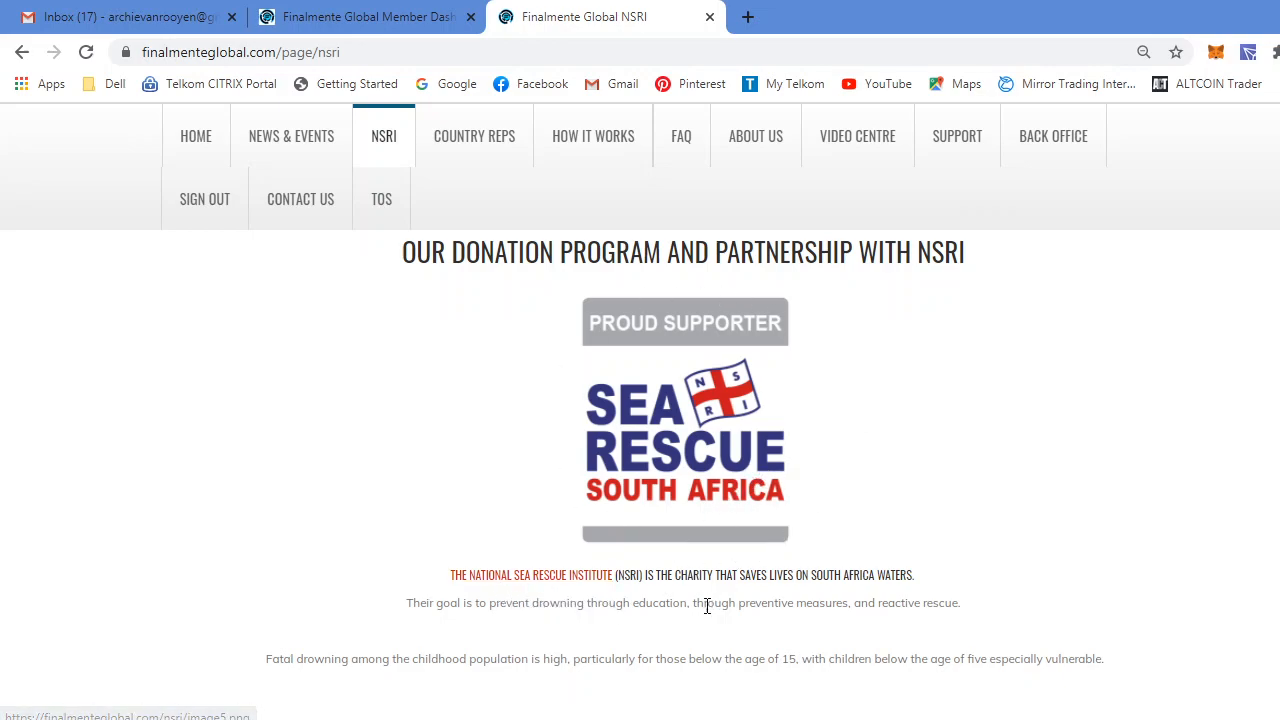
mouse_move(688, 602)
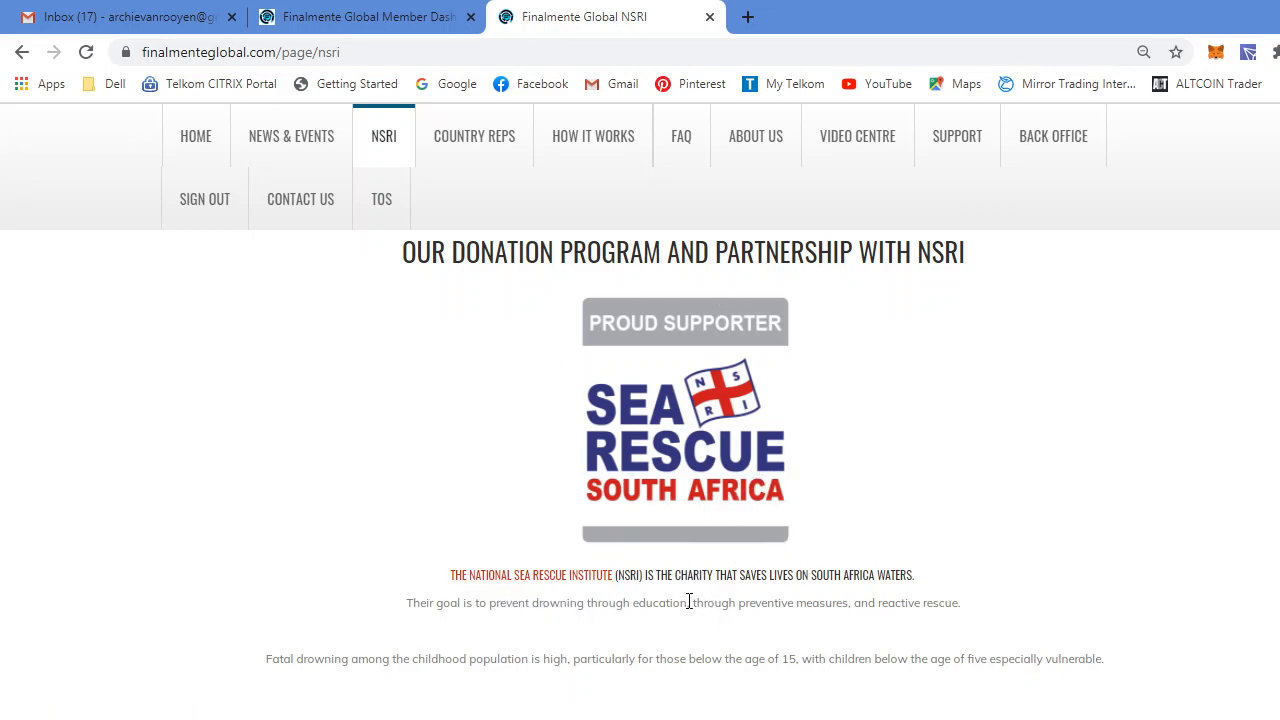
mouse_move(757, 572)
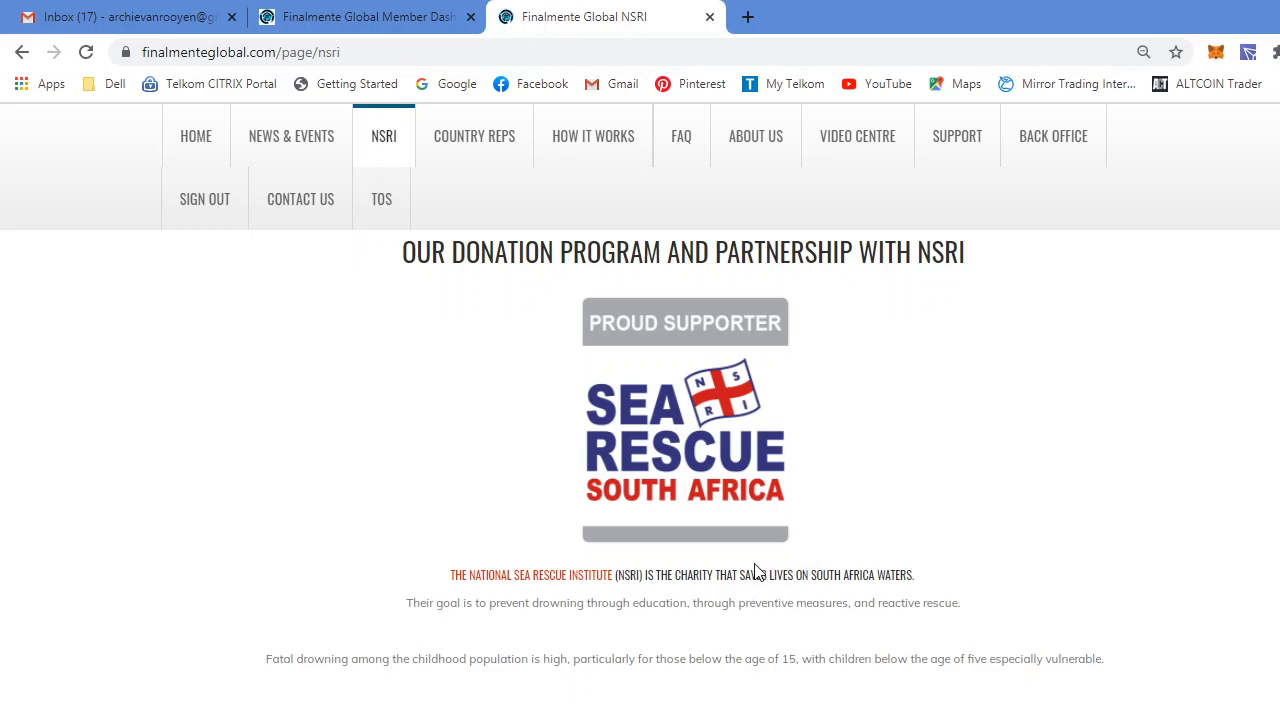
mouse_move(795, 600)
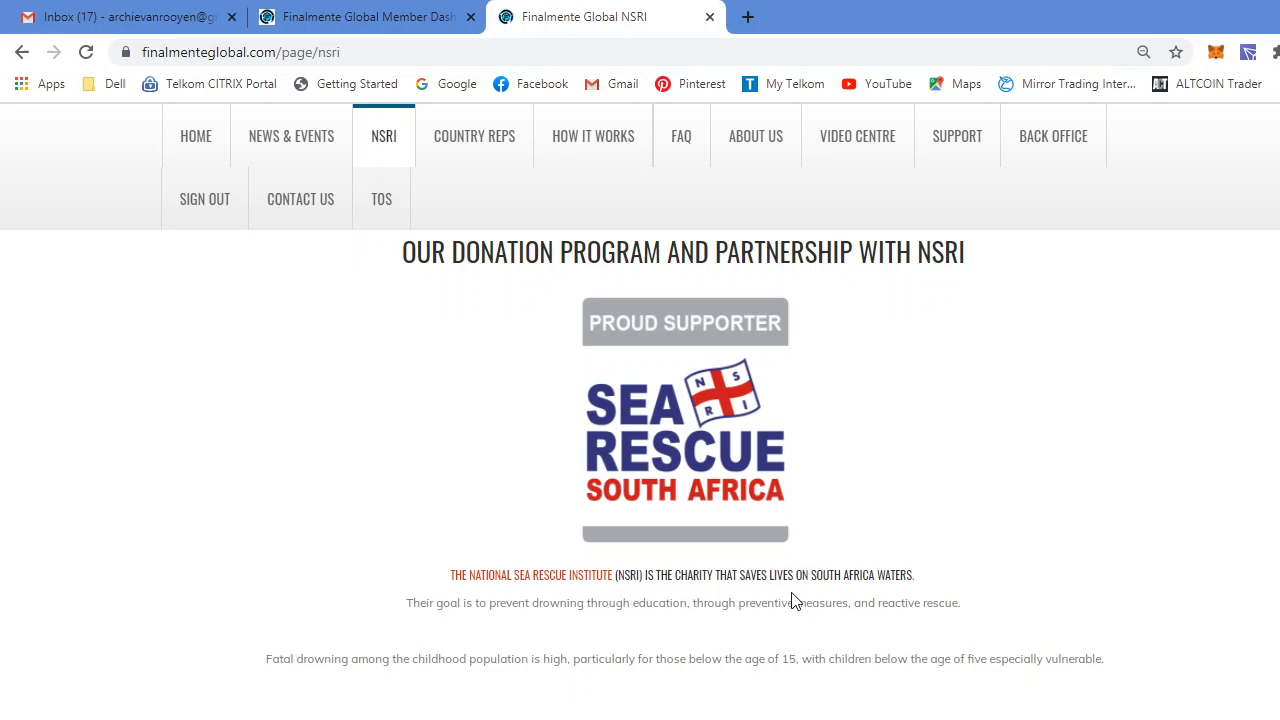
scroll("down", 3)
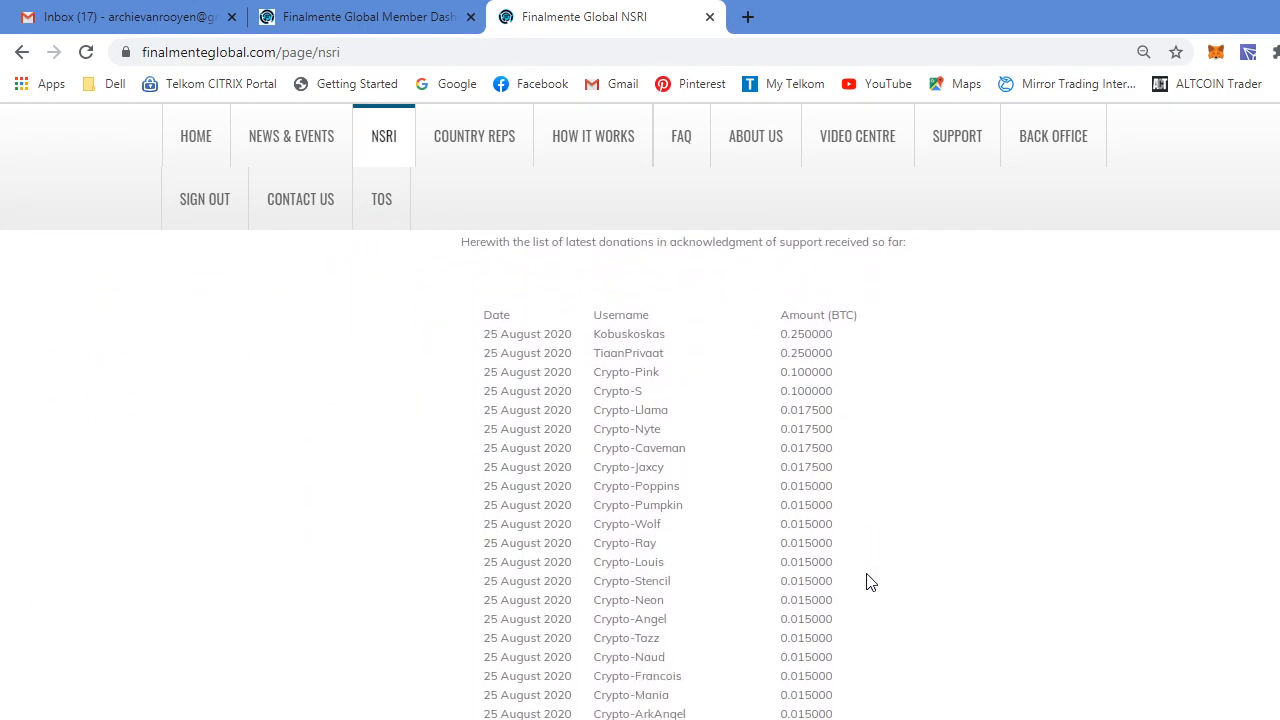
mouse_move(905, 440)
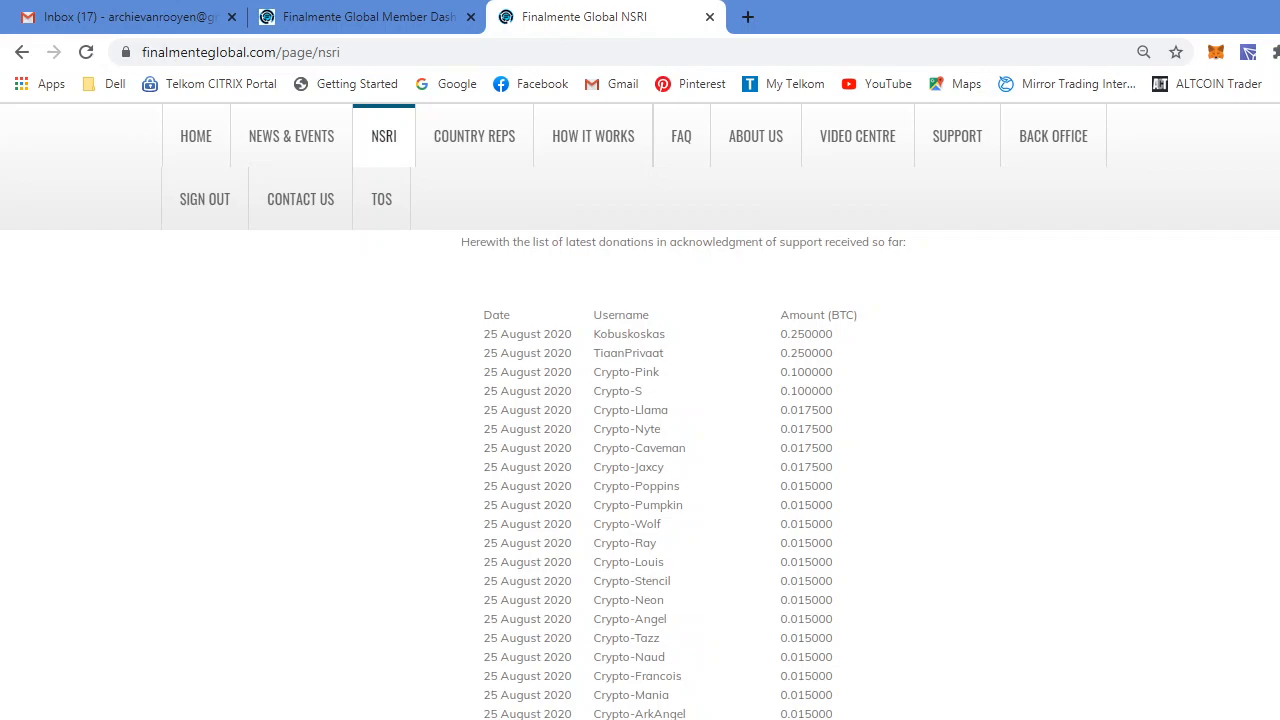
scroll("down", 3)
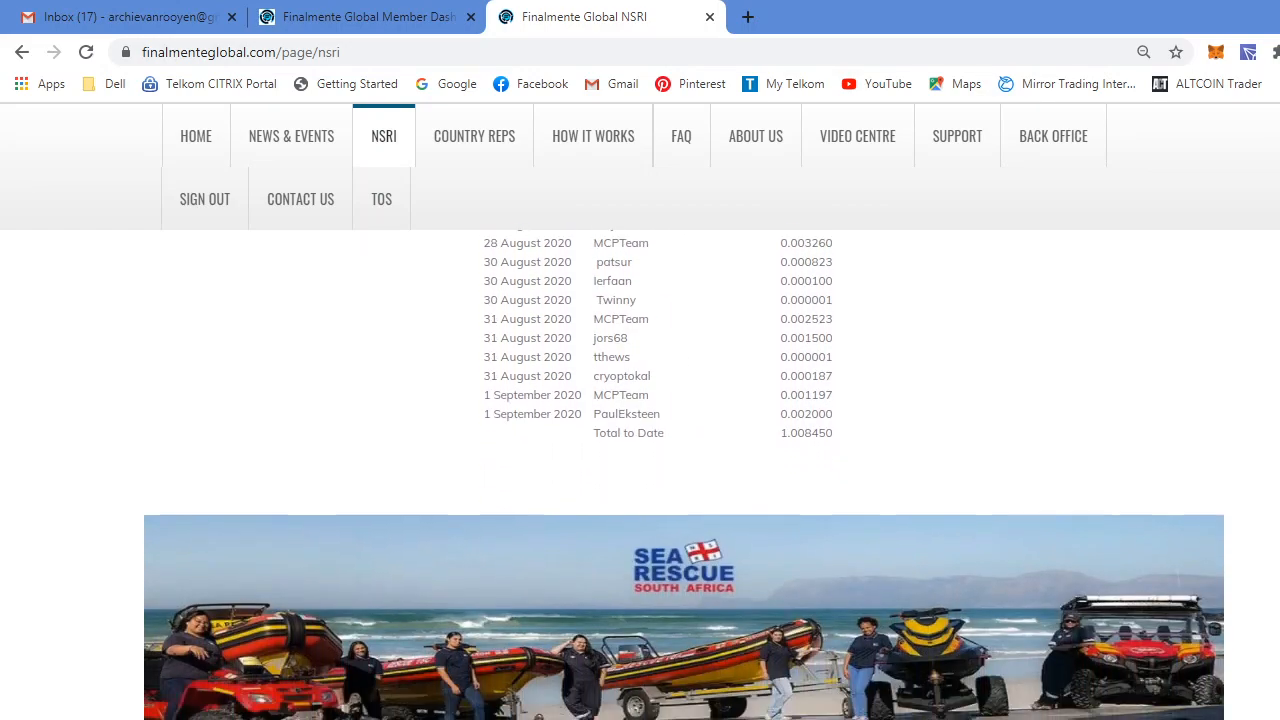
scroll("down", 3)
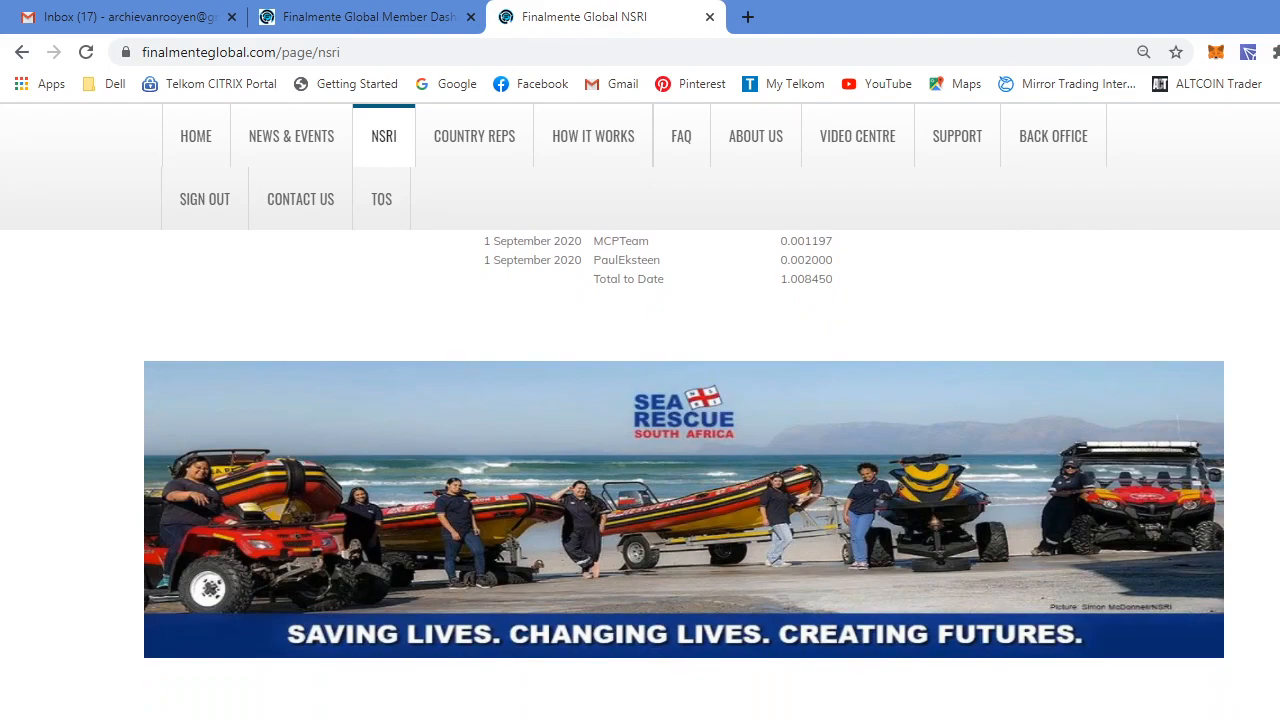
scroll("up", 3)
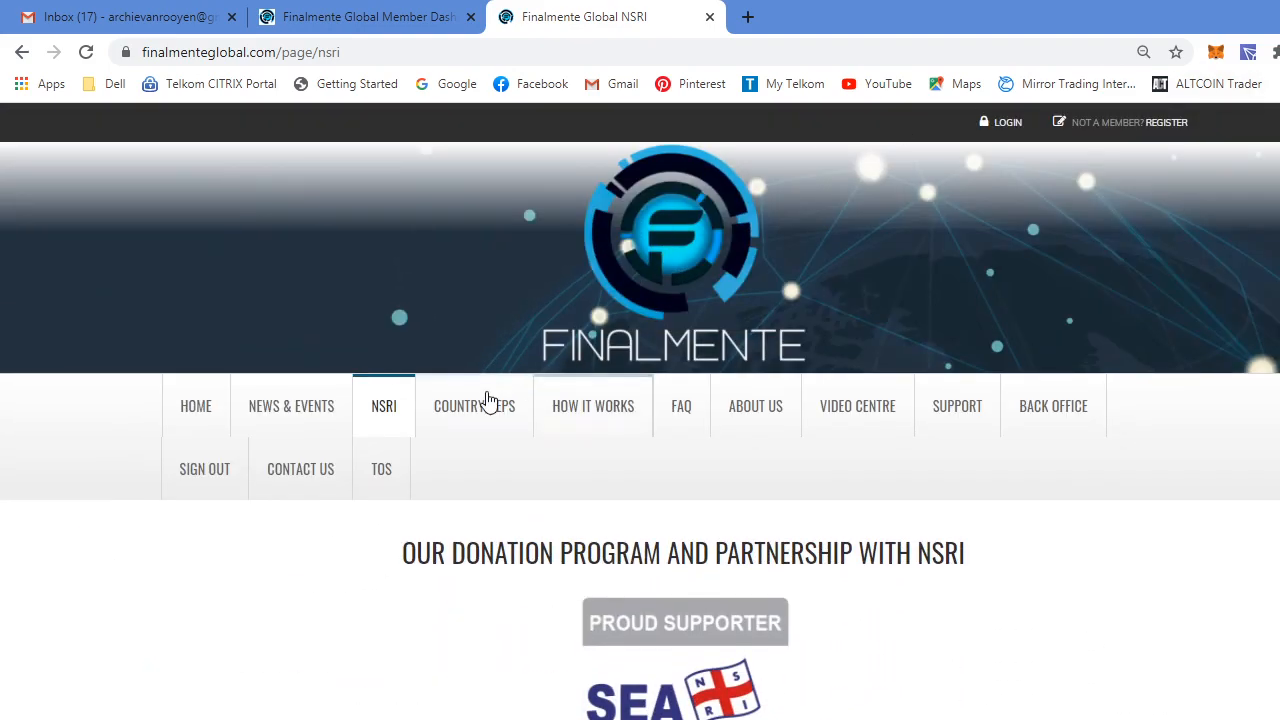
- Open the under-construction Country Reps page and scroll to its application form
left_click(474, 405)
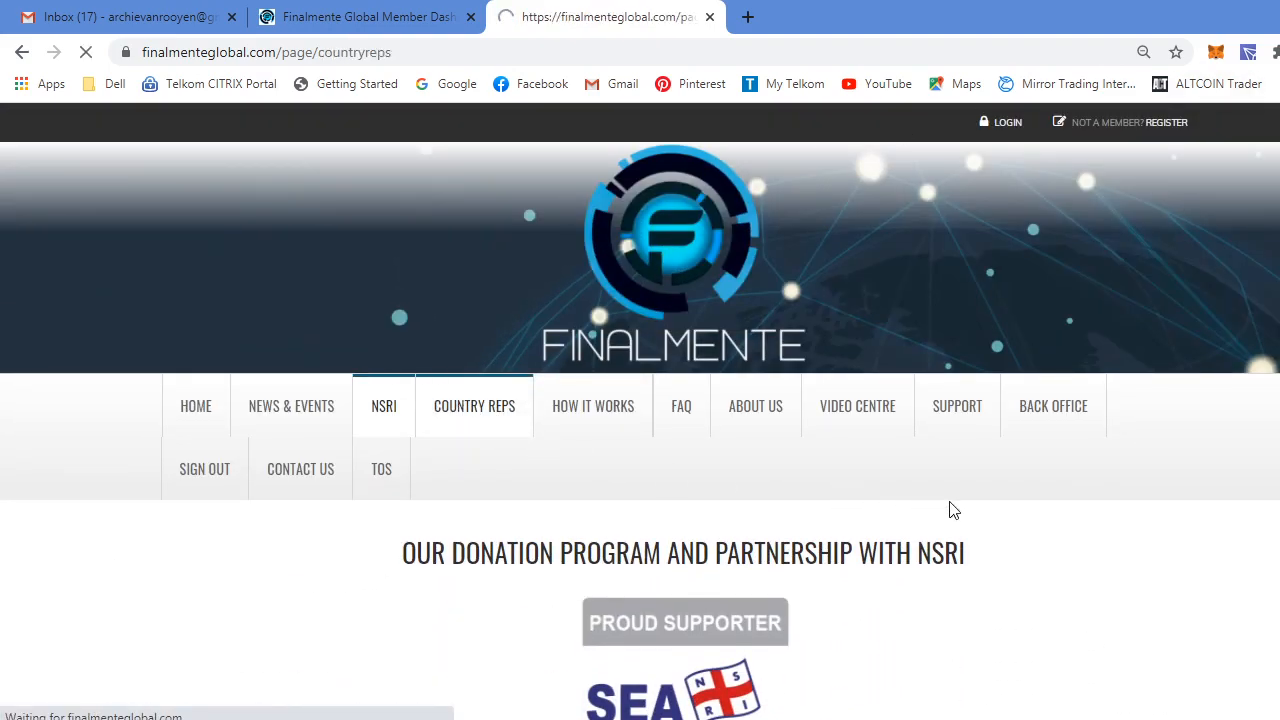
left_click(474, 406)
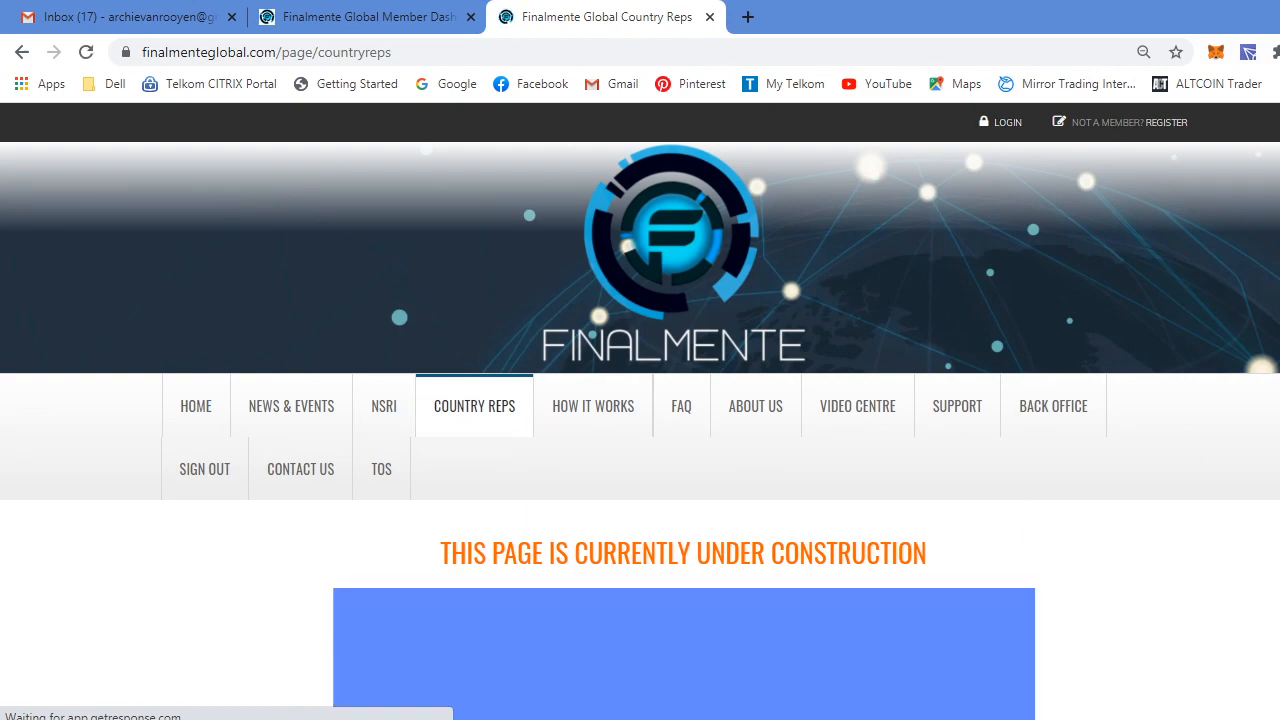
scroll("down", 3)
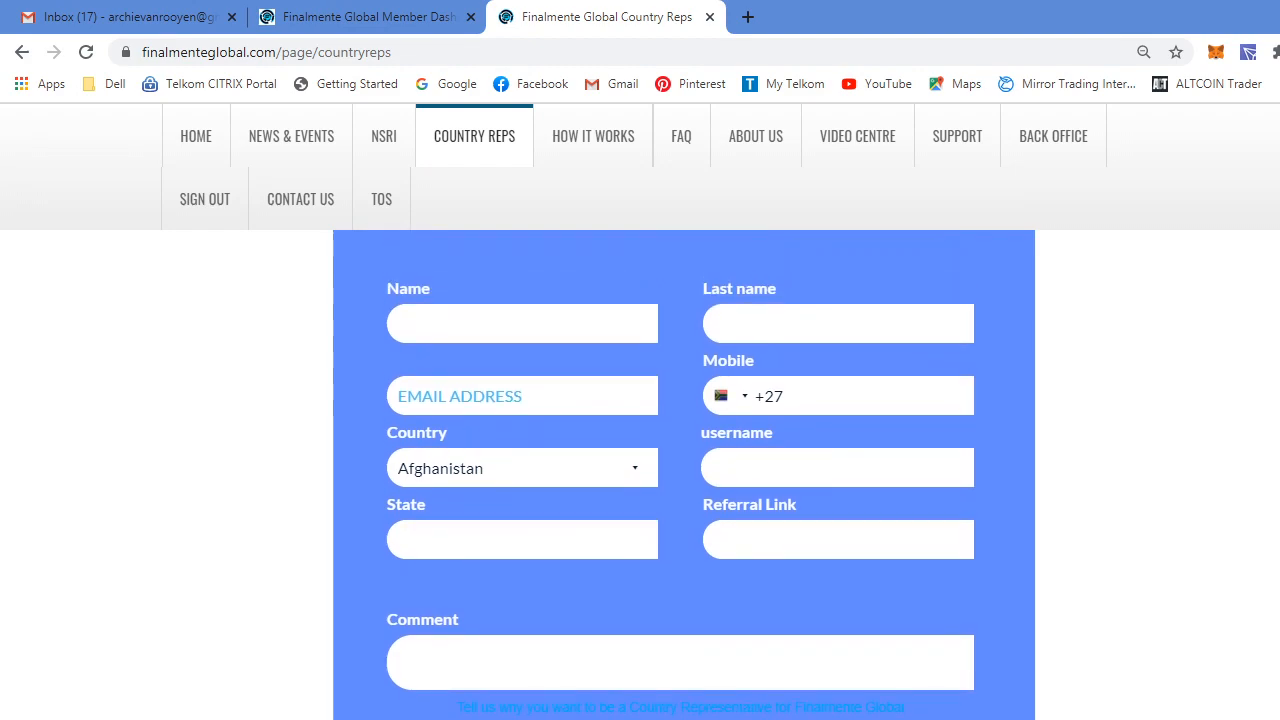
mouse_move(593, 136)
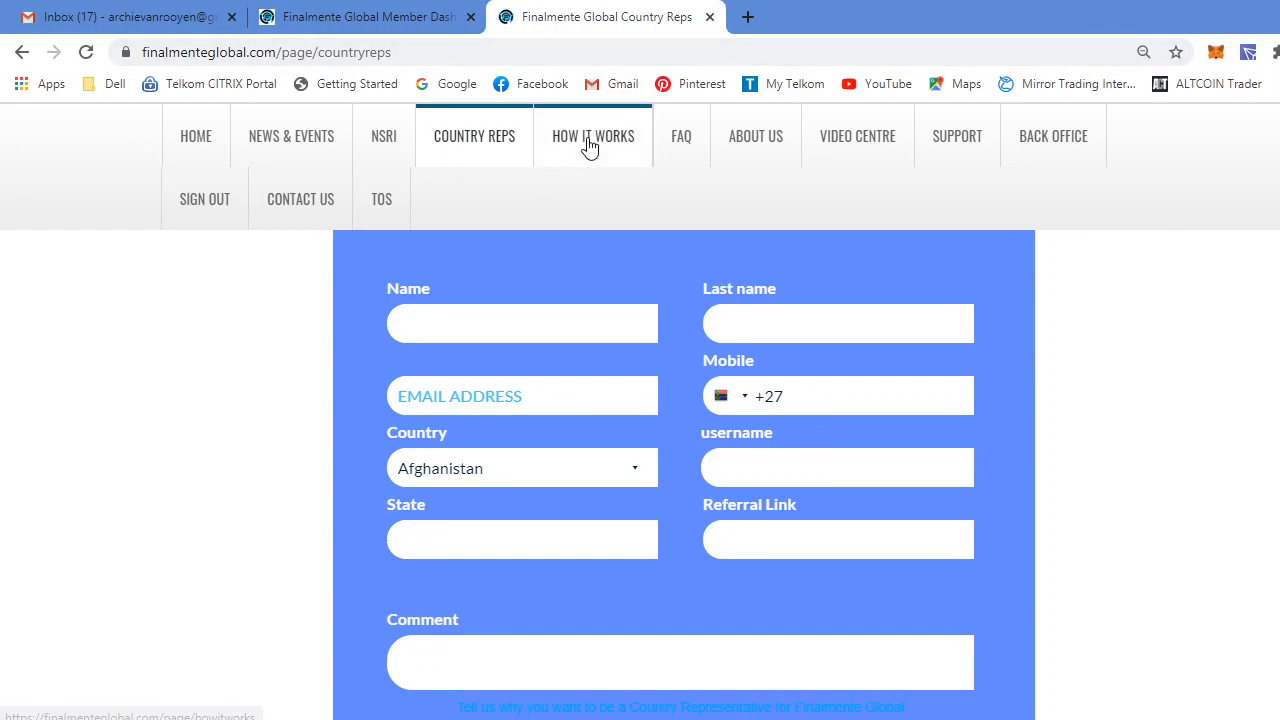
left_click(593, 135)
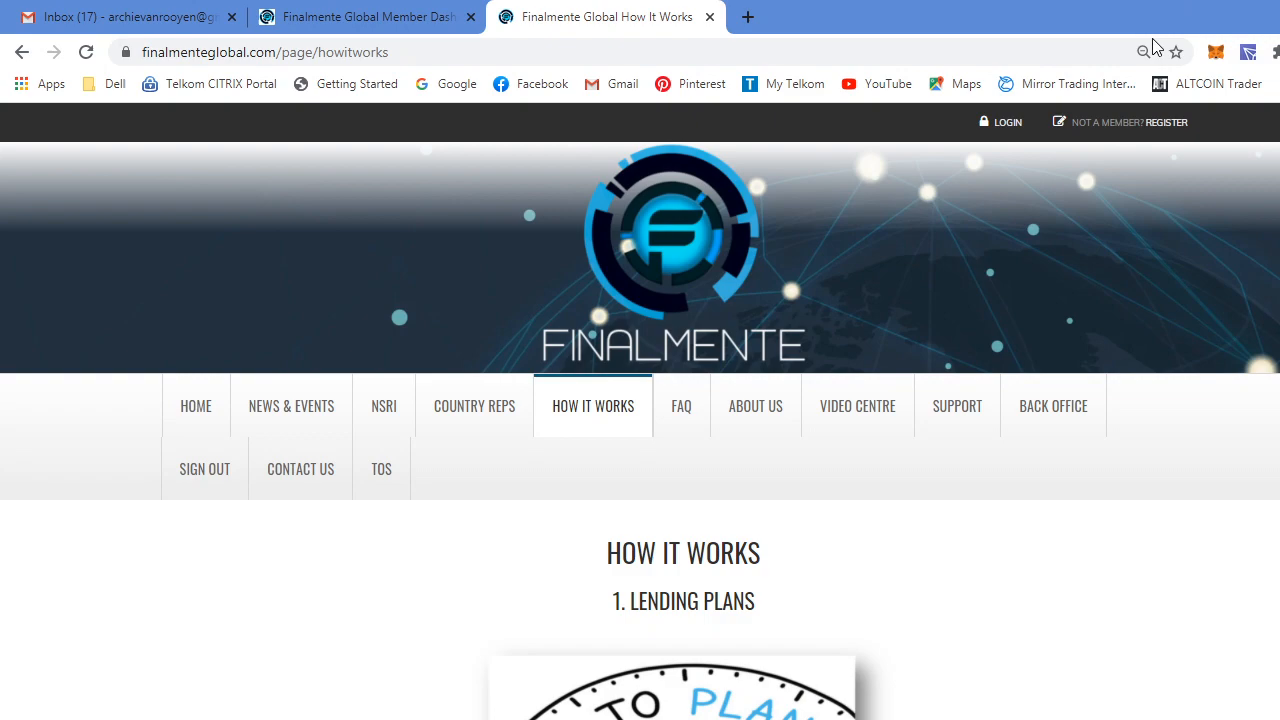
scroll("down", 3)
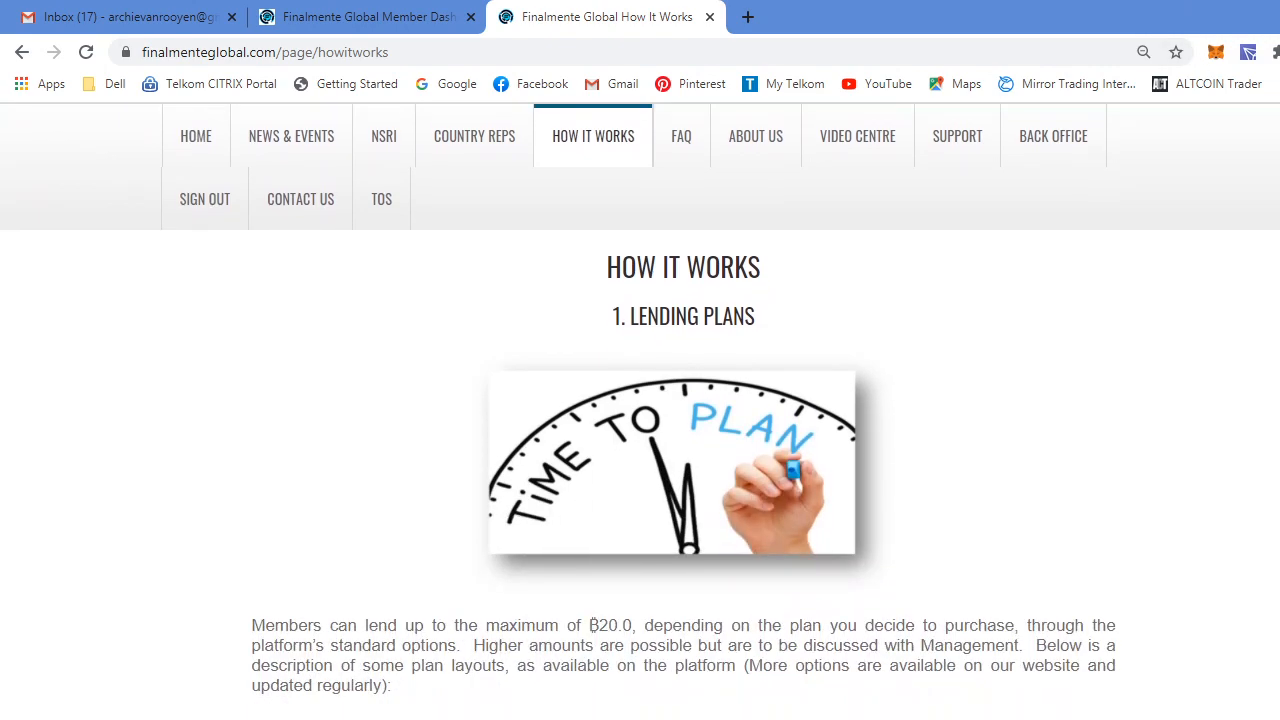
scroll("down", 3)
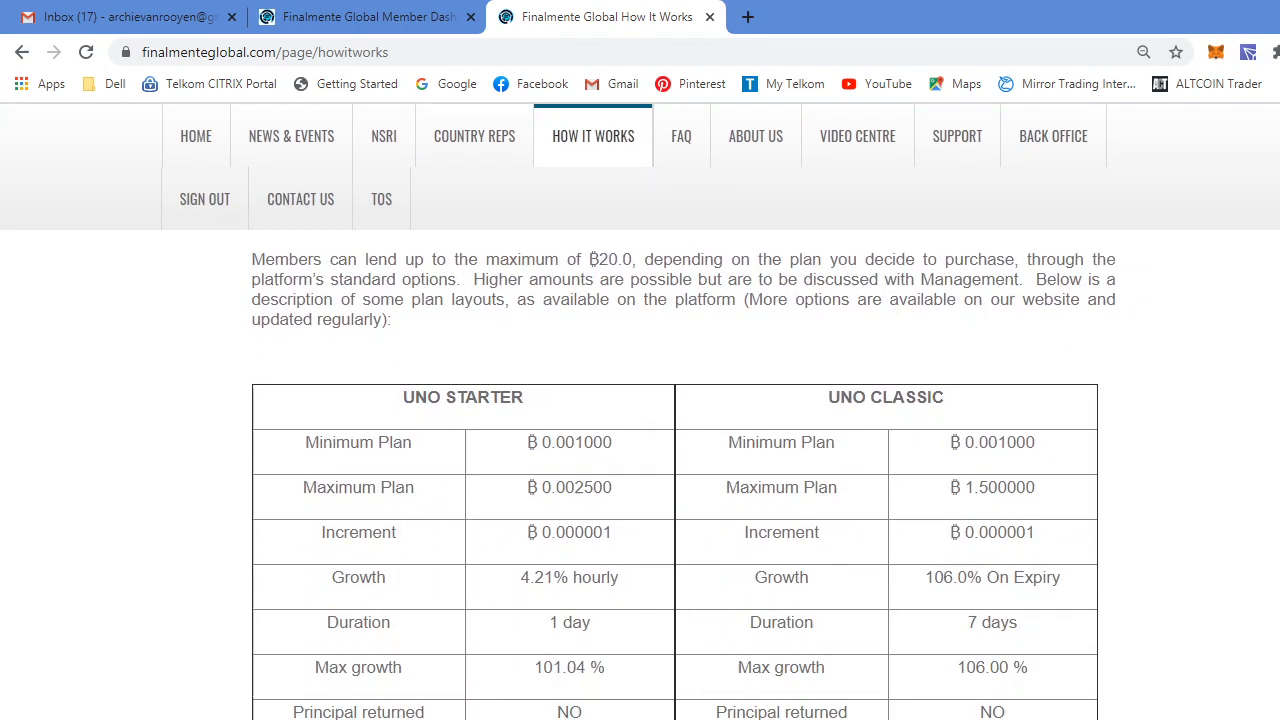
scroll("down", 3)
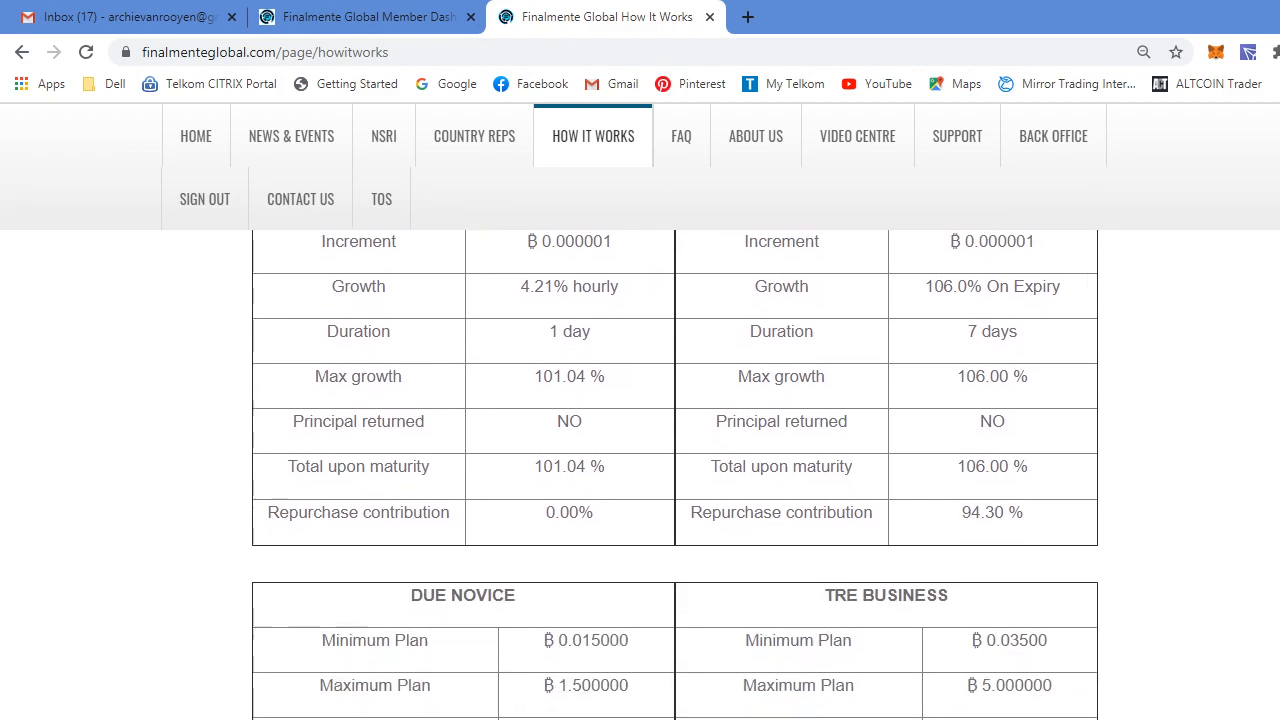
scroll("down", 3)
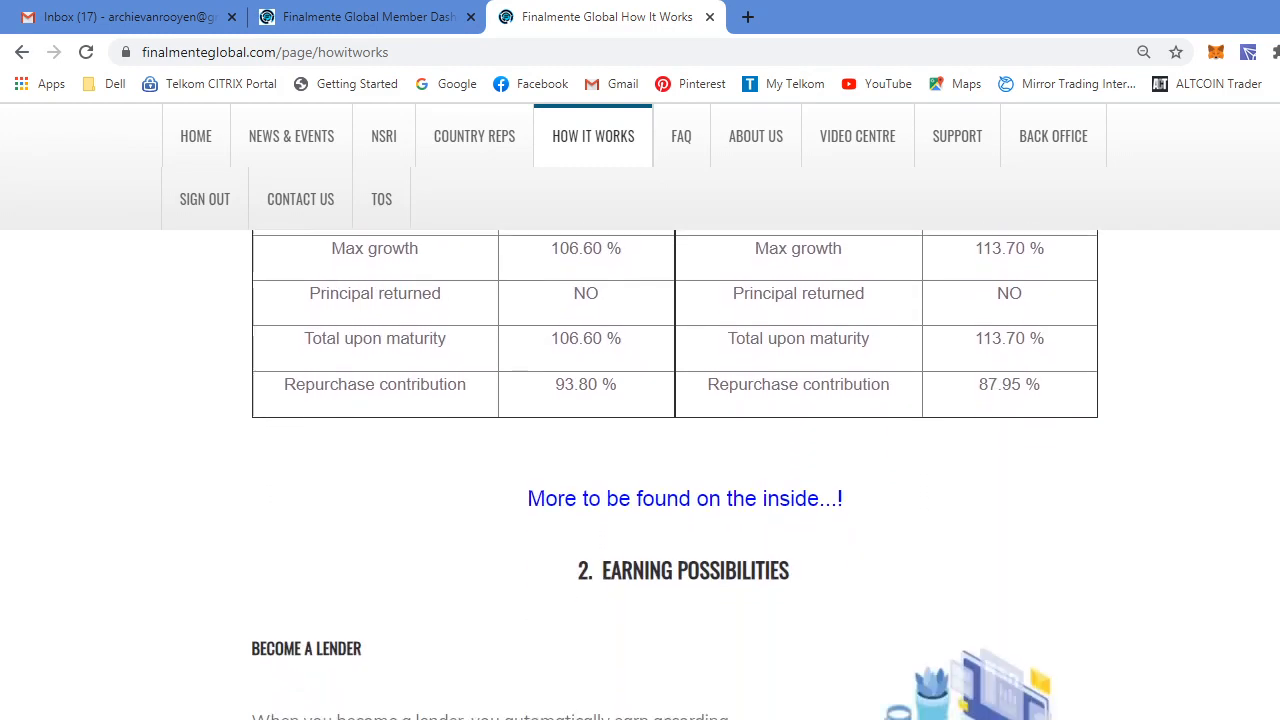
scroll("down", 3)
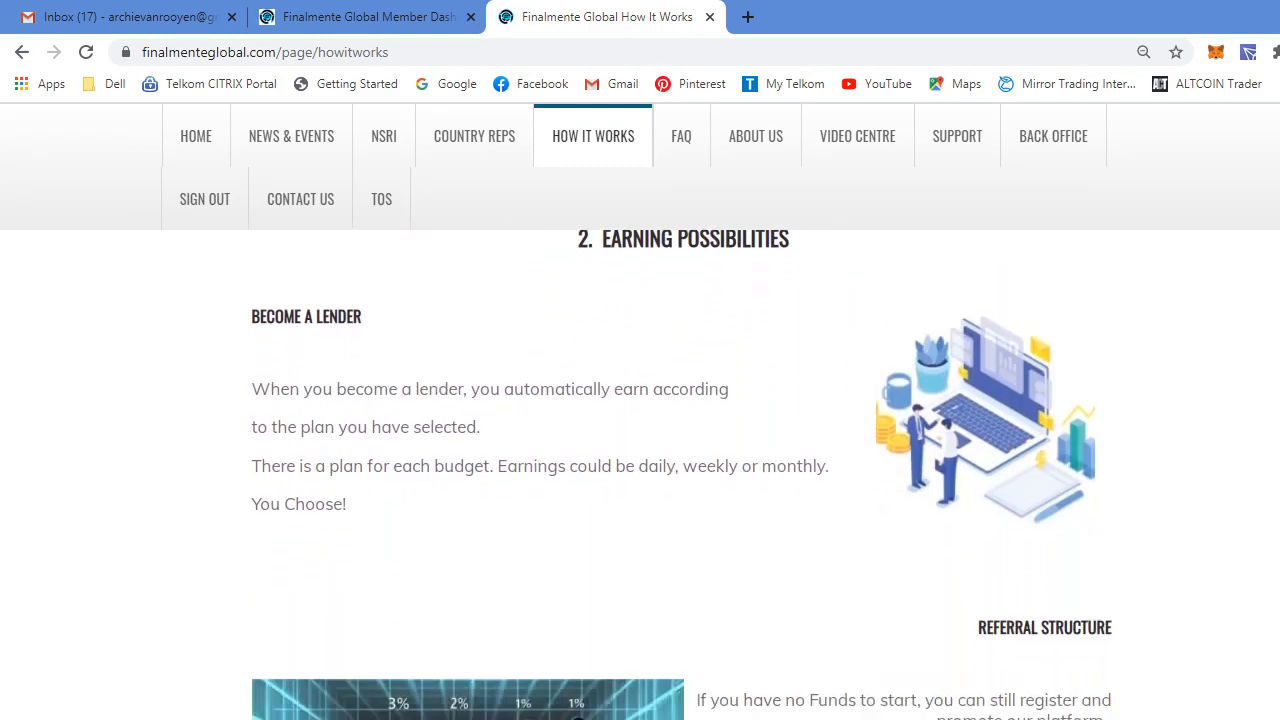
scroll("down", 3)
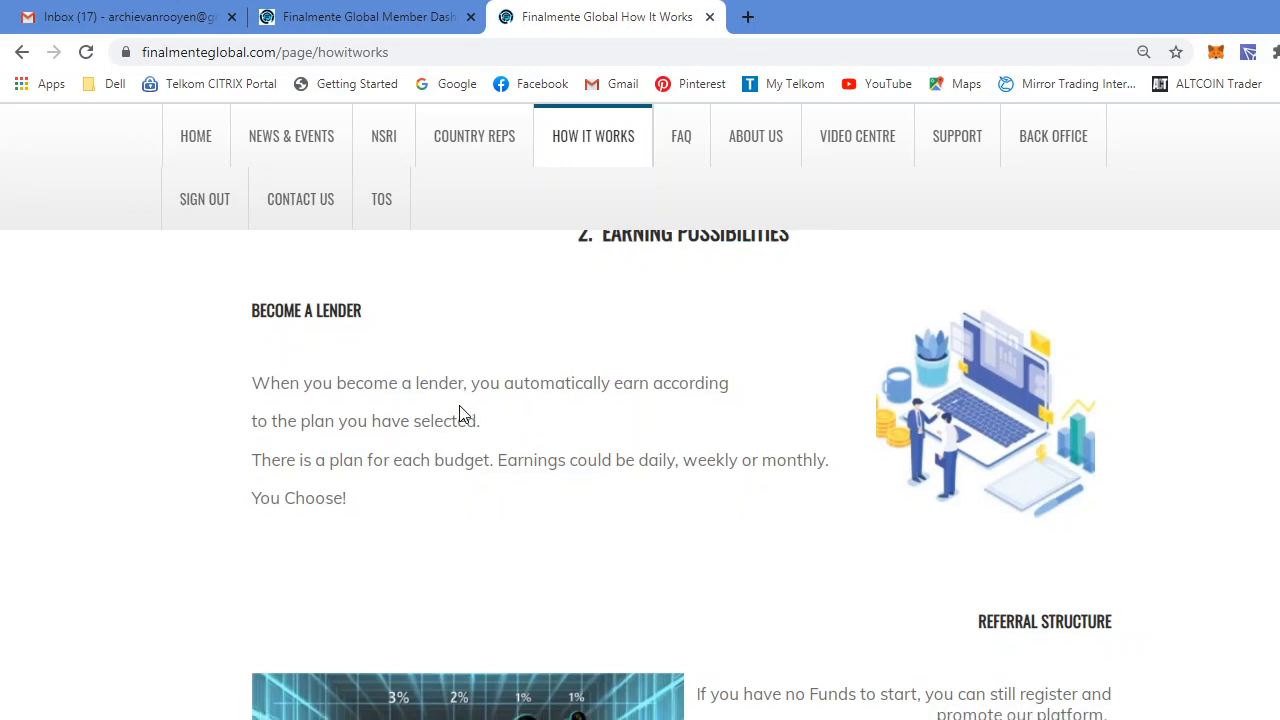
mouse_move(466, 417)
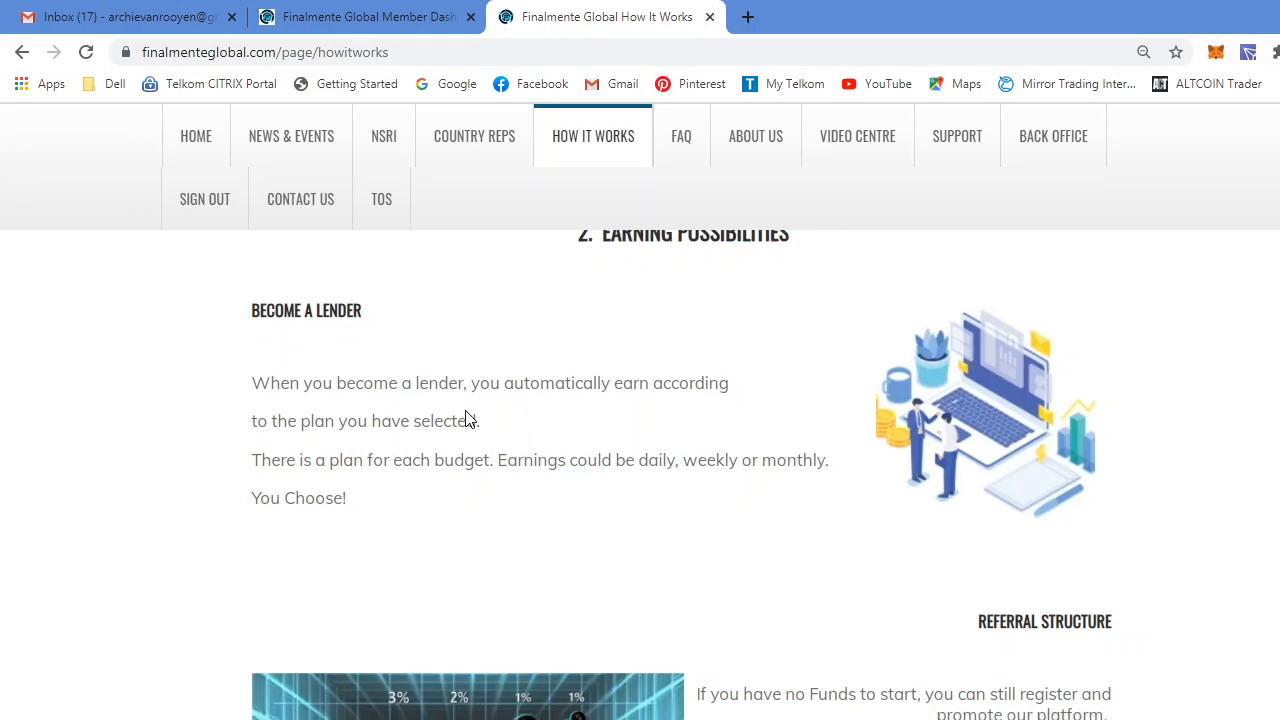
mouse_move(358, 492)
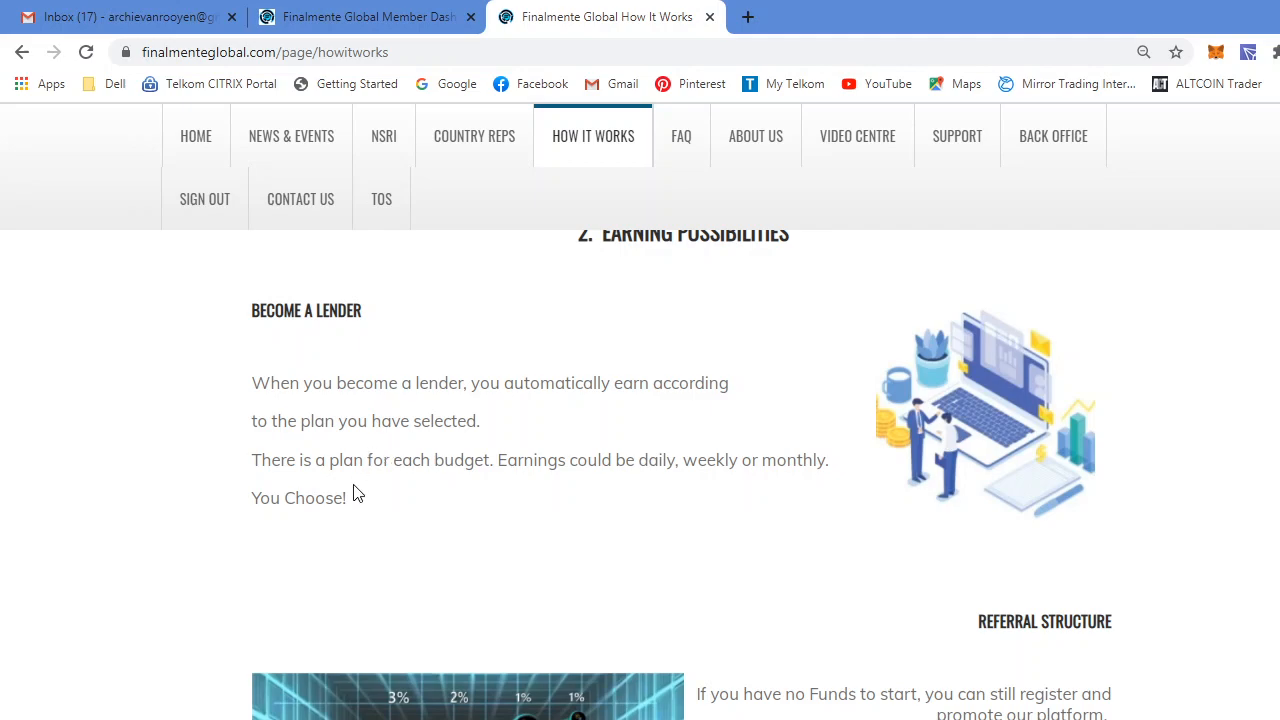
mouse_move(491, 483)
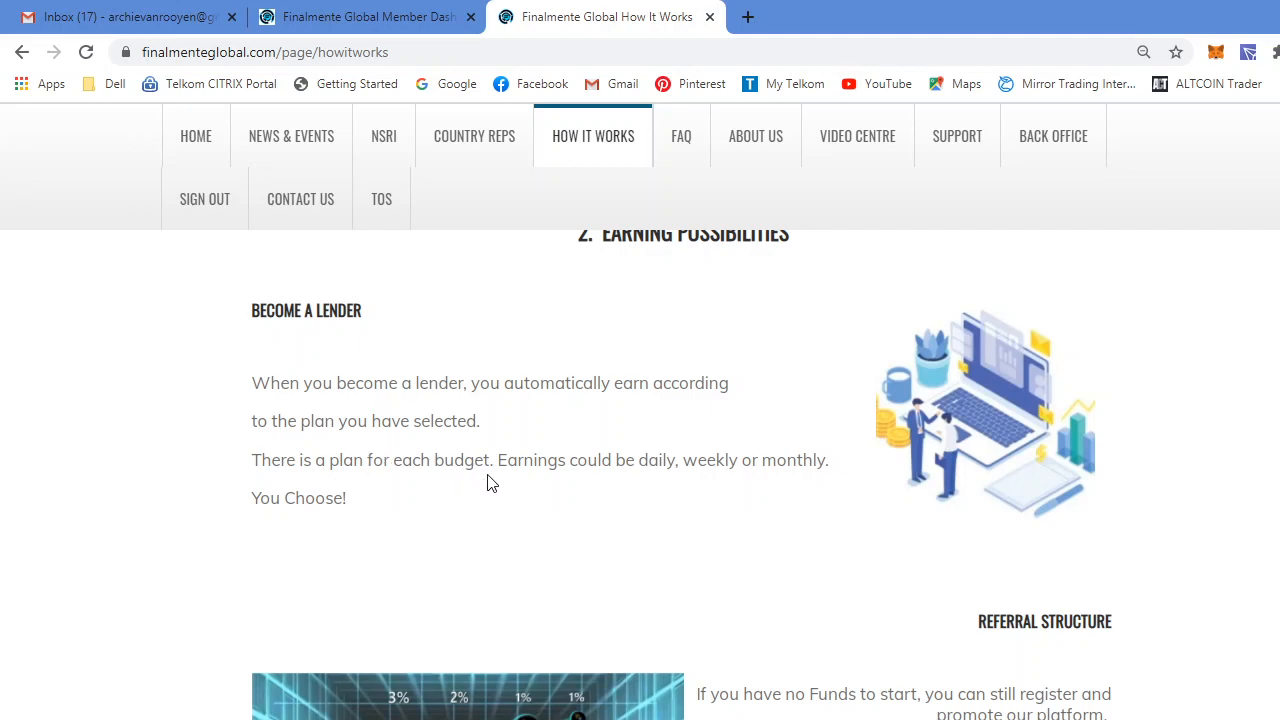
mouse_move(775, 490)
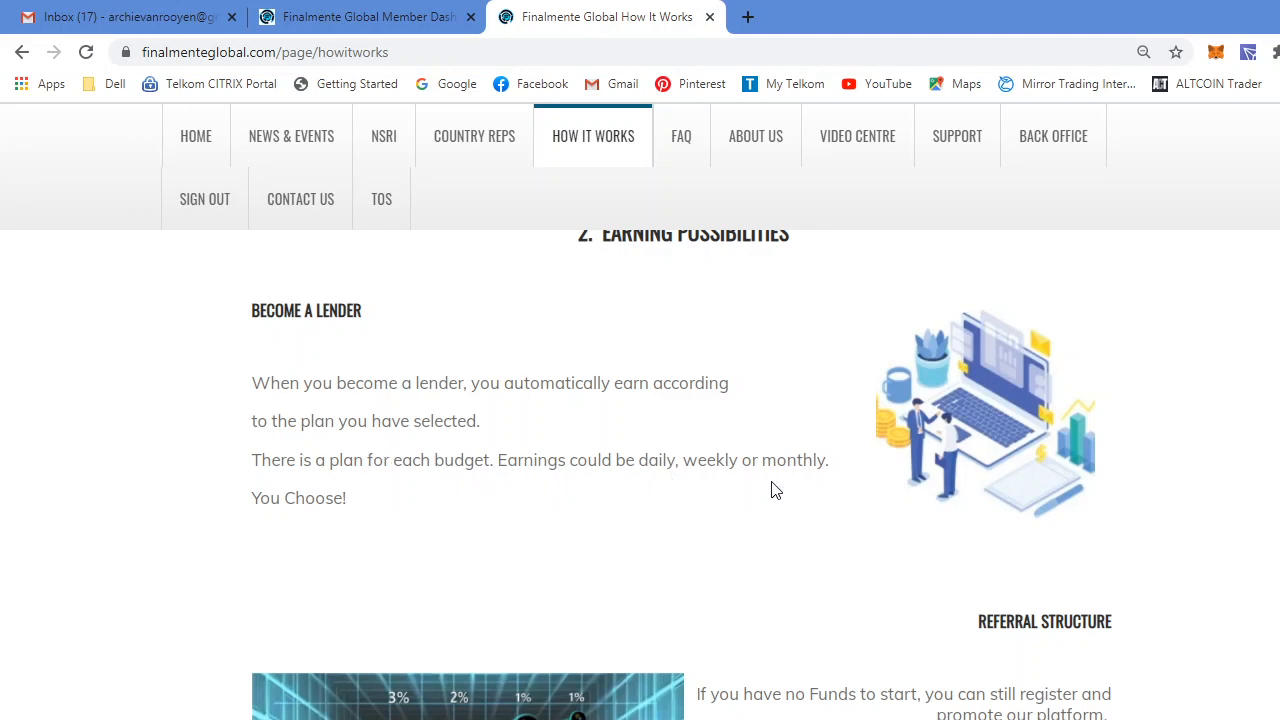
scroll("down", 3)
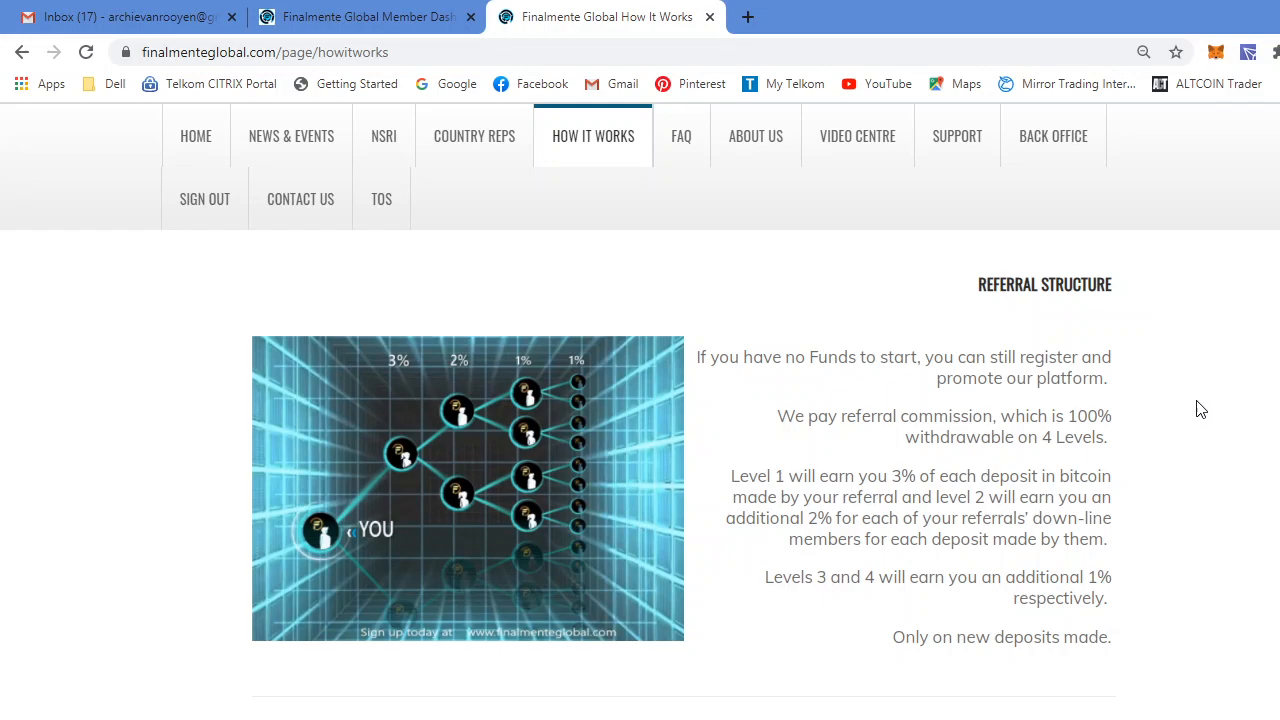
scroll("down", 3)
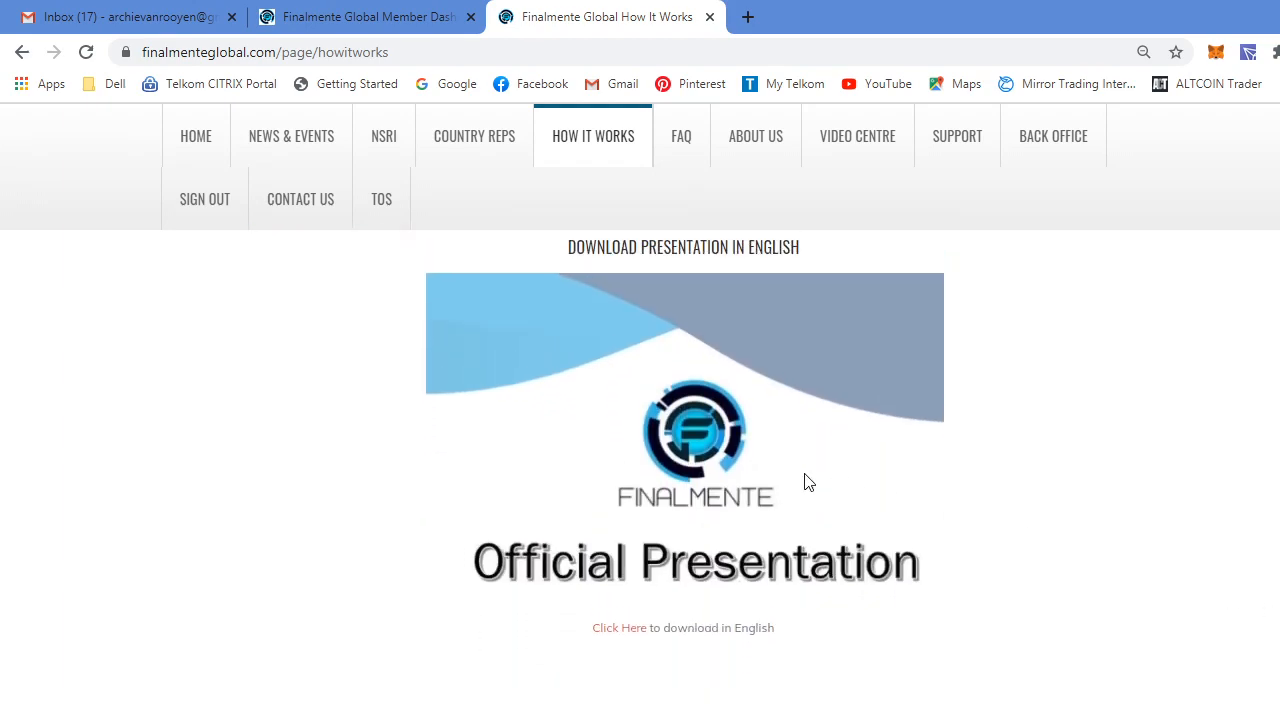
mouse_move(665, 555)
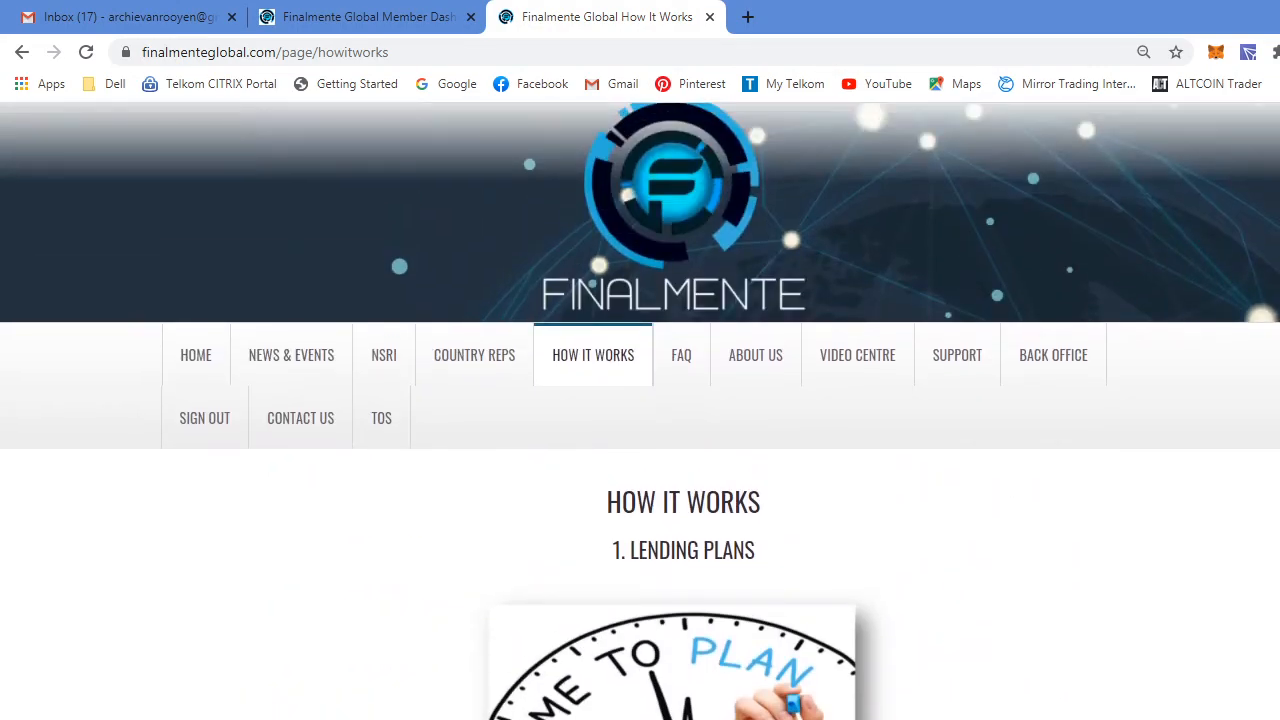
- Open the FAQ page and read answers on income, referral commission and withdrawals
left_click(681, 355)
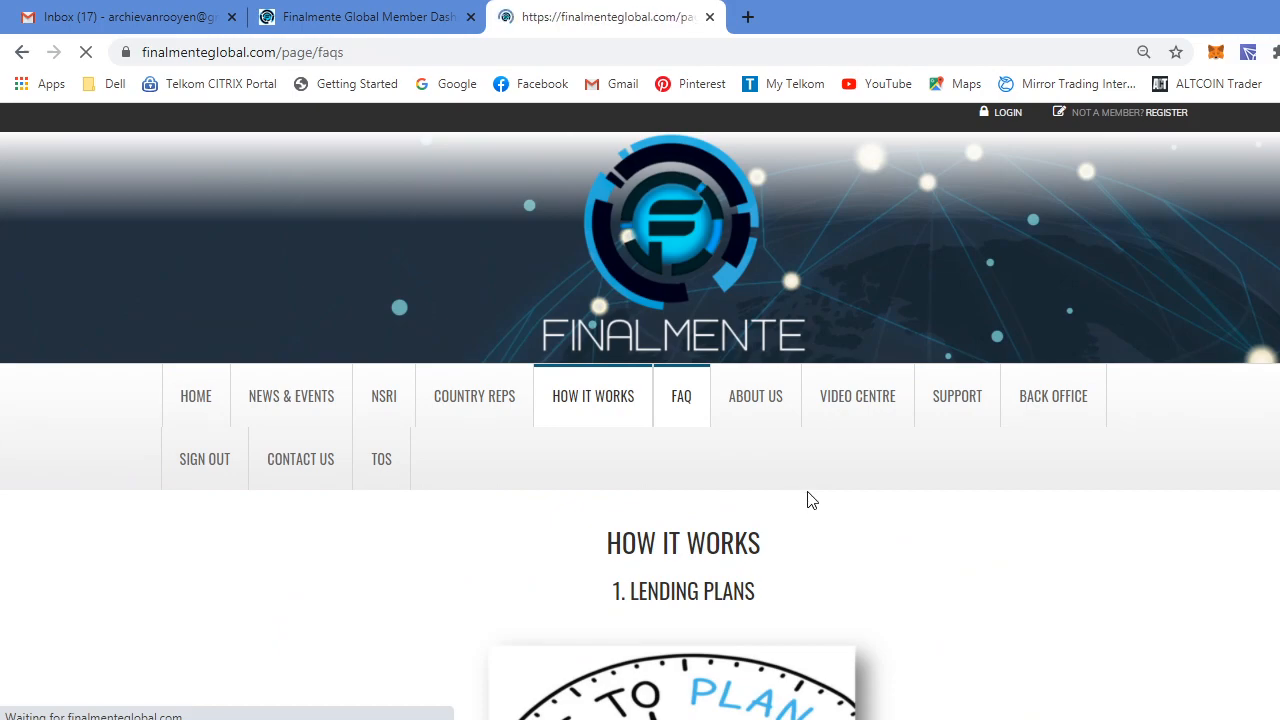
left_click(681, 395)
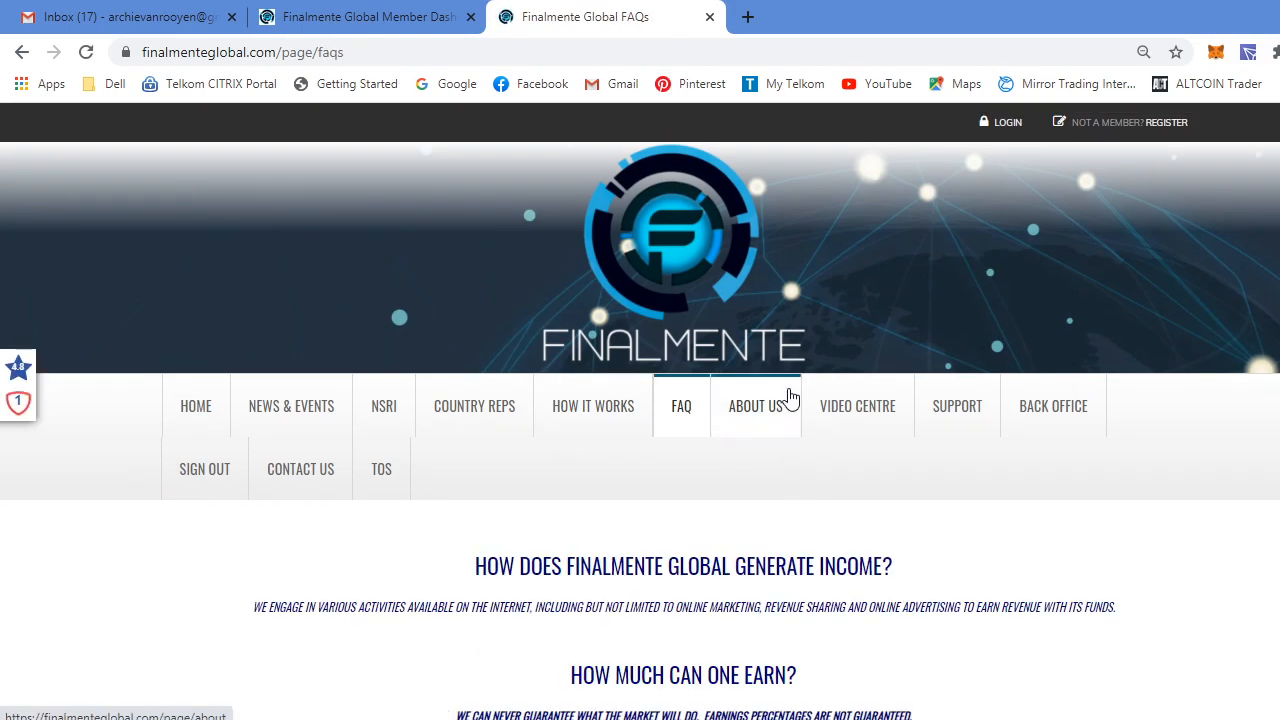
scroll("down", 3)
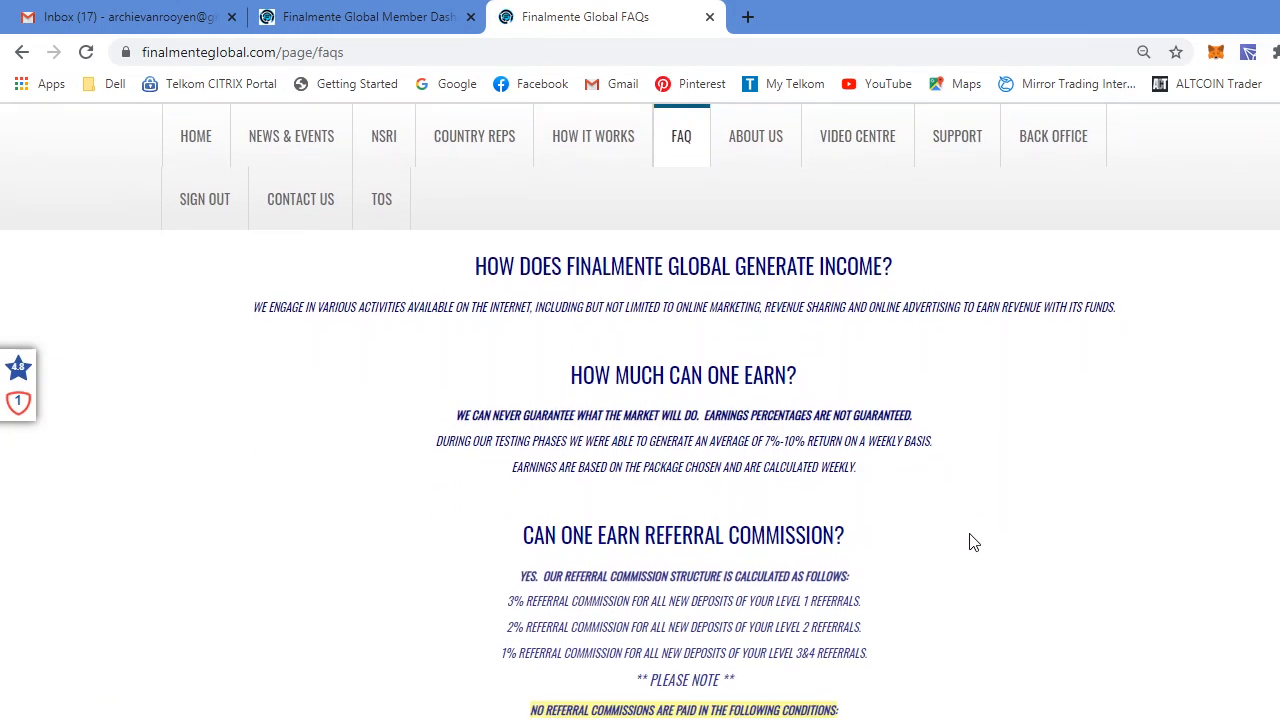
scroll("down", 3)
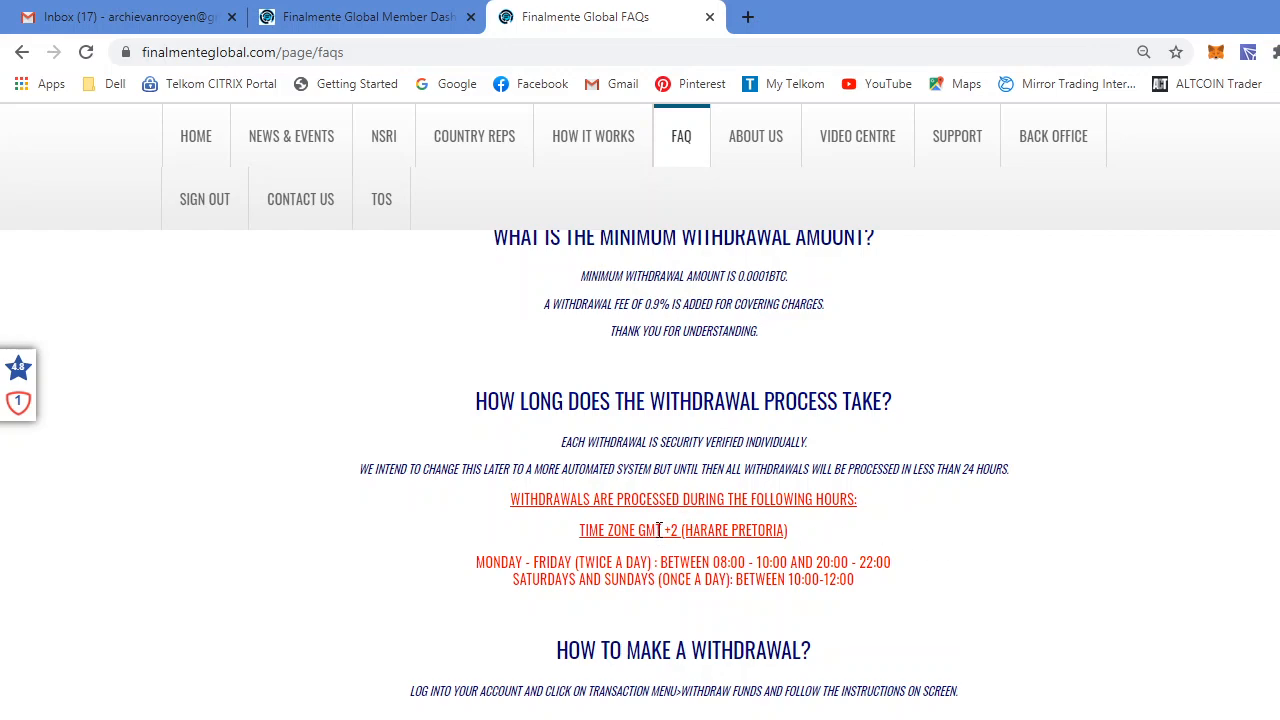
scroll("down", 3)
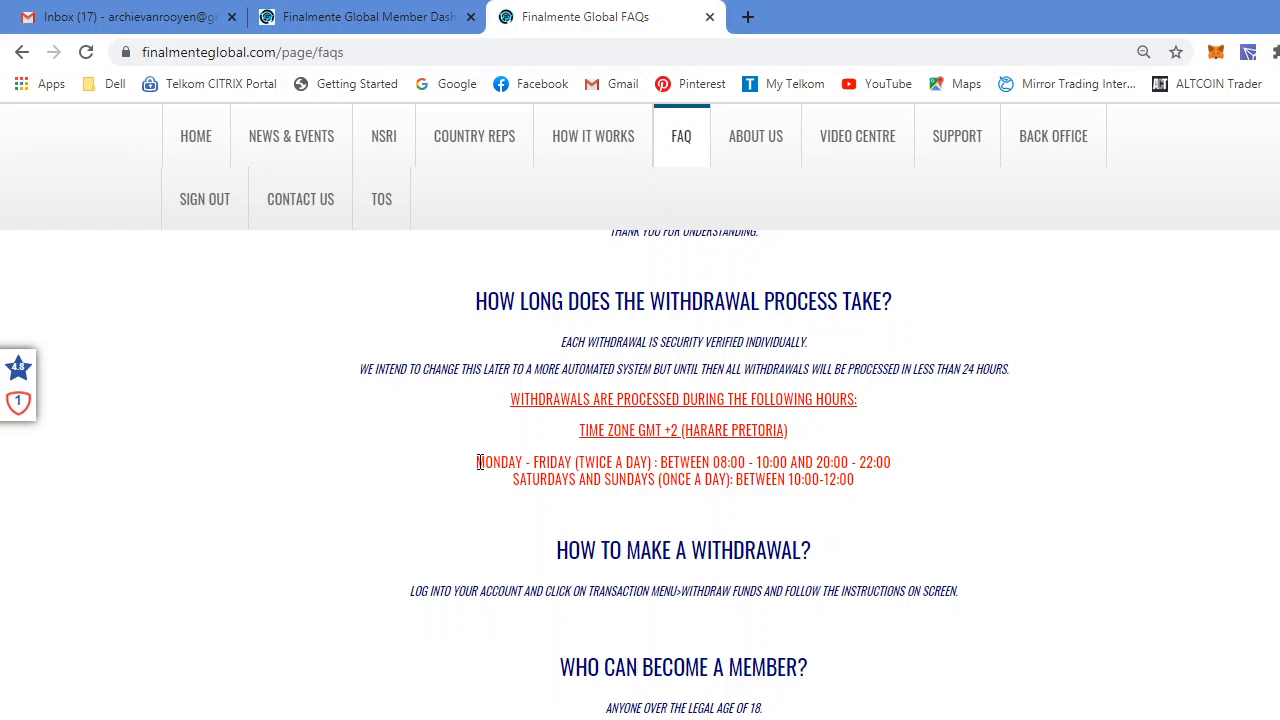
mouse_move(492, 463)
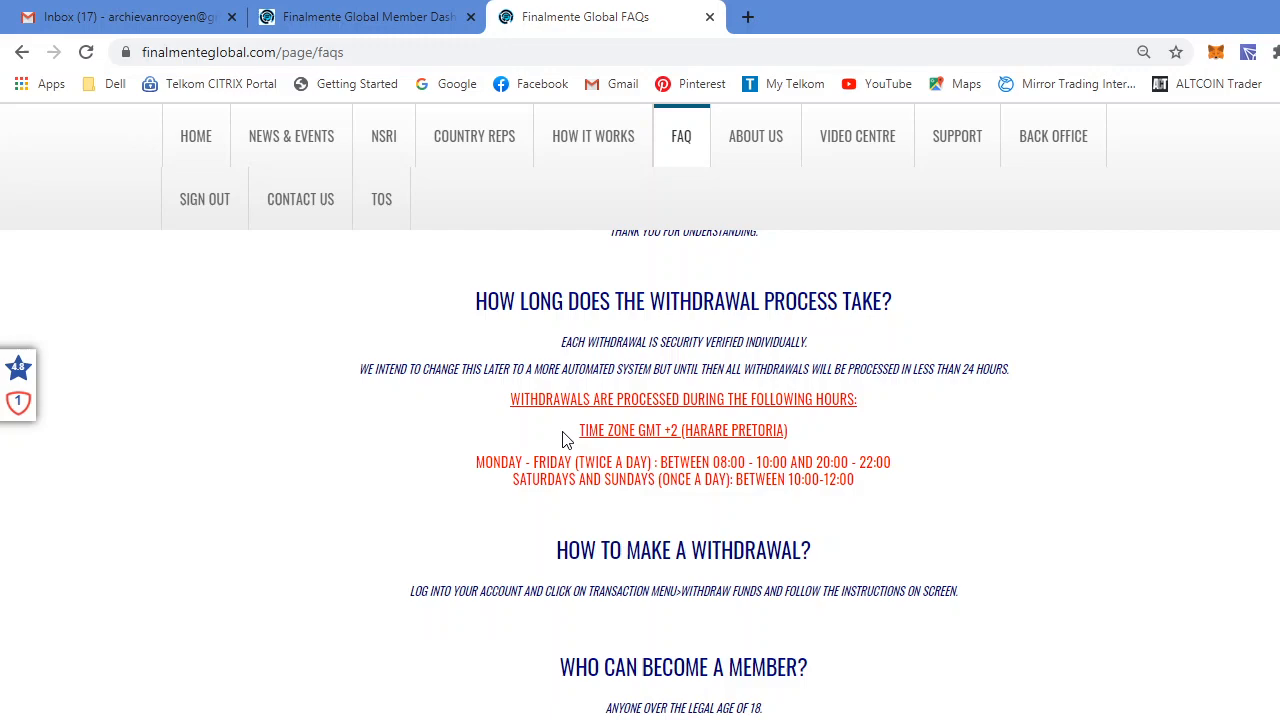
mouse_move(494, 471)
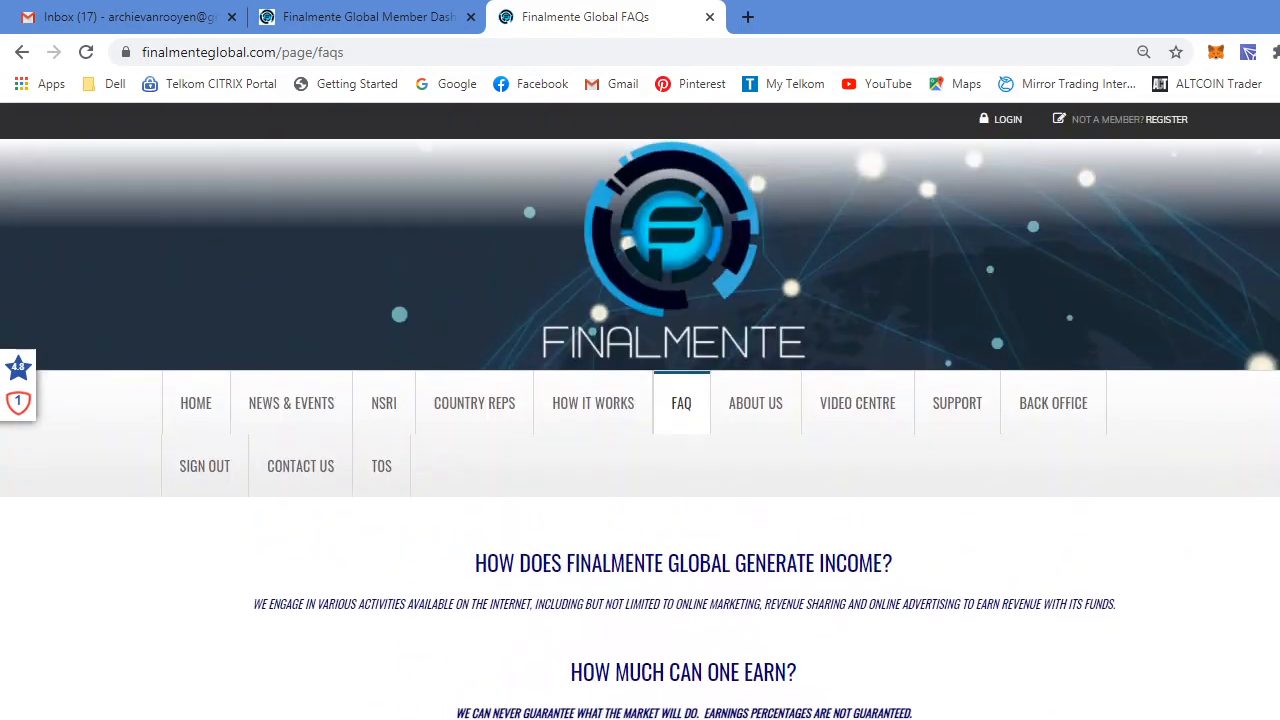
- Open the About Us page from the site navigation menu
left_click(755, 405)
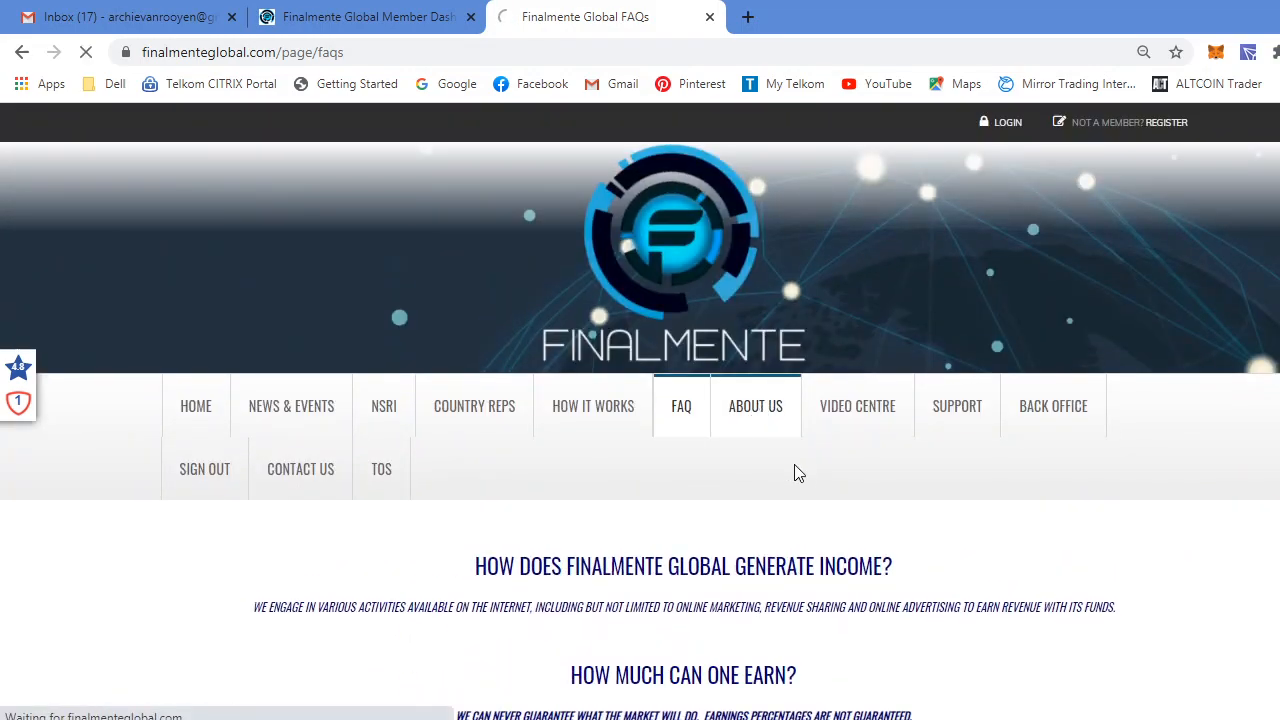
left_click(755, 405)
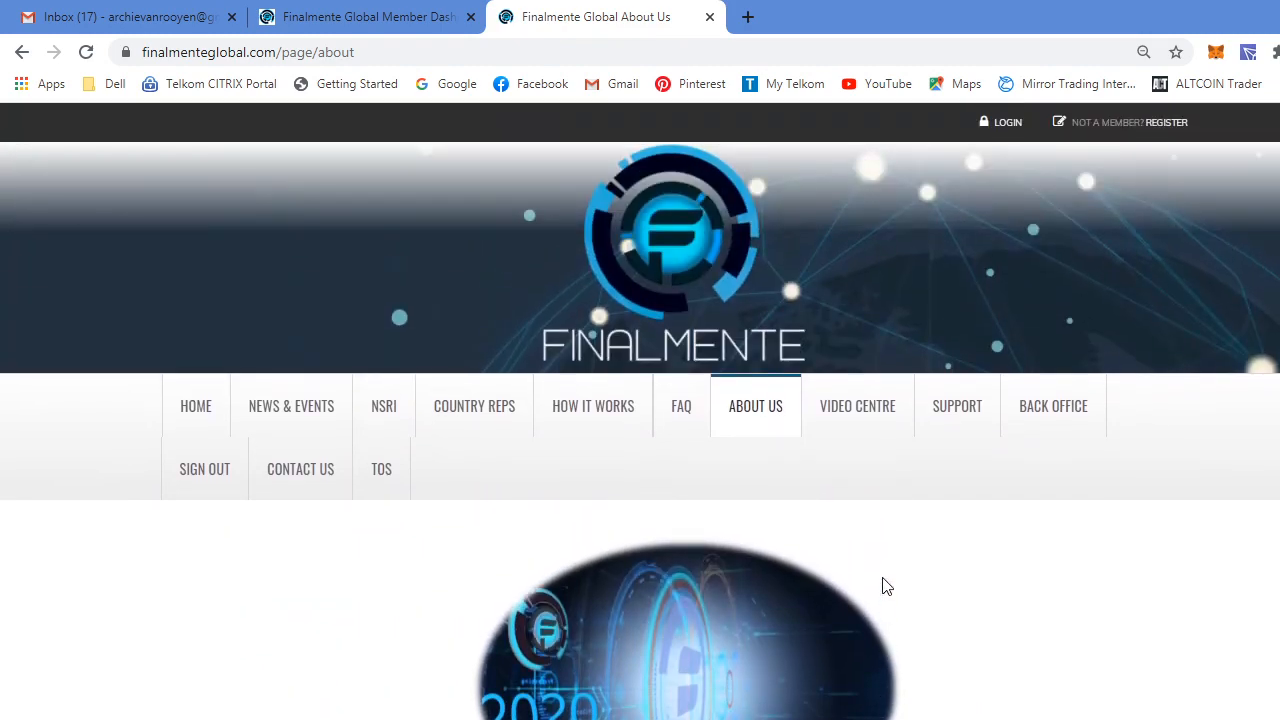
mouse_move(884, 578)
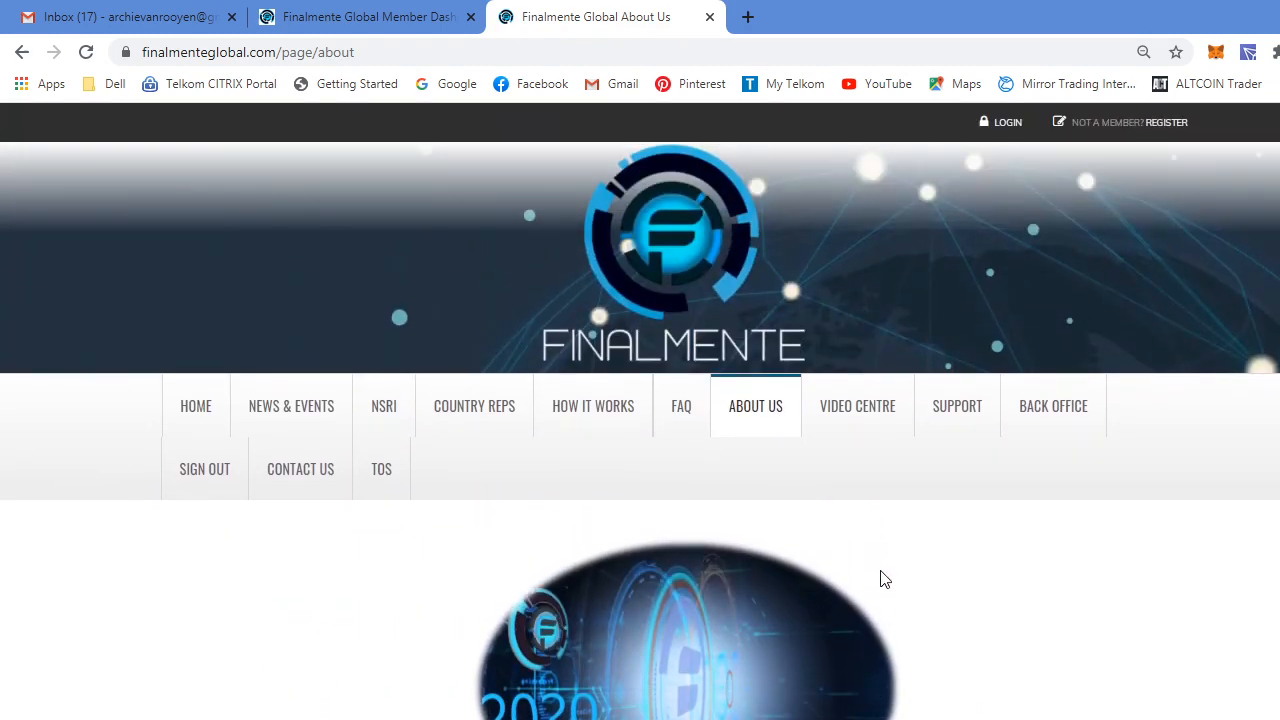
mouse_move(879, 473)
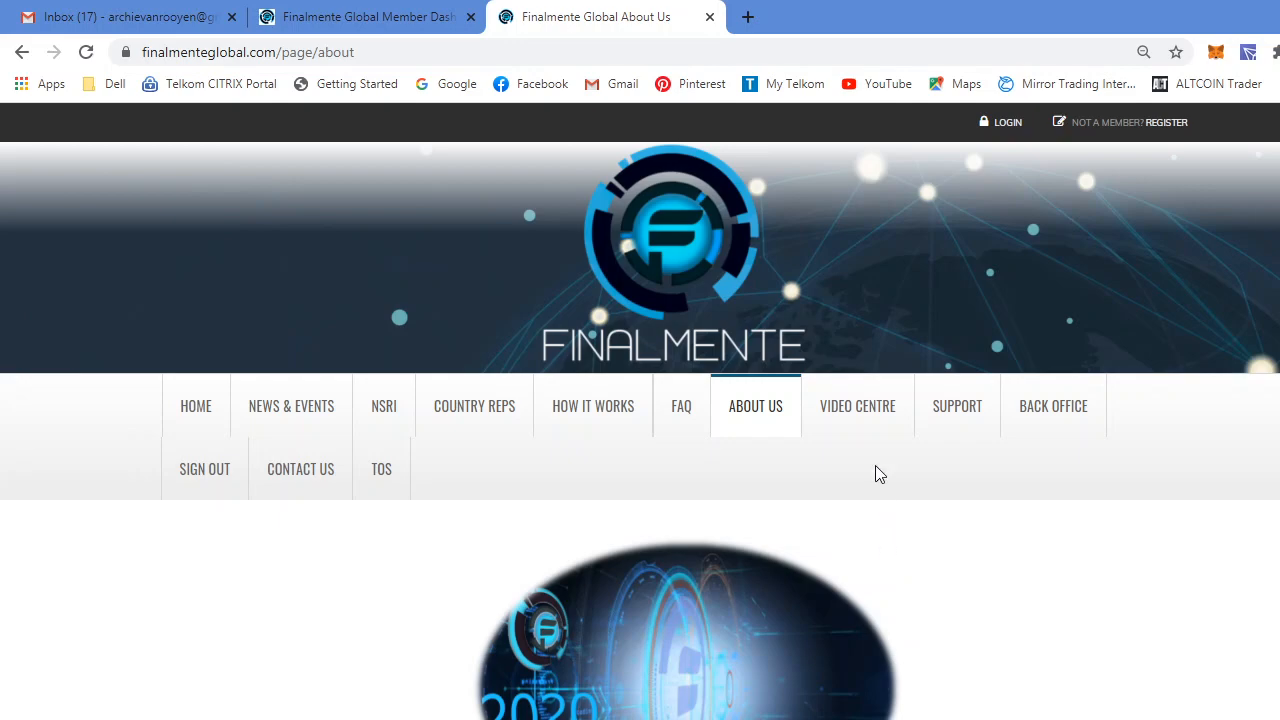
mouse_move(857, 406)
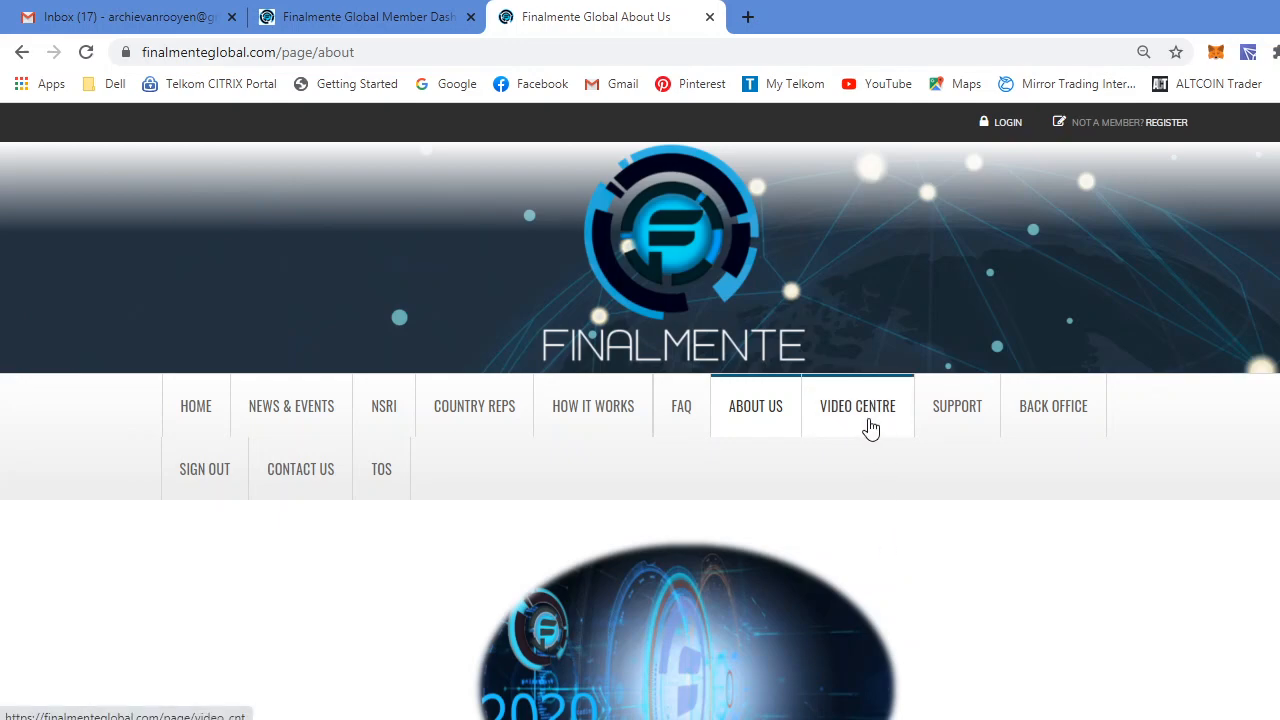
mouse_move(857, 406)
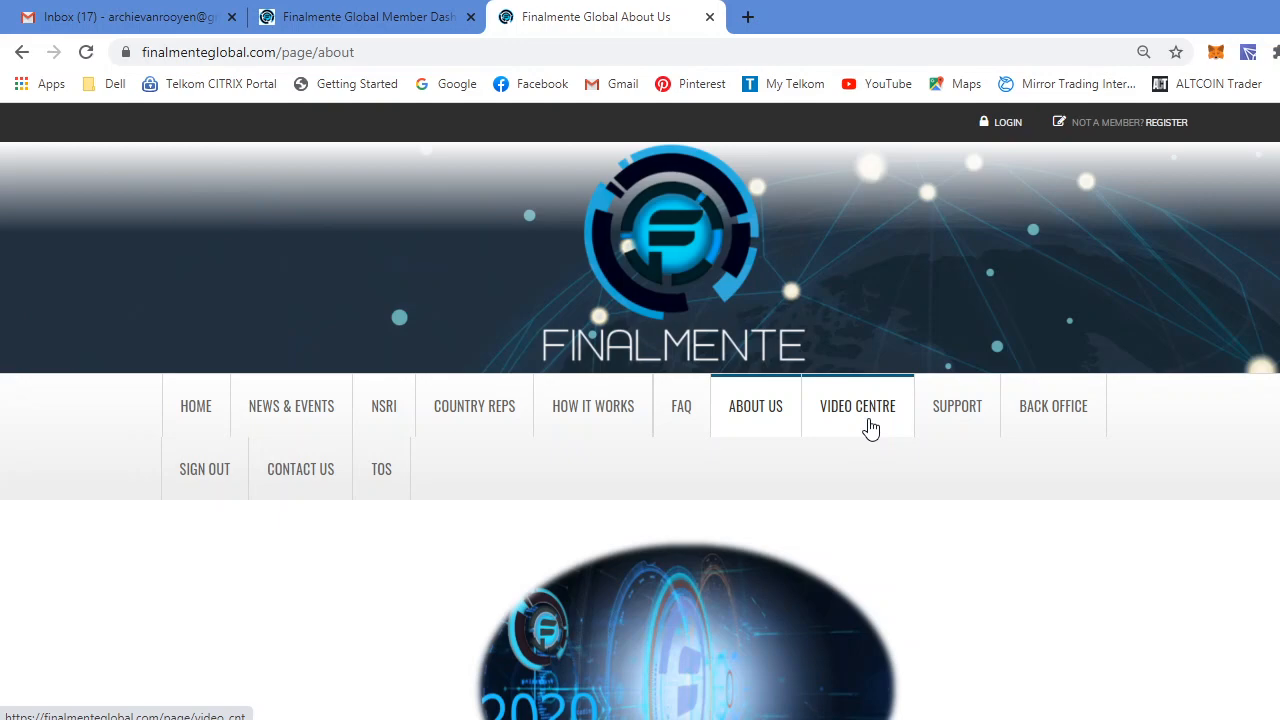
mouse_move(958, 405)
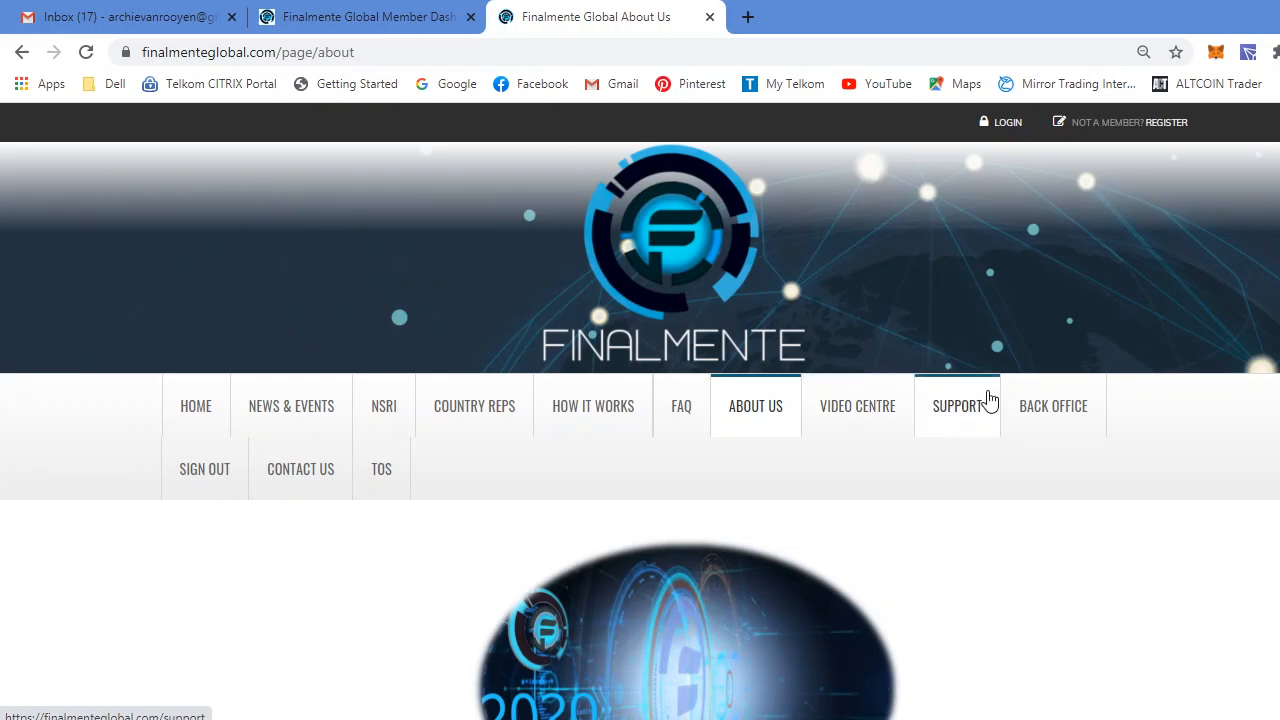
mouse_move(1019, 427)
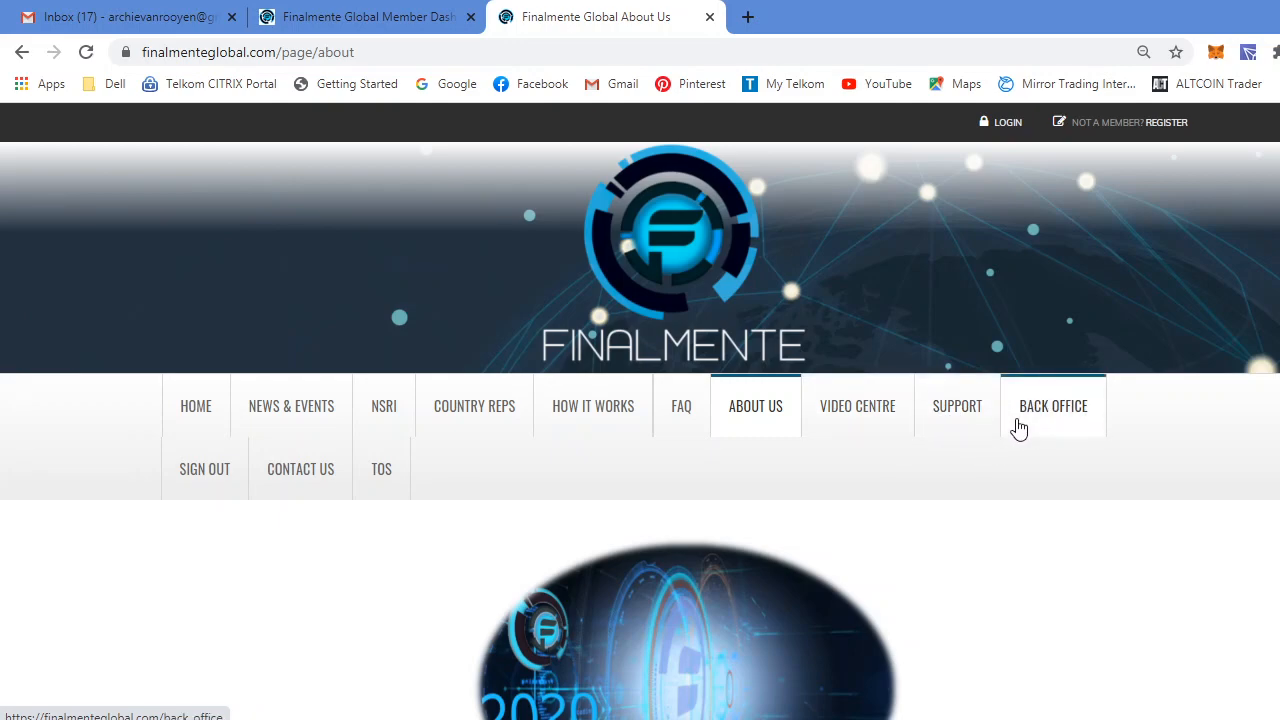
mouse_move(300, 469)
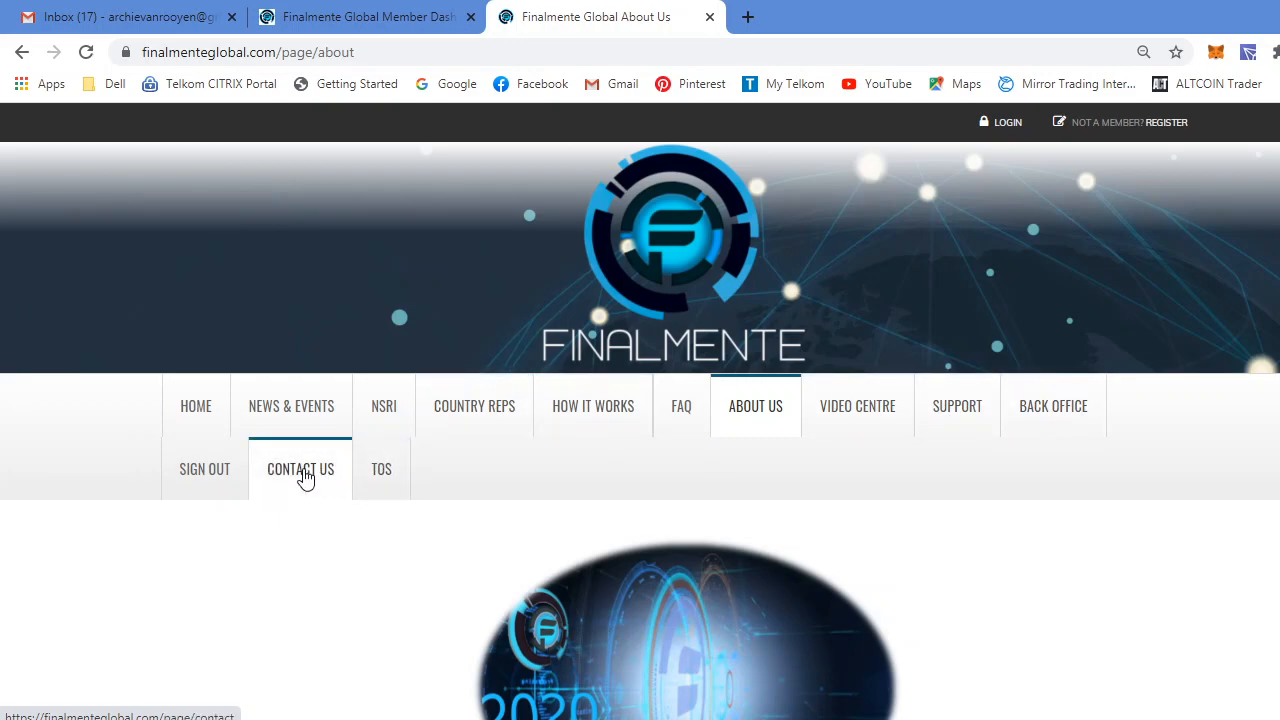
left_click(300, 468)
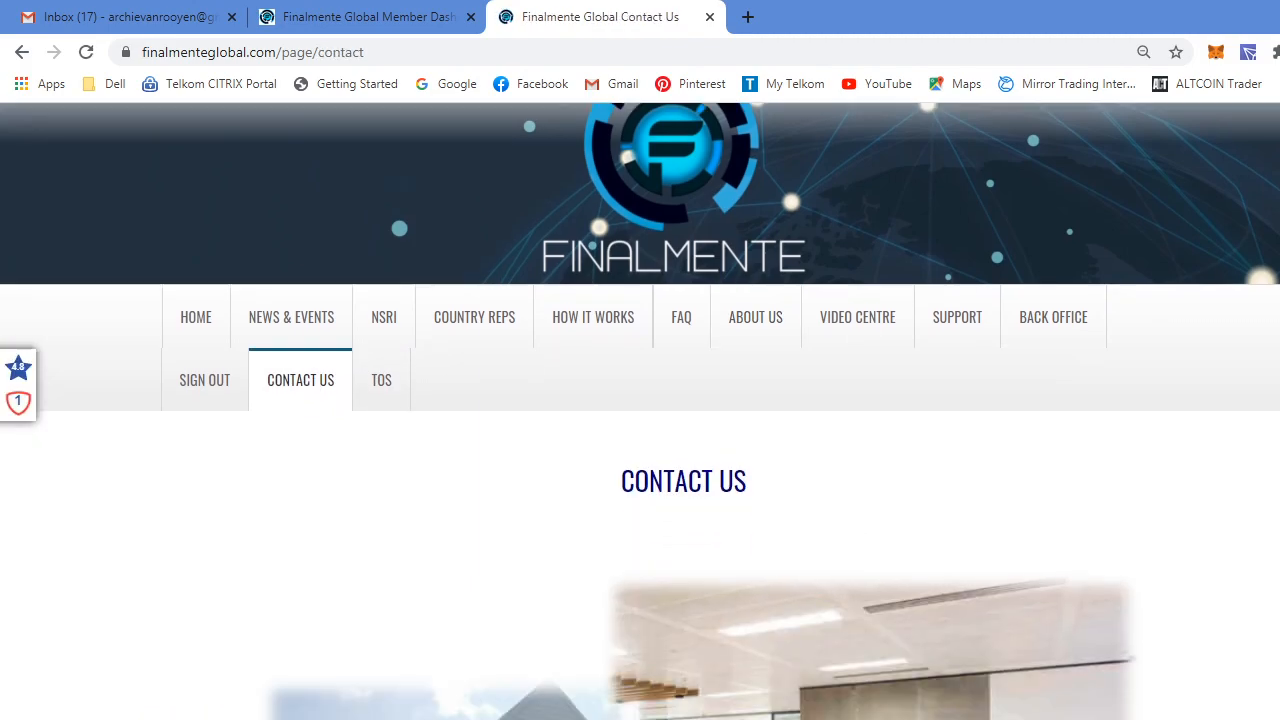
scroll("down", 3)
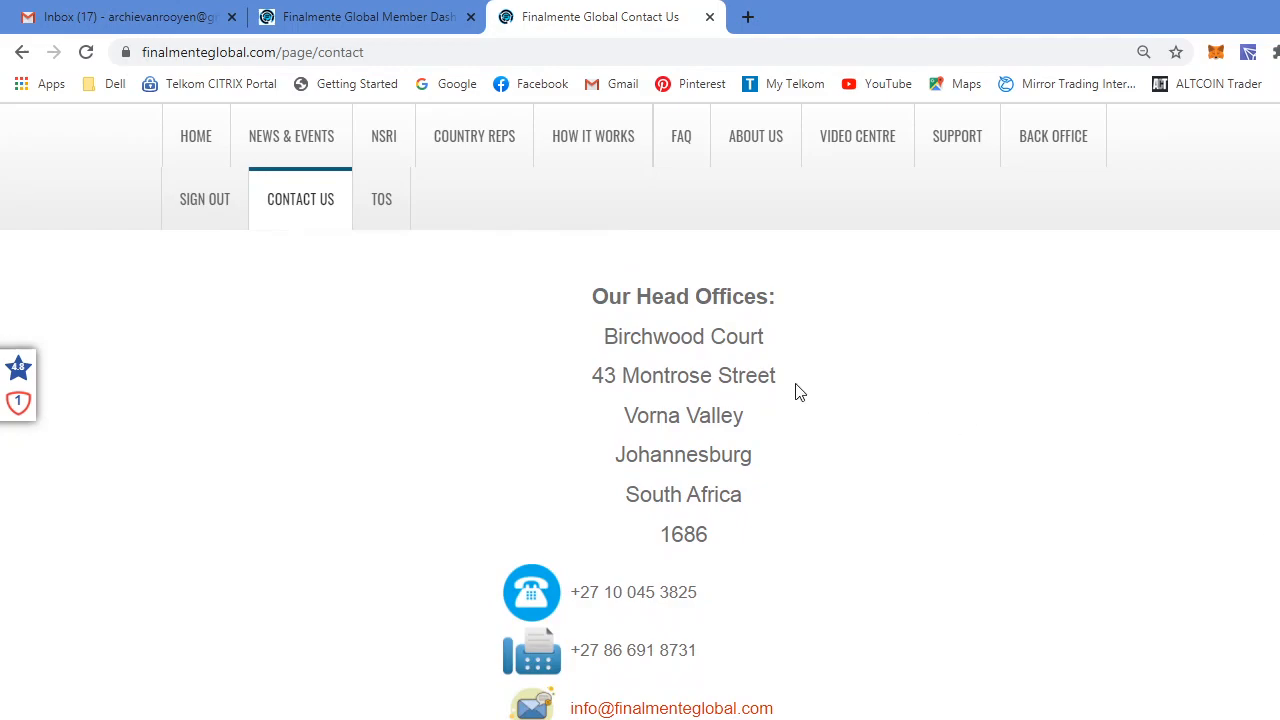
mouse_move(730, 527)
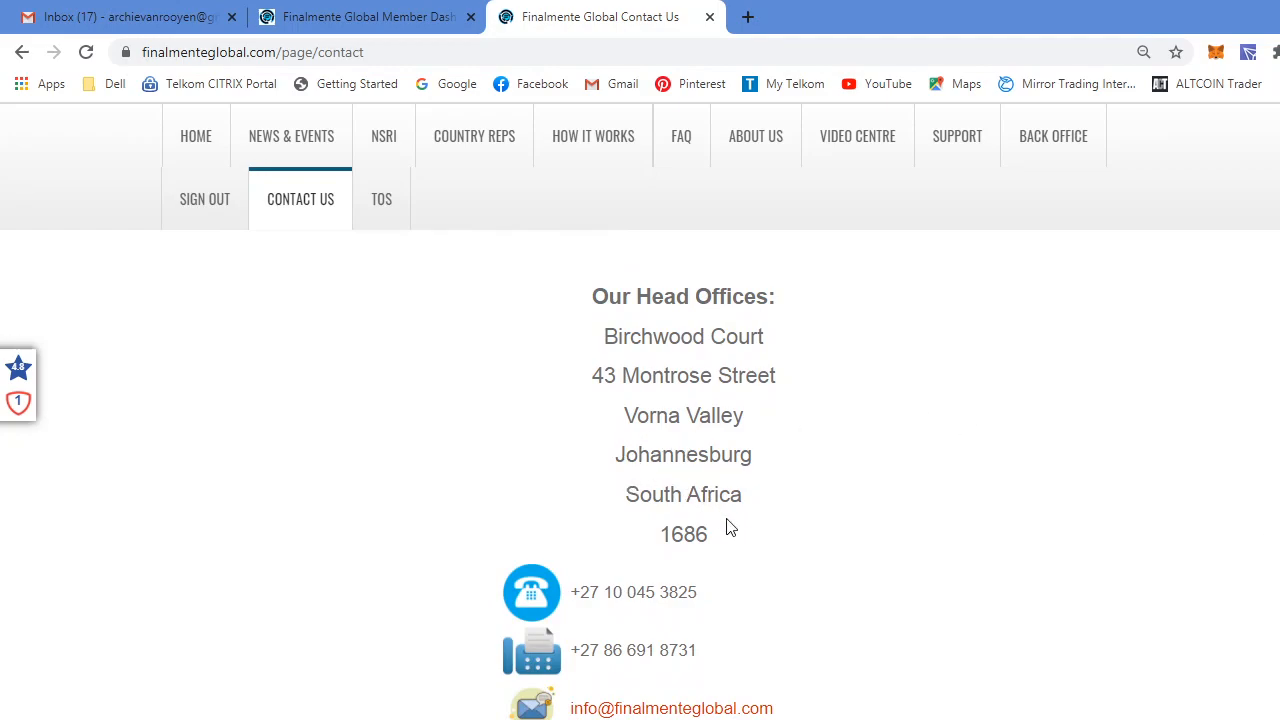
scroll("down", 3)
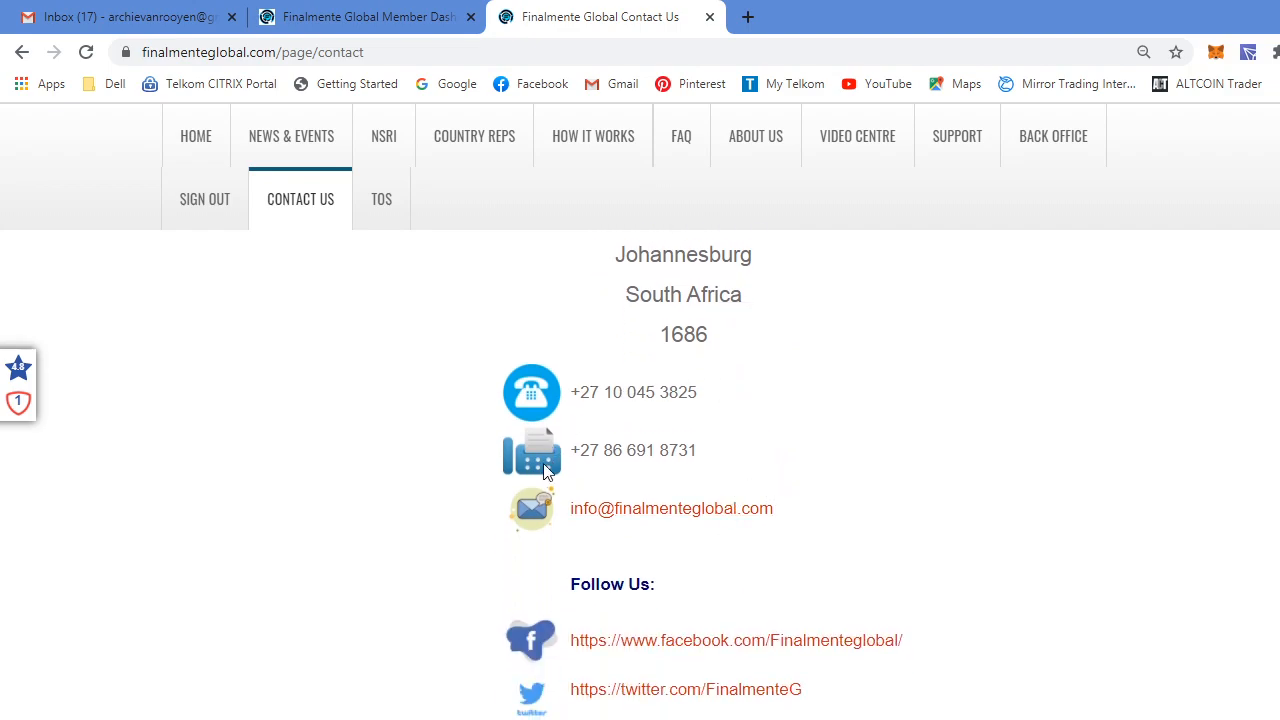
scroll("down", 3)
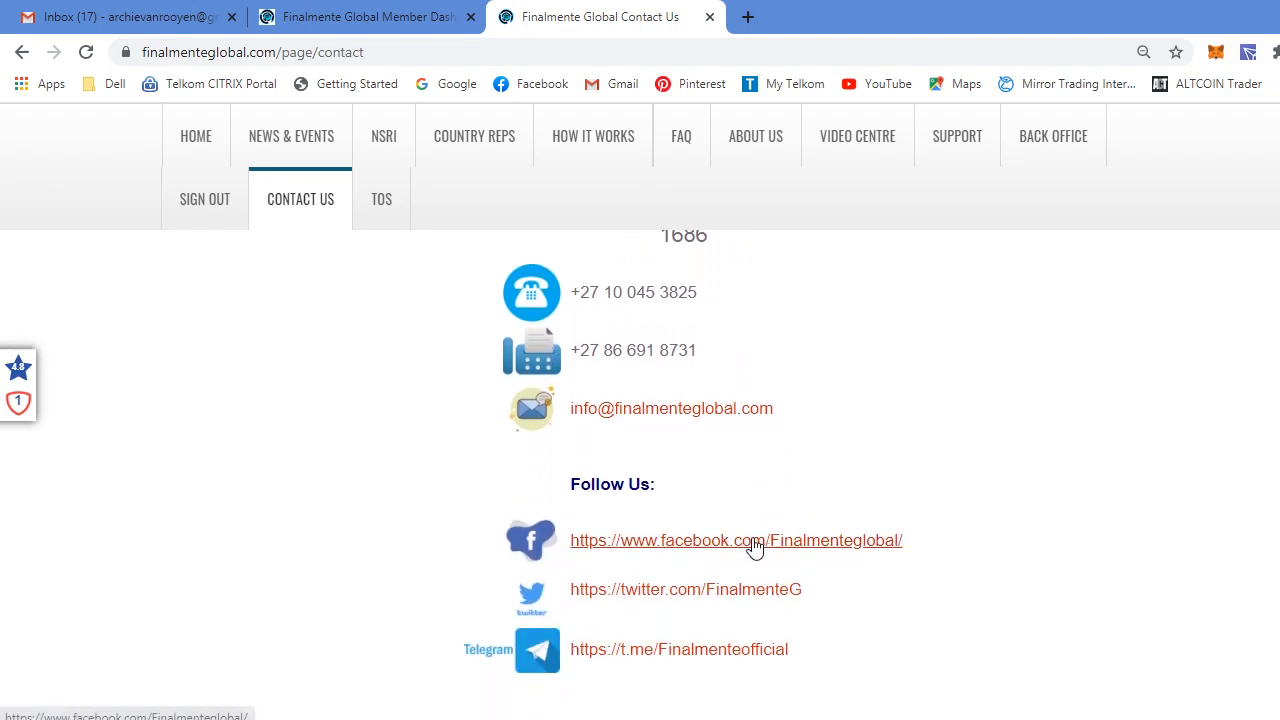
mouse_move(683, 642)
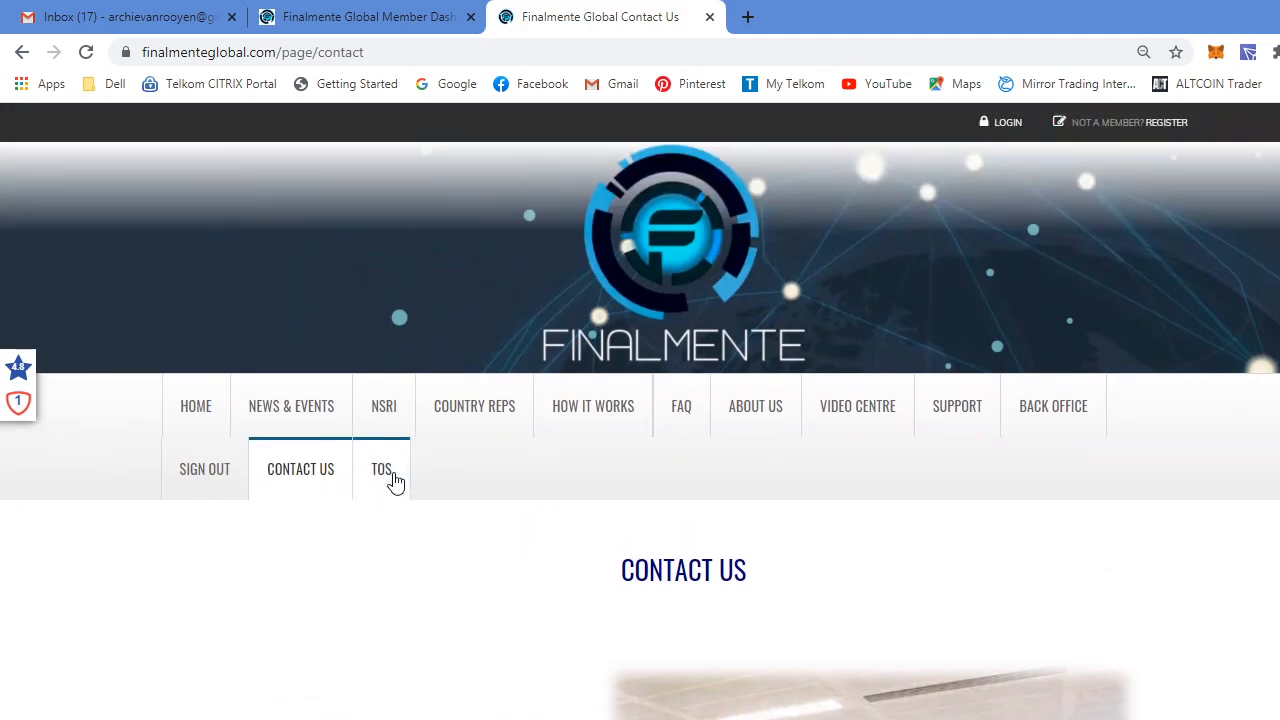
- View the Terms of Service page, then switch back to the Member Dashboard tab
left_click(381, 468)
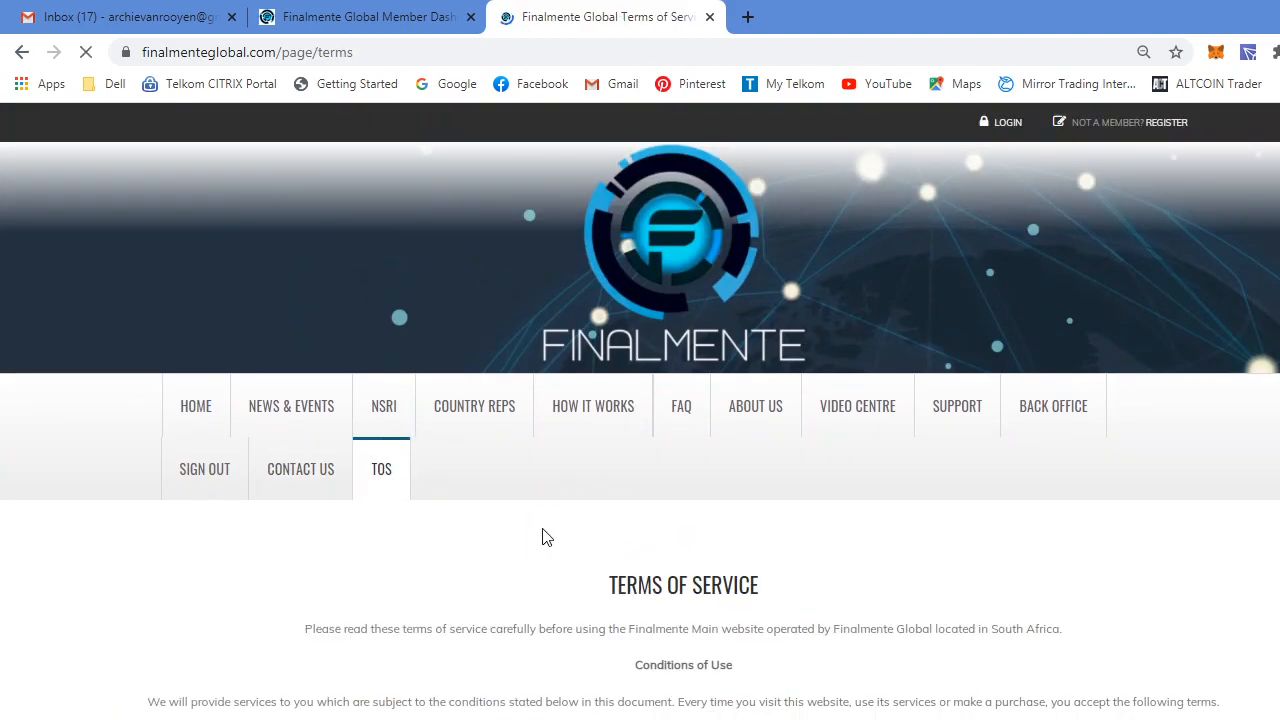
scroll("down", 3)
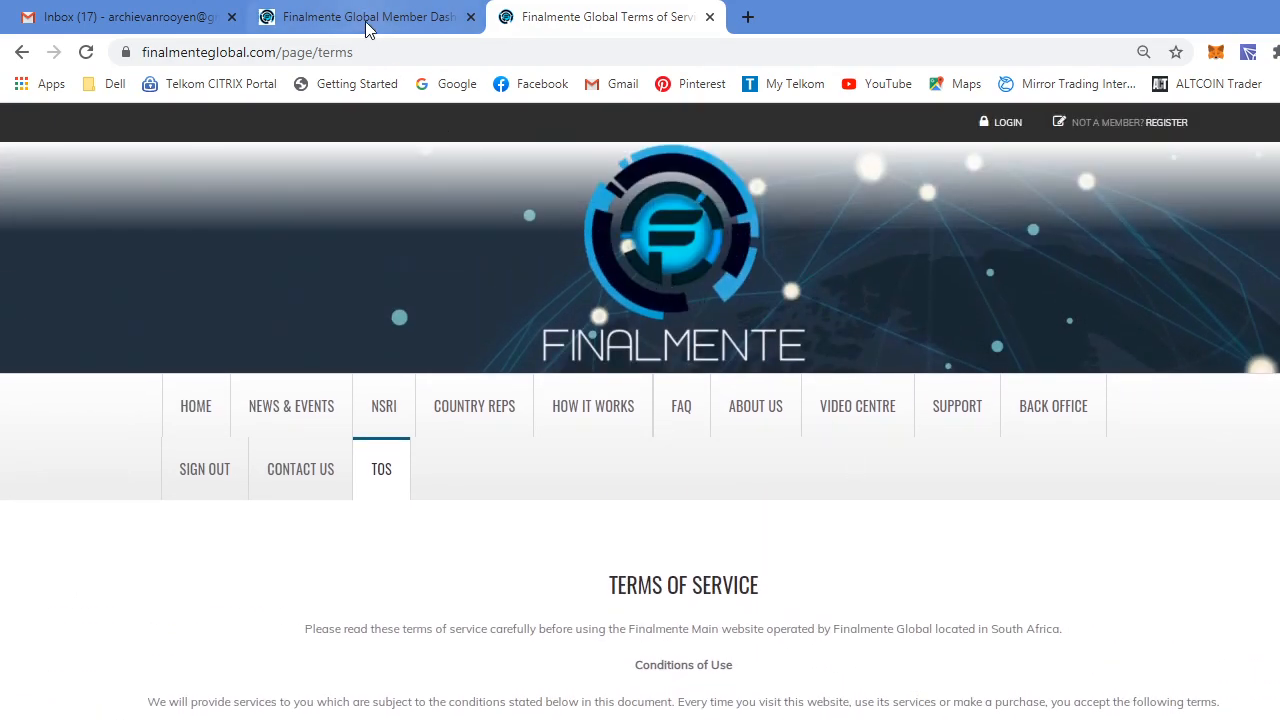
left_click(365, 17)
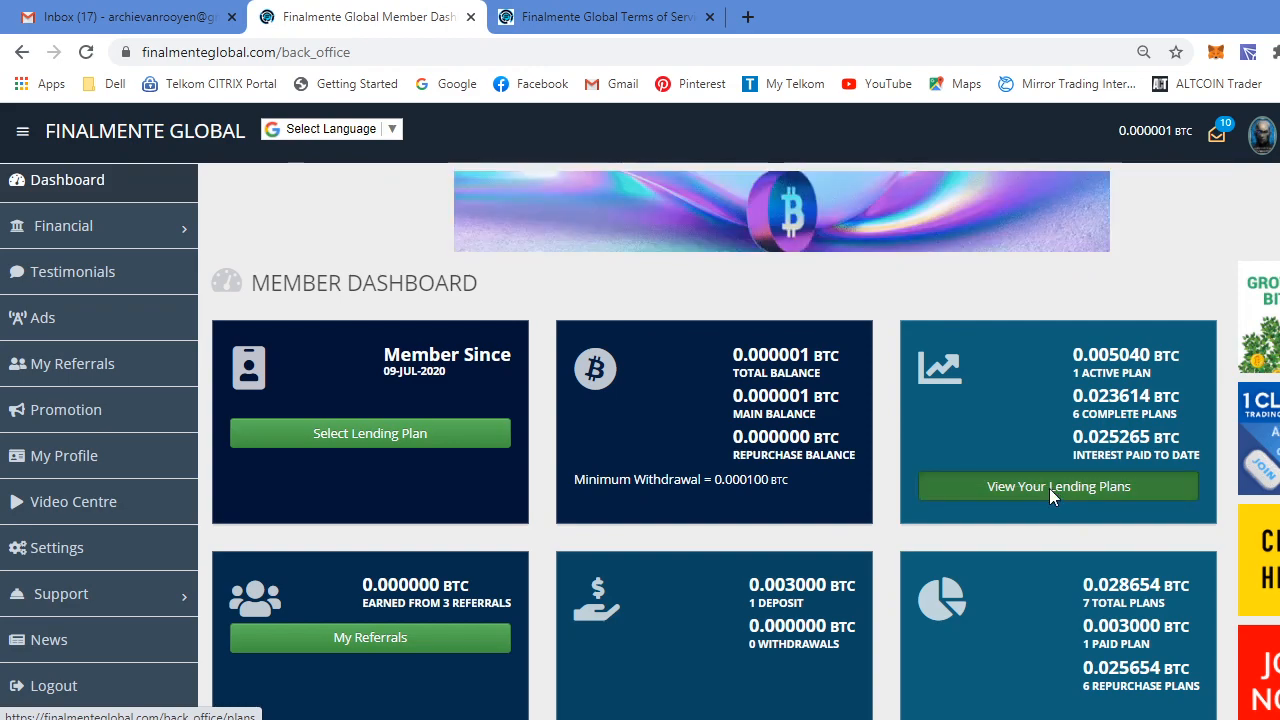
- Show the lending plans table: one active and six completed Uno Classic plans
left_click(1057, 486)
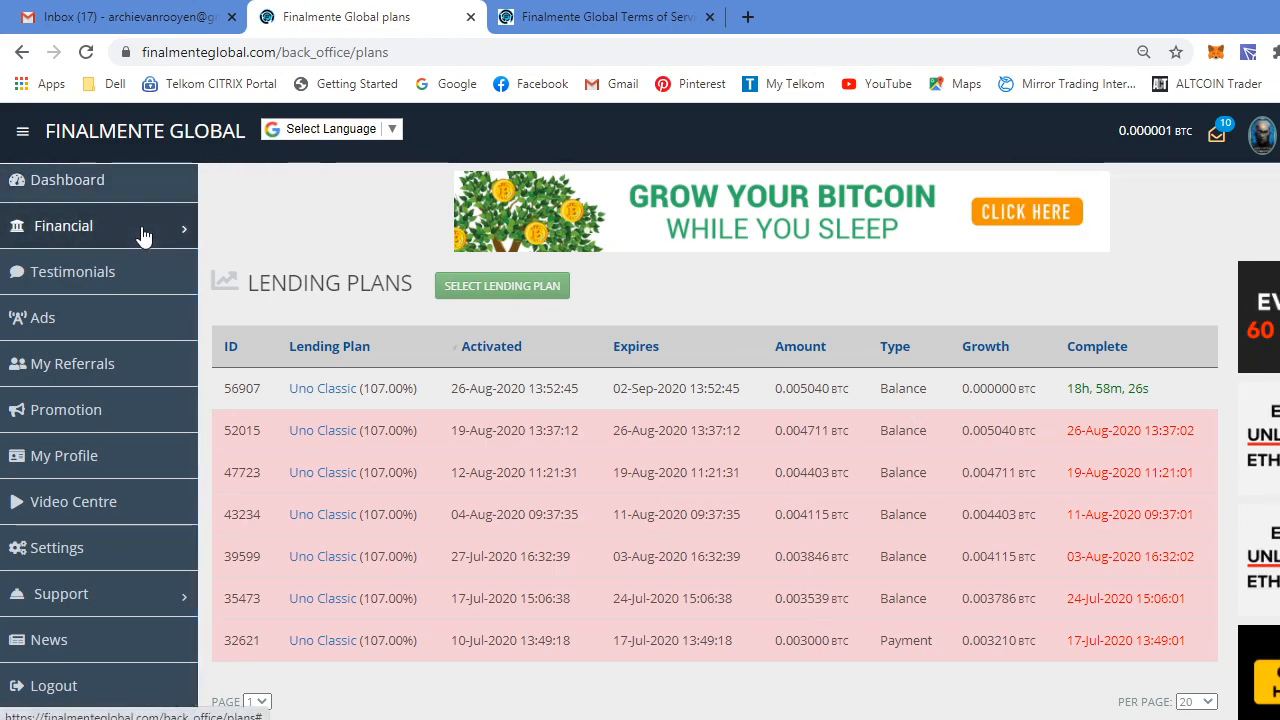
left_click(63, 225)
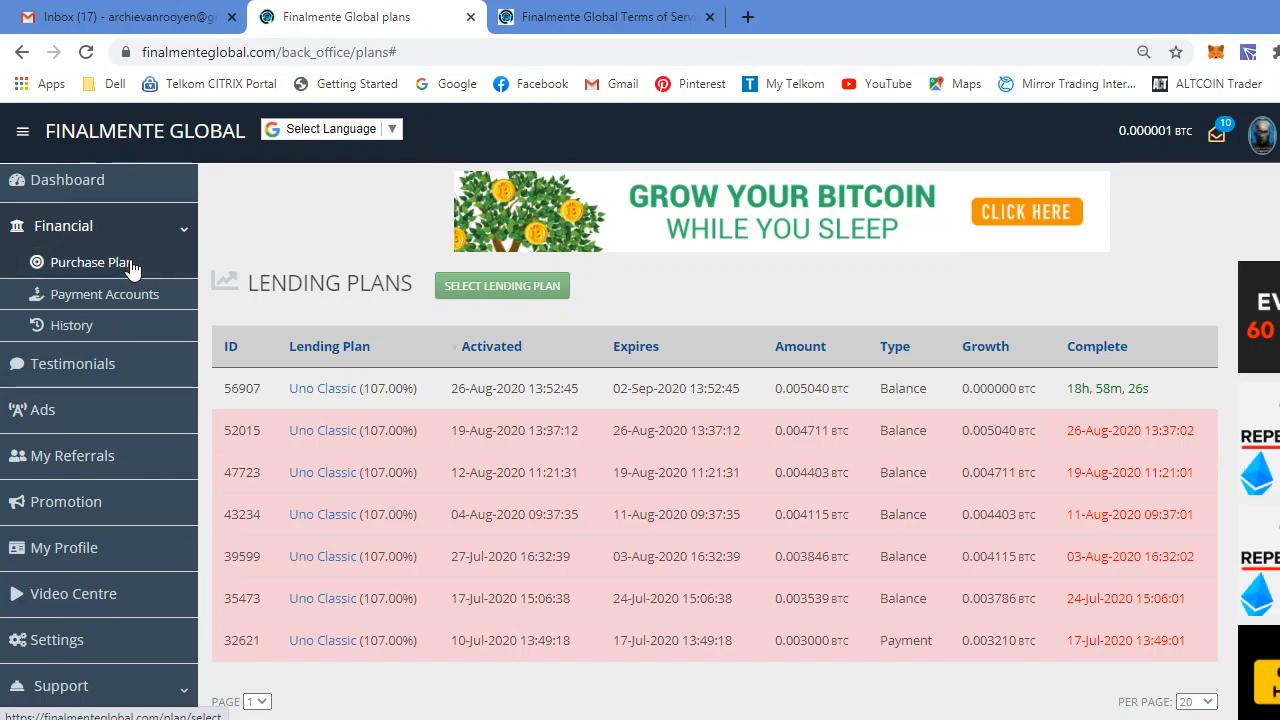
left_click(92, 262)
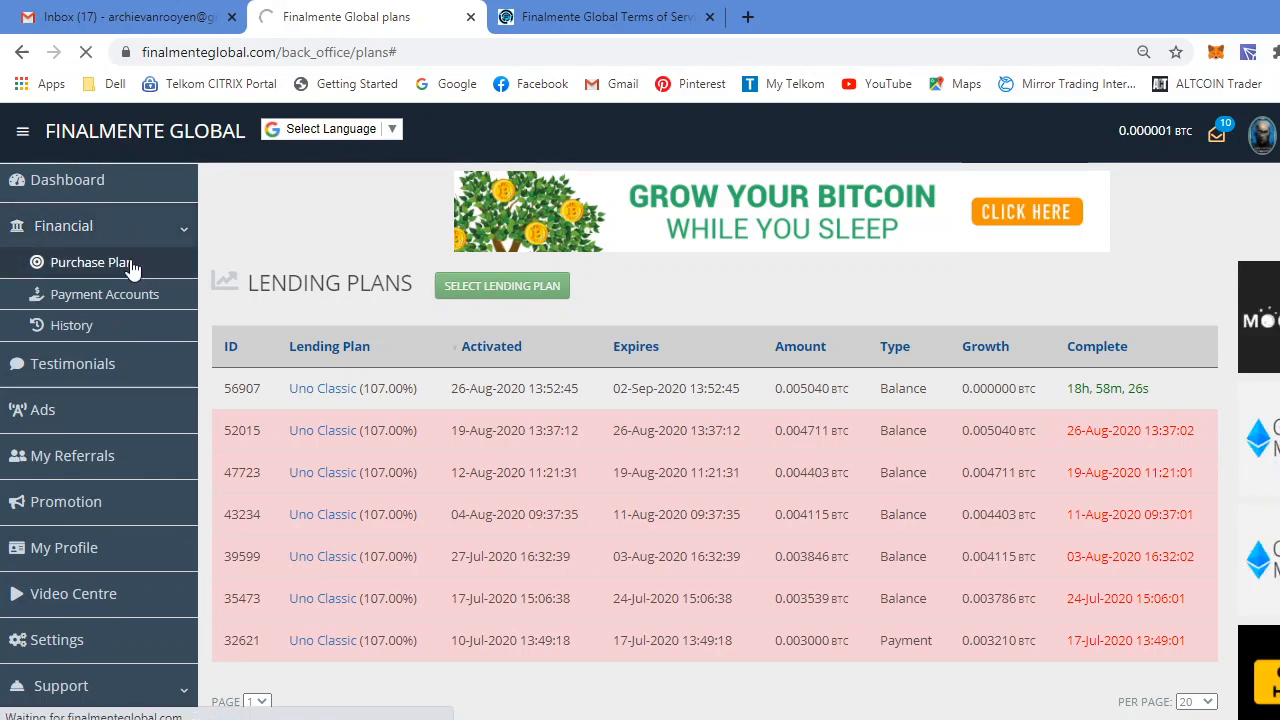
- Browse the Banca, Uno Starter and Uno Classic plan purchase terms
left_click(502, 285)
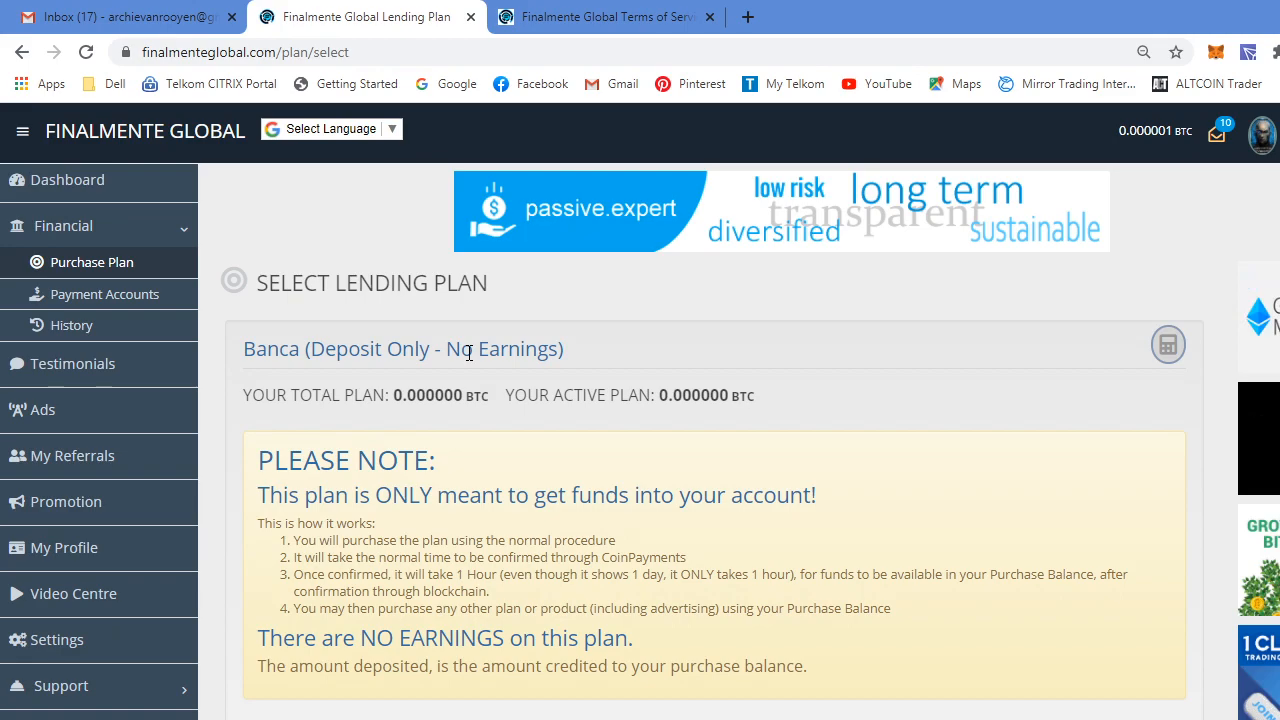
scroll("down", 3)
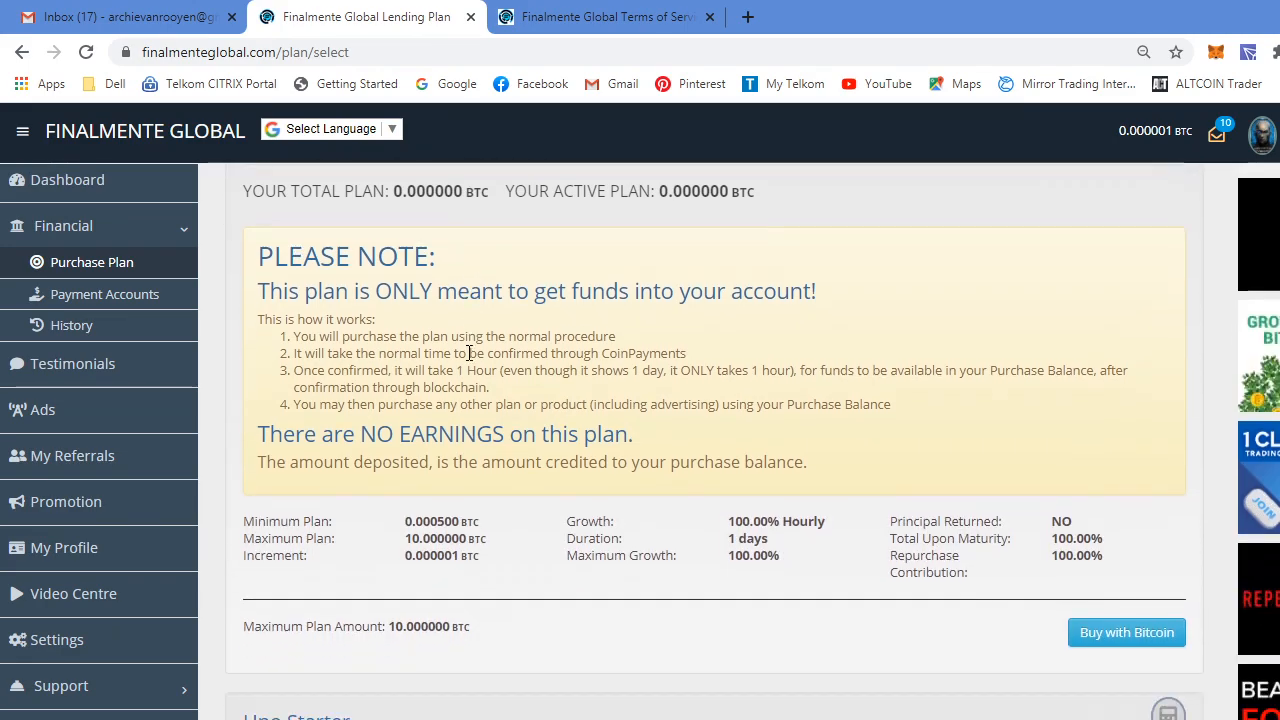
scroll("down", 3)
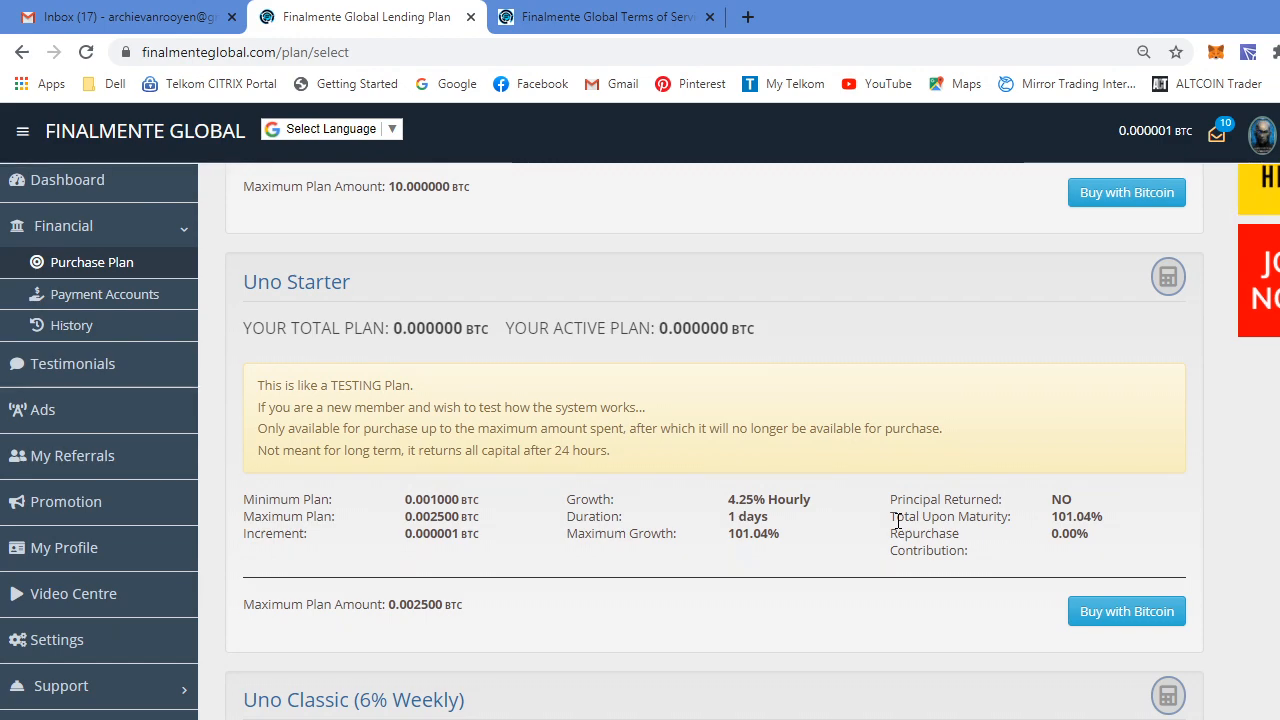
scroll("down", 3)
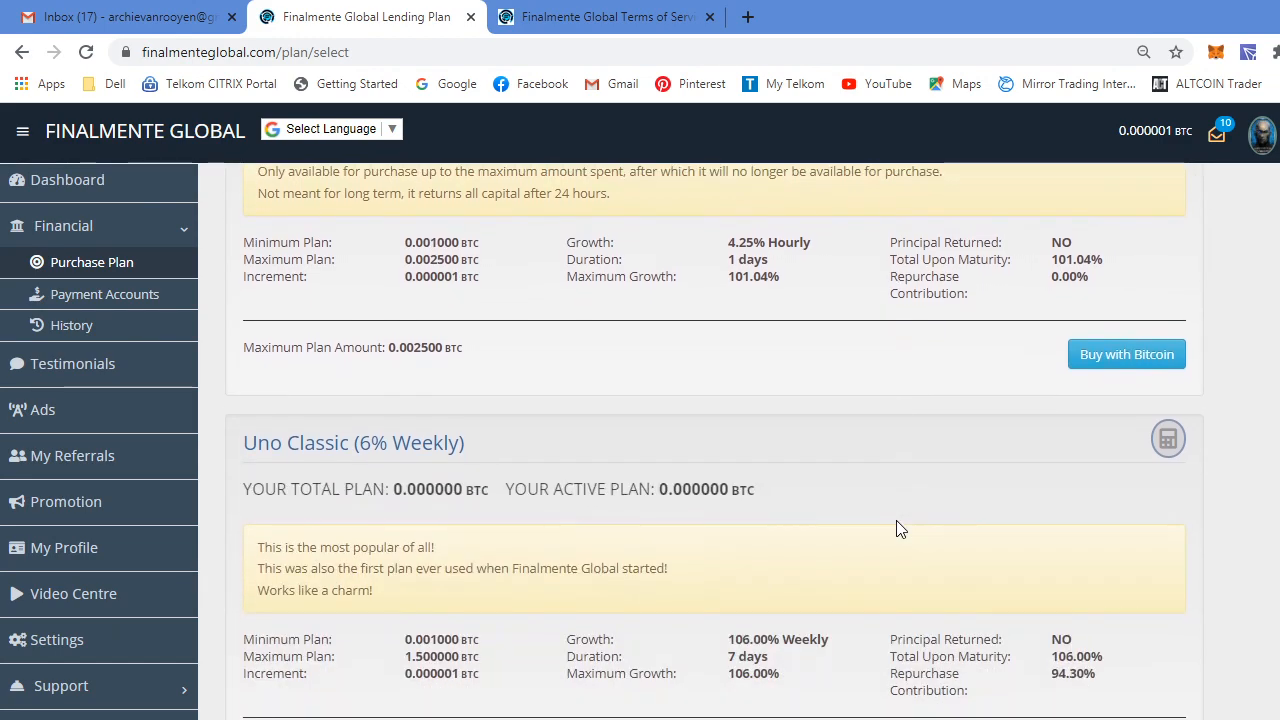
- Scroll past Quattro Pro, Cinque X, Piscine Blu and Advertising Rotator to Capital Withdrawal Notice
scroll("down", 3)
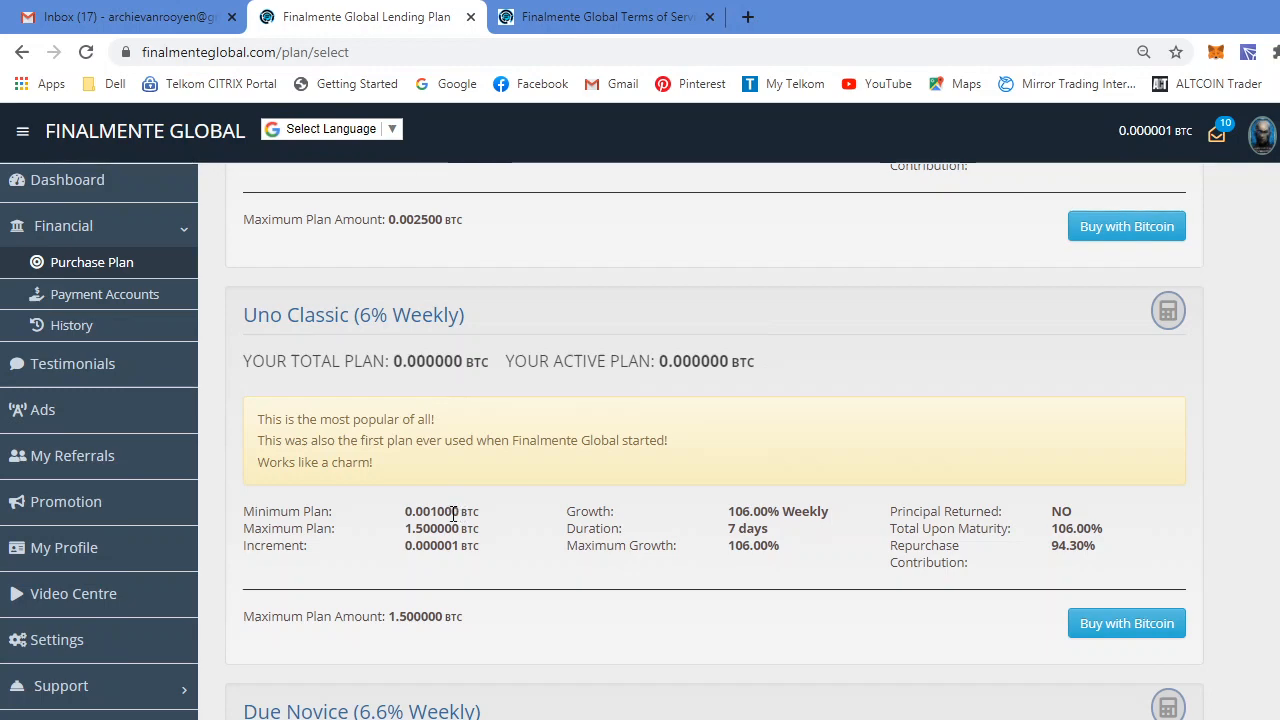
mouse_move(705, 528)
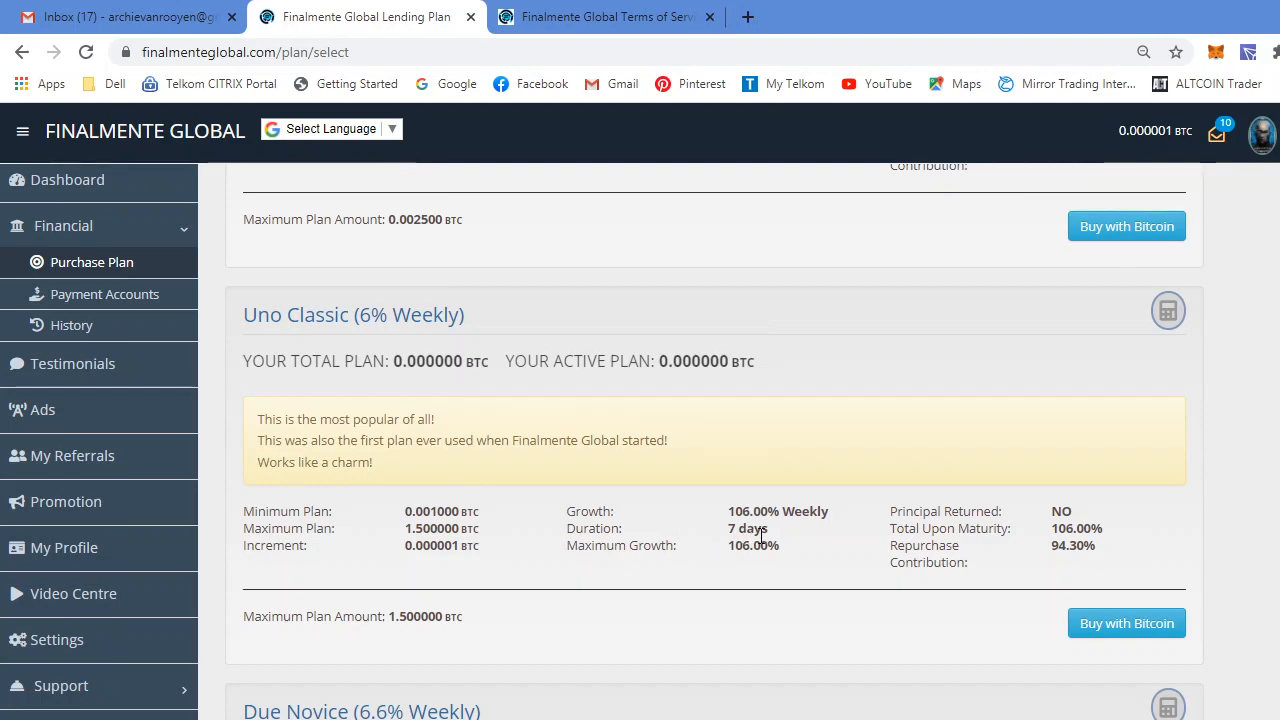
mouse_move(1065, 535)
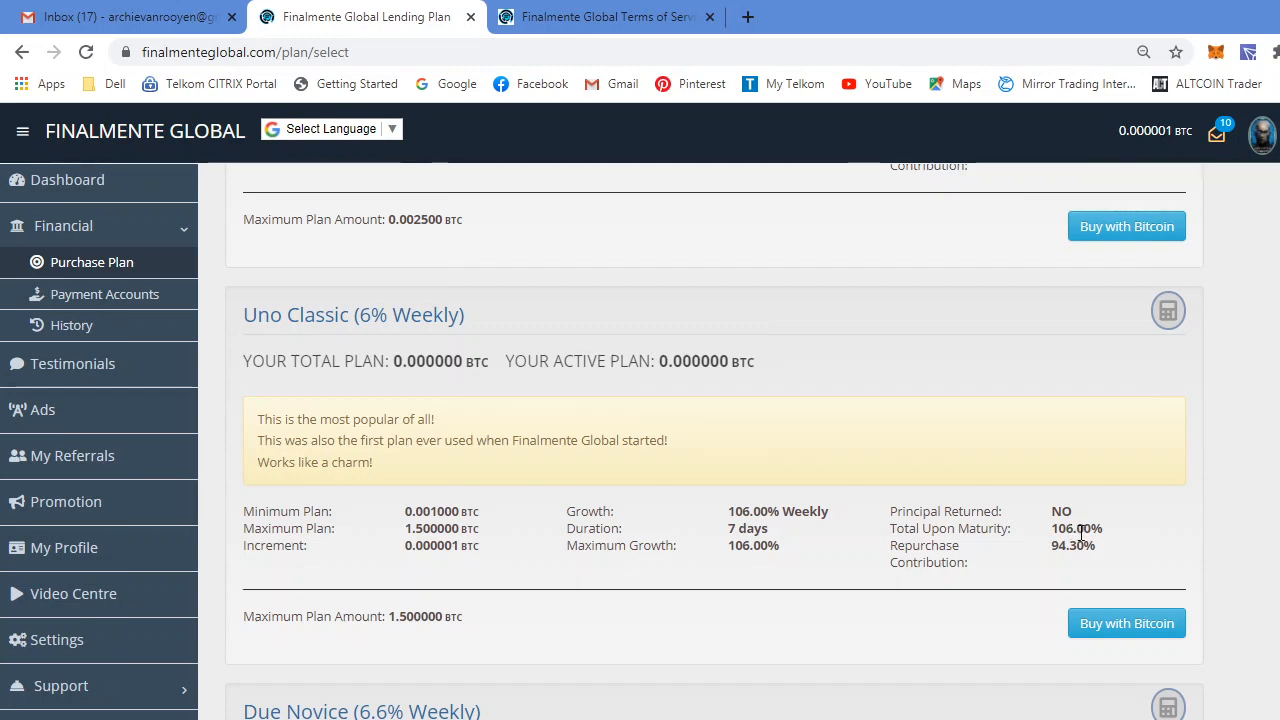
mouse_move(1040, 534)
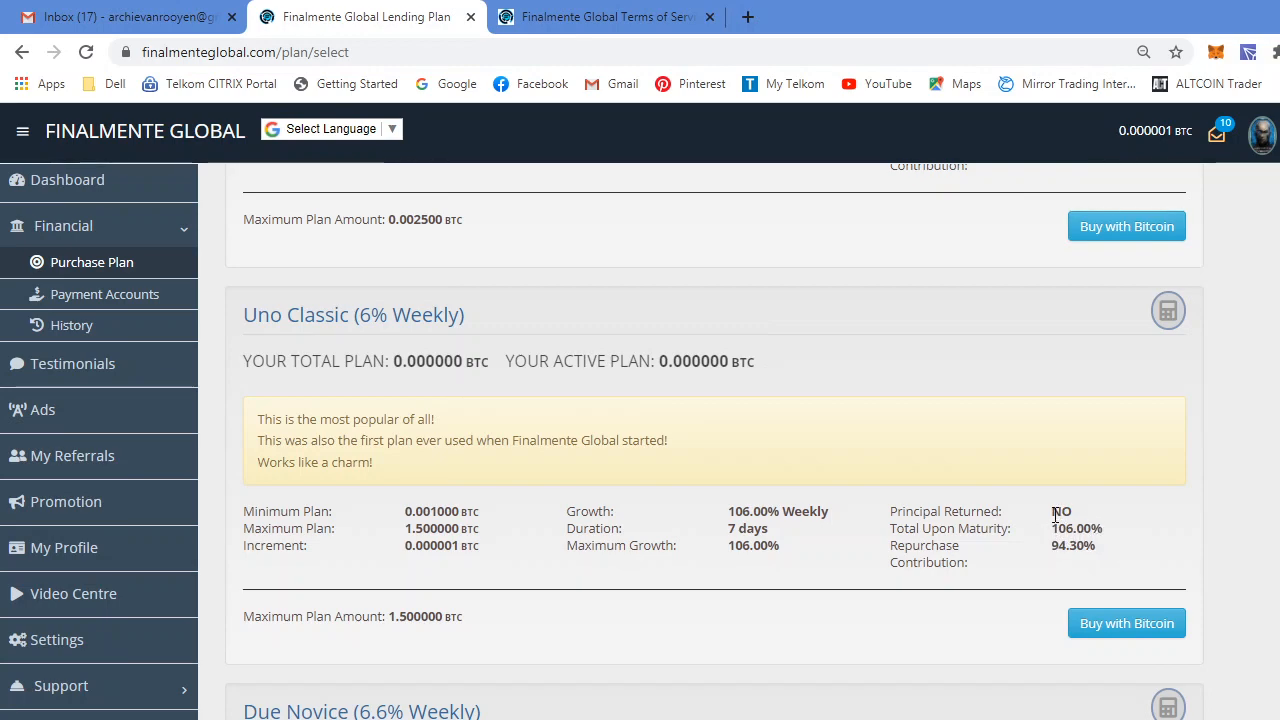
mouse_move(1122, 547)
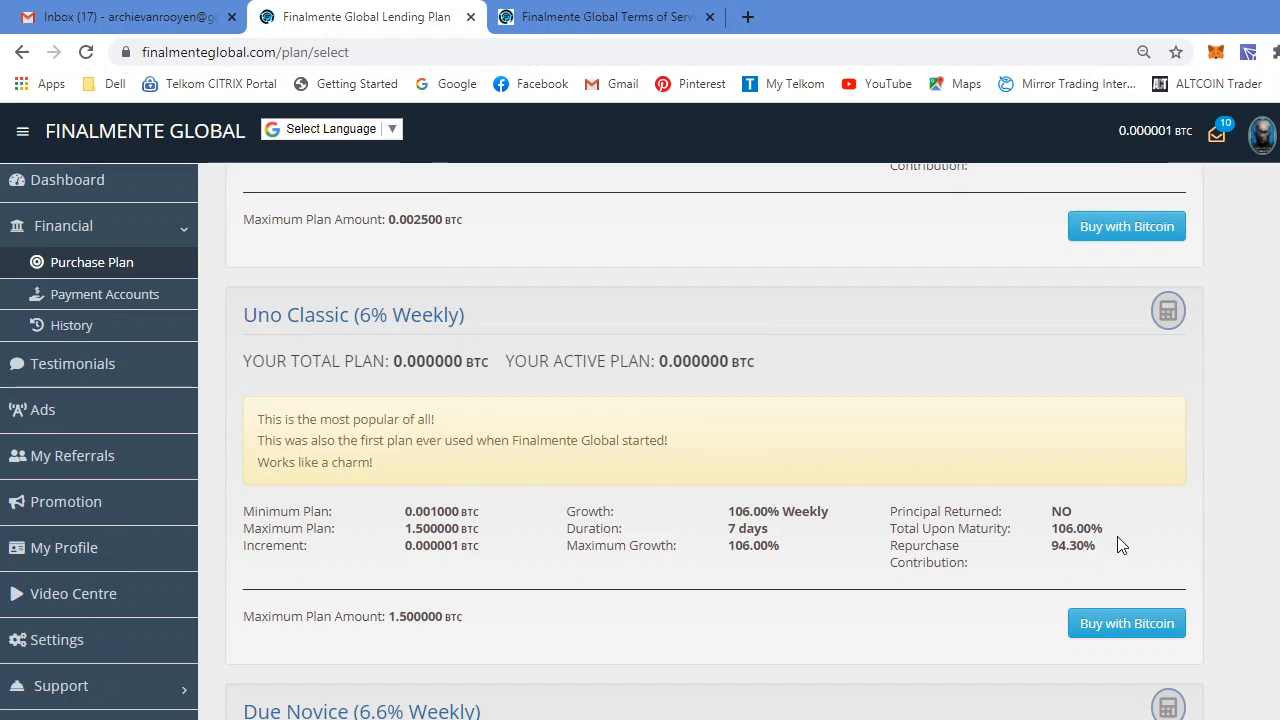
mouse_move(1099, 521)
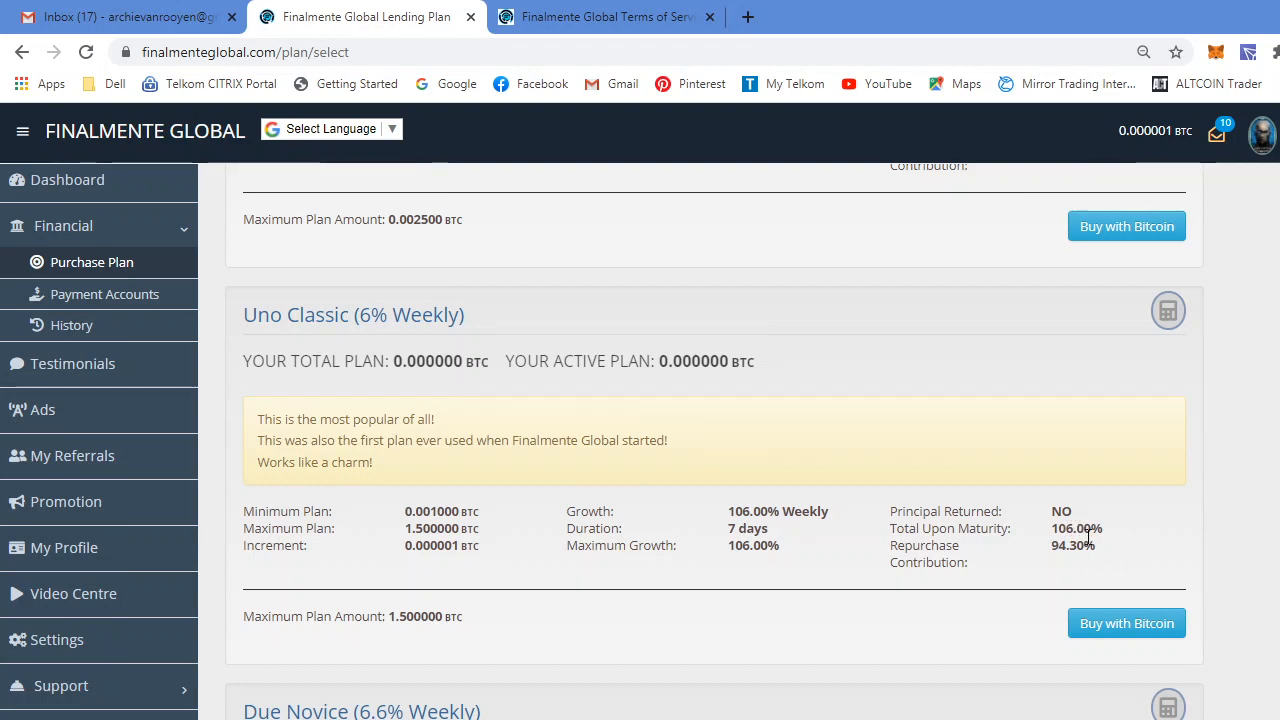
mouse_move(1080, 545)
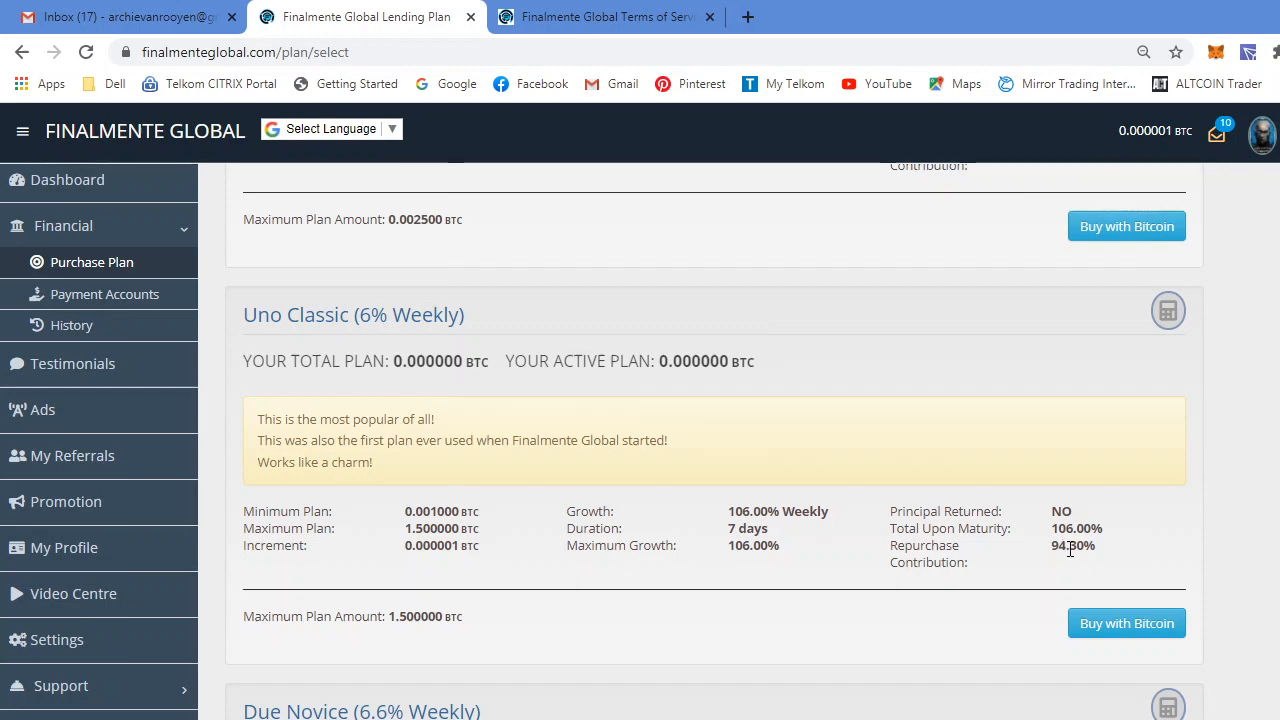
mouse_move(1073, 558)
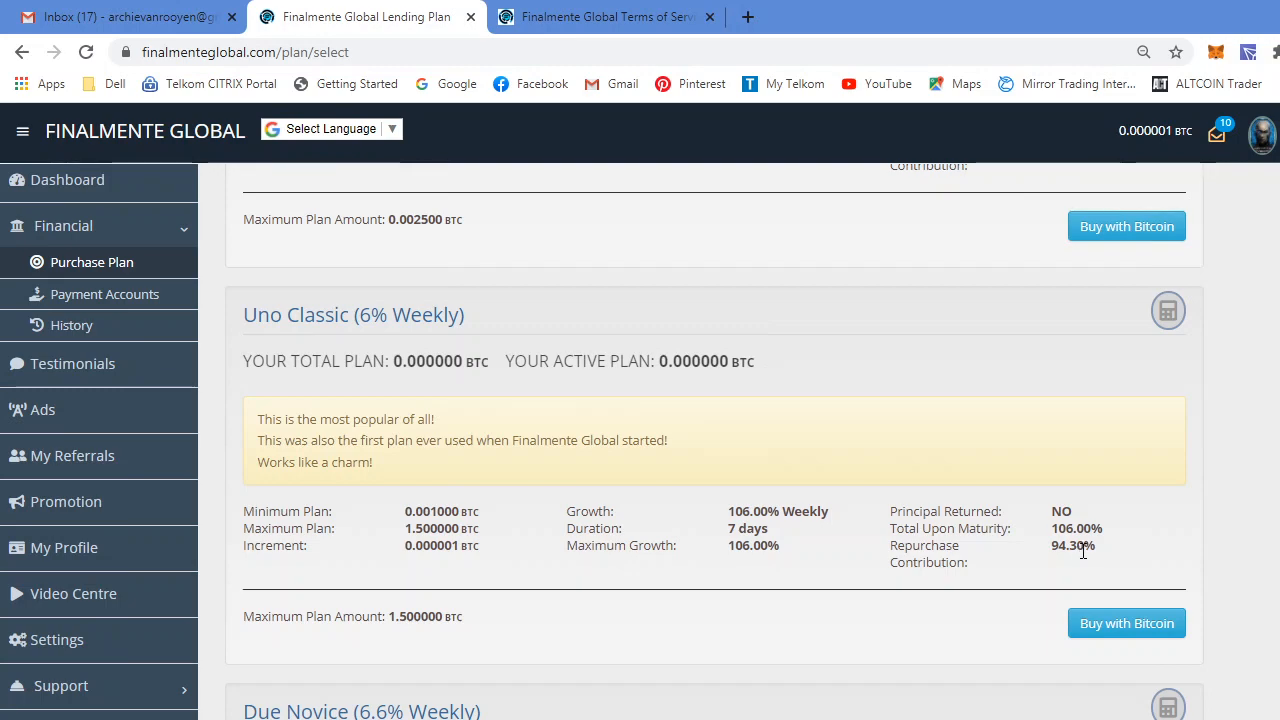
mouse_move(1078, 547)
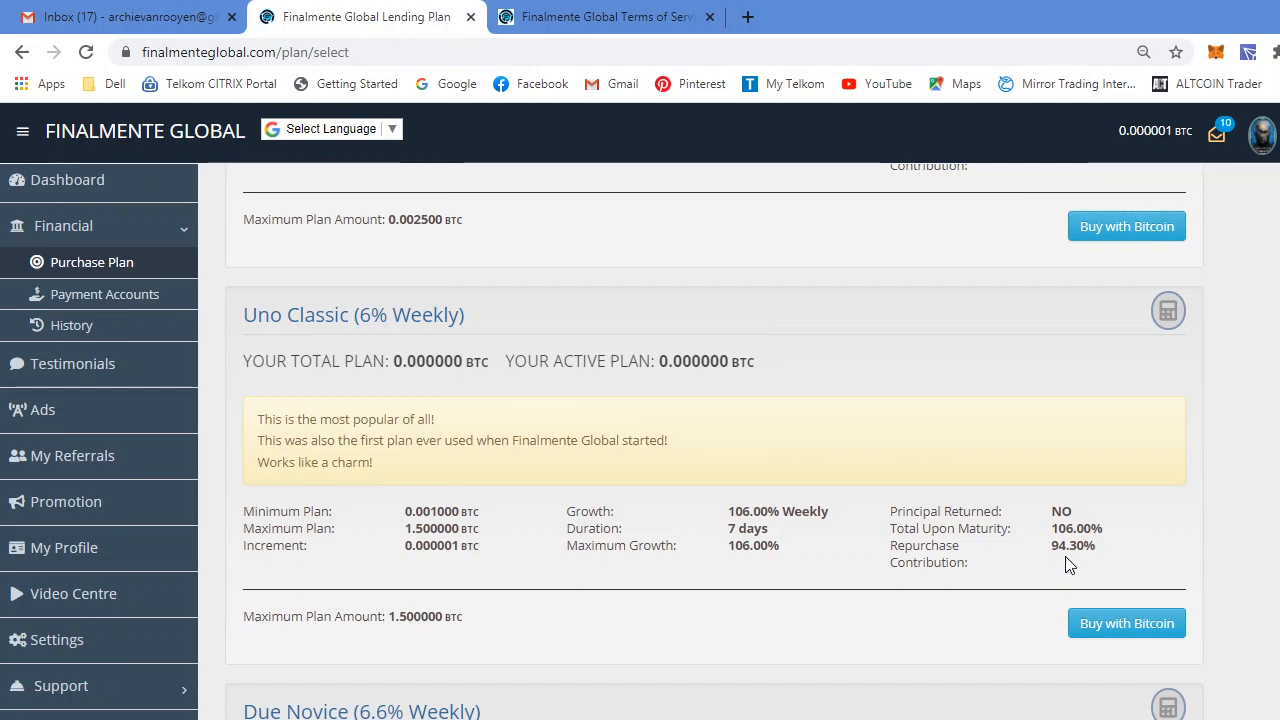
scroll("down", 3)
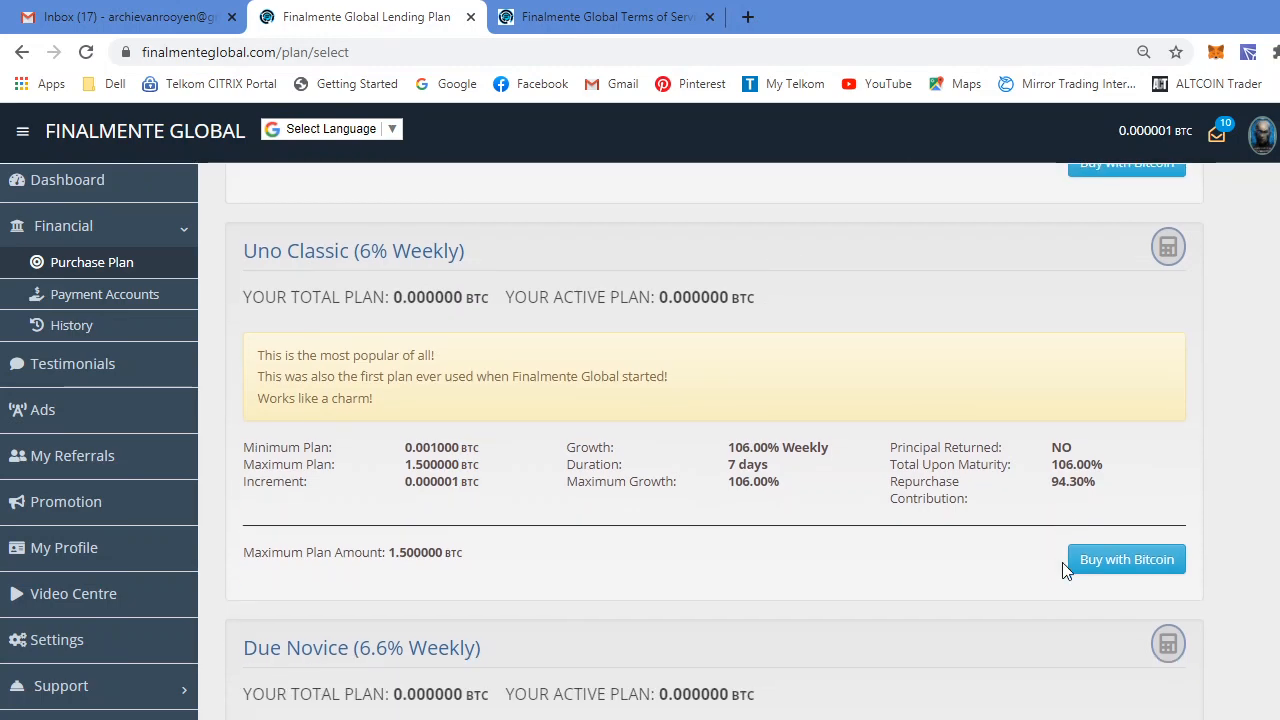
scroll("down", 3)
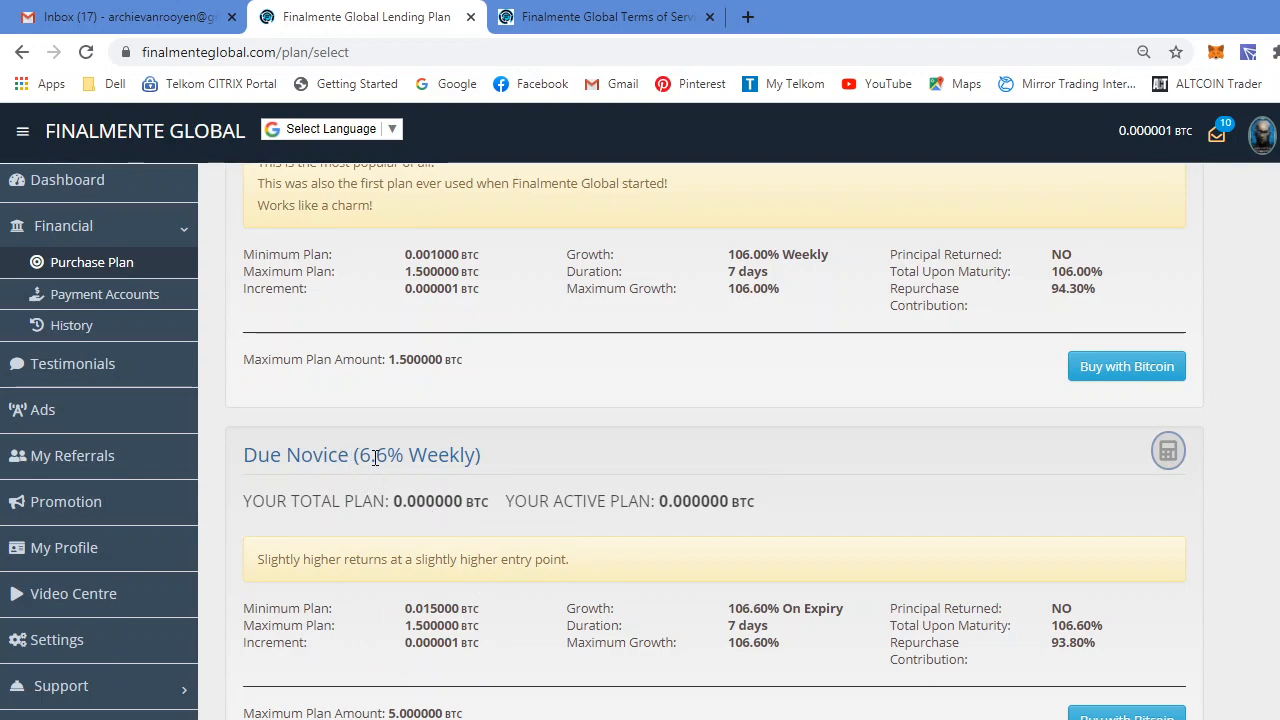
mouse_move(810, 653)
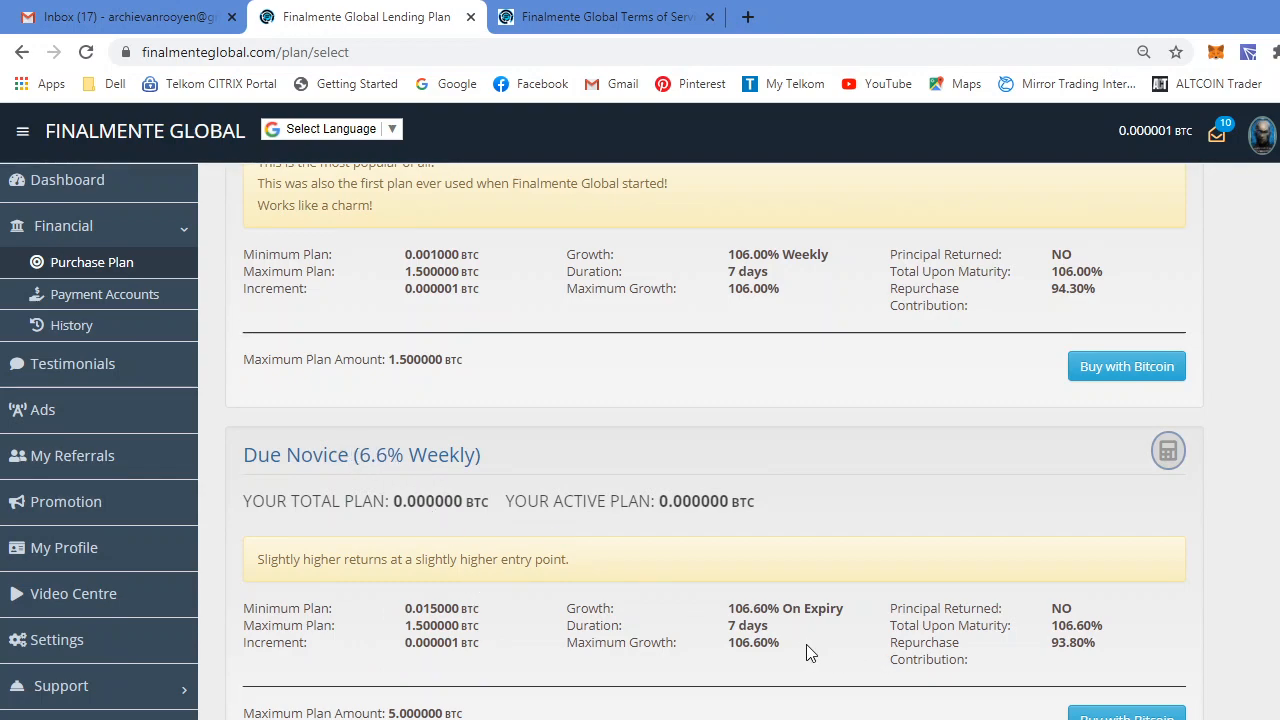
mouse_move(1098, 617)
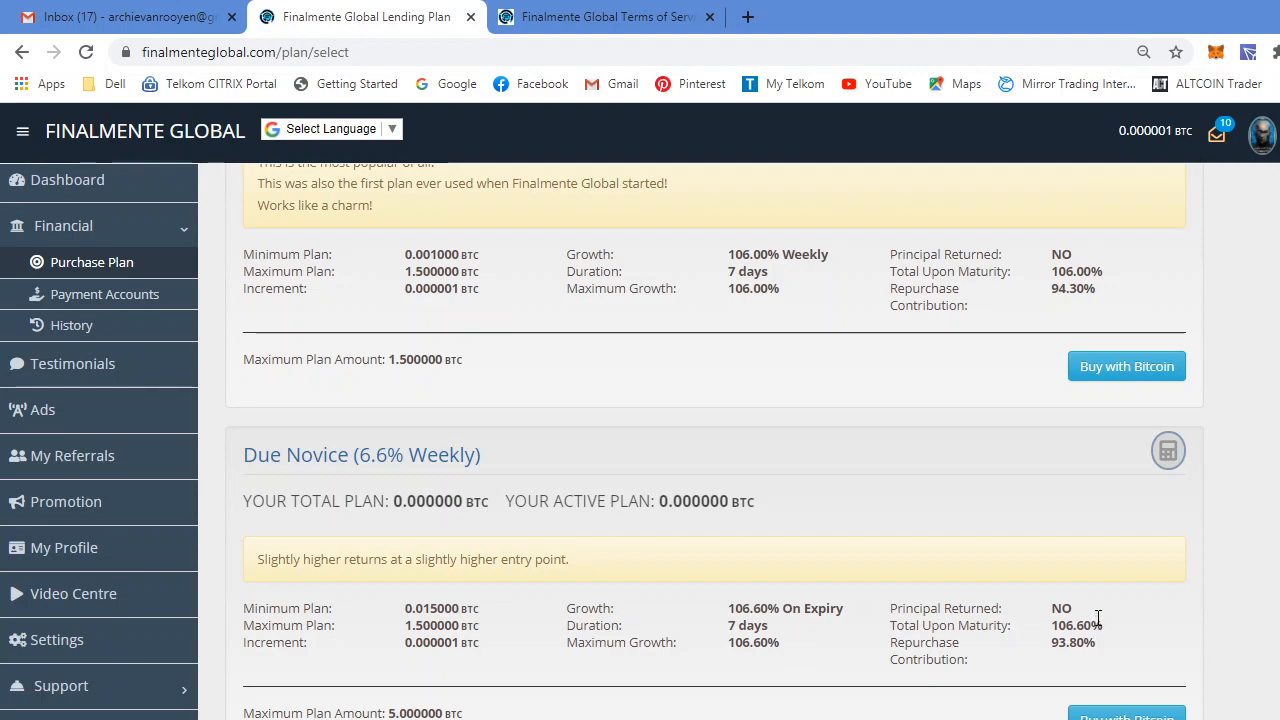
scroll("down", 3)
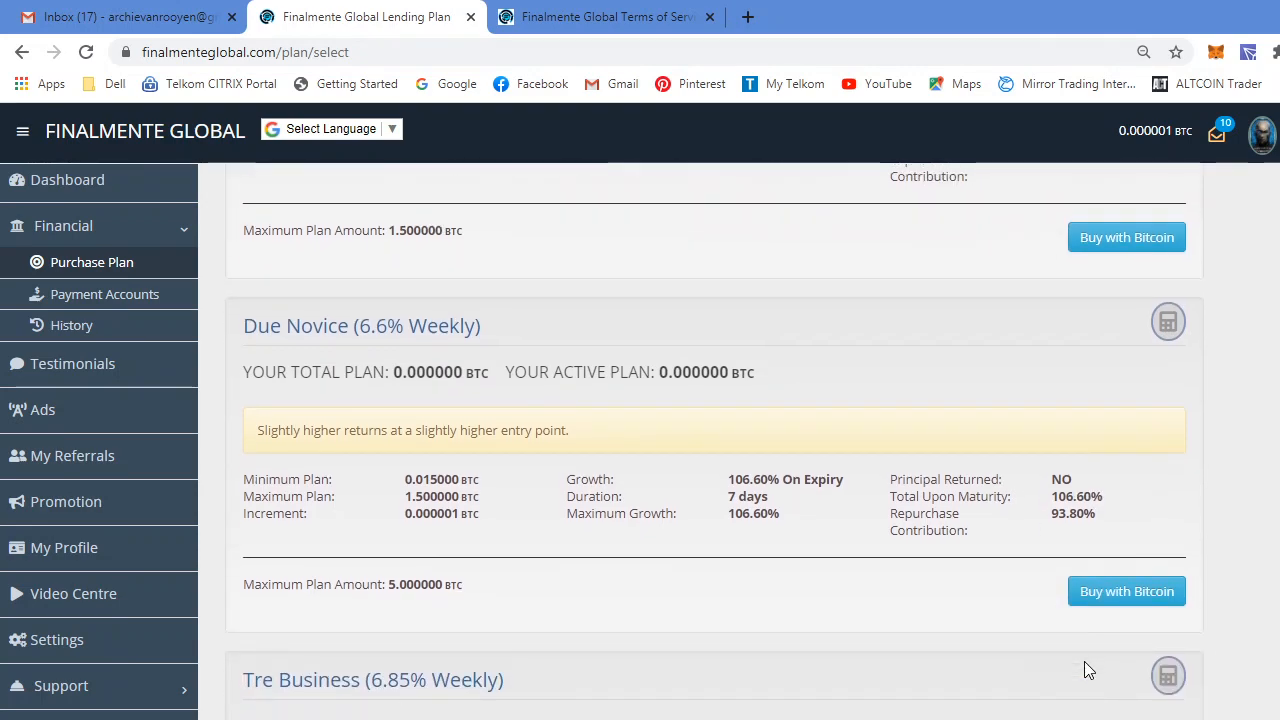
scroll("down", 3)
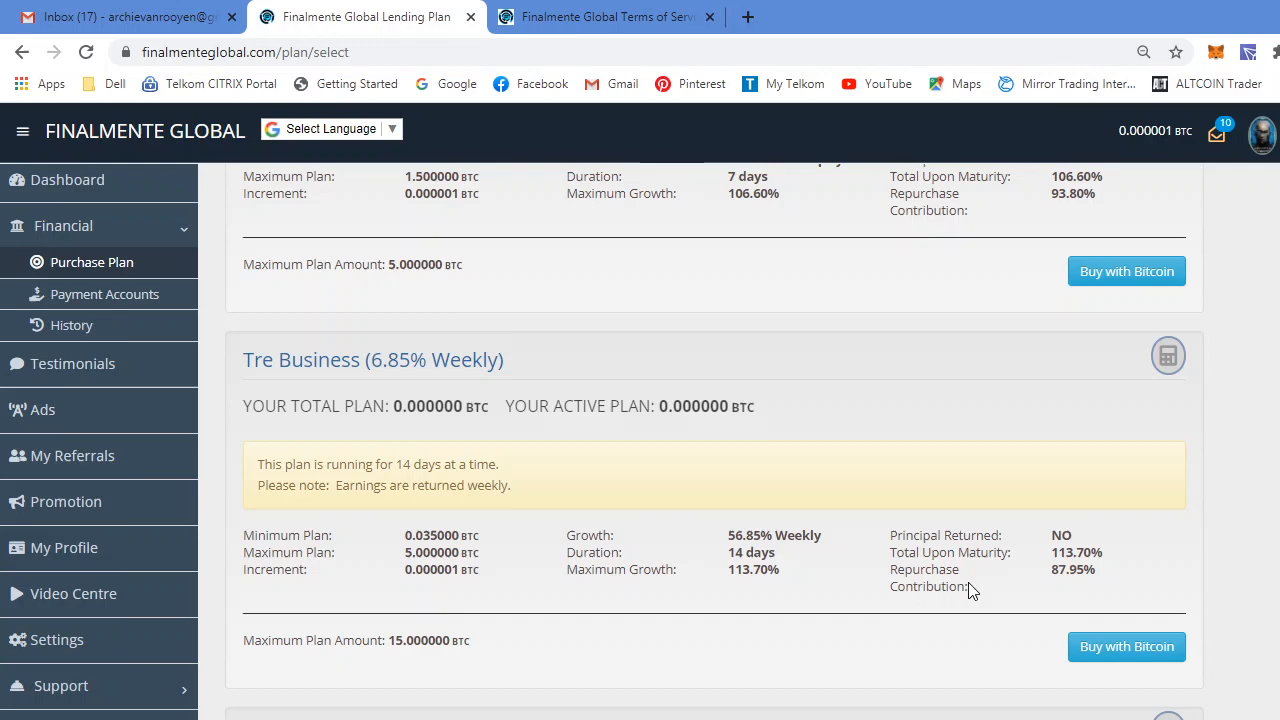
scroll("down", 3)
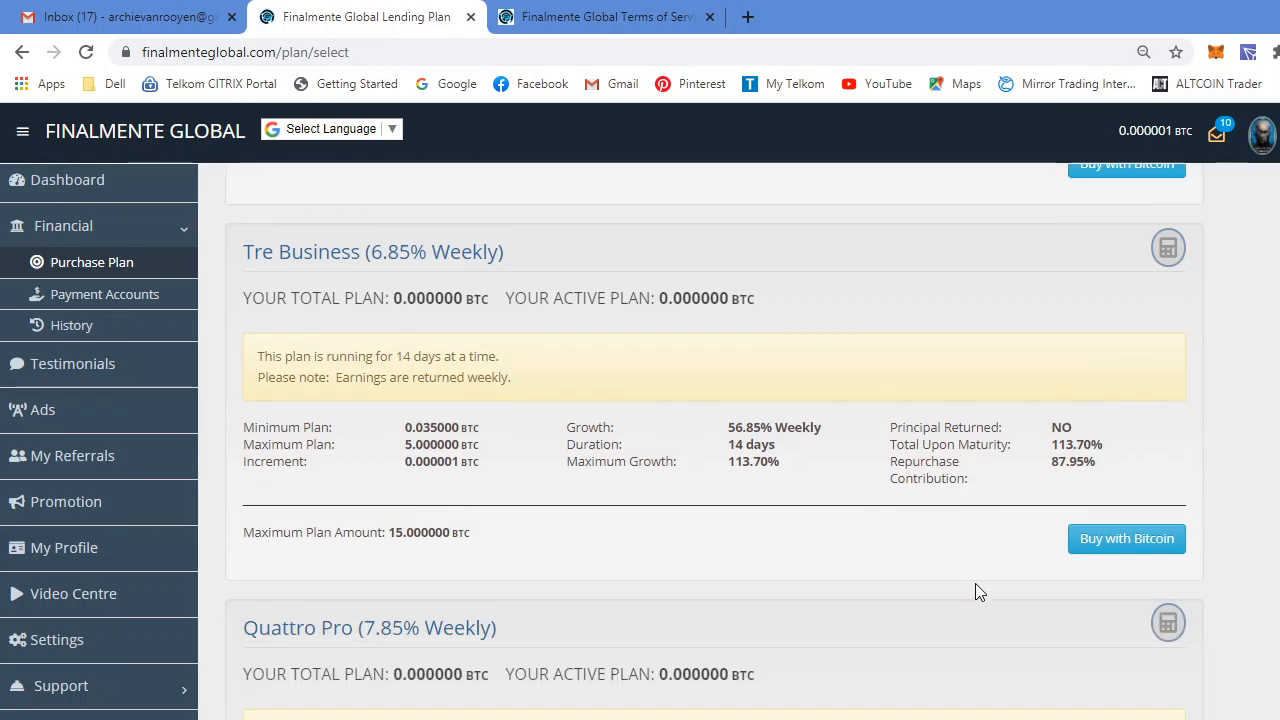
scroll("down", 3)
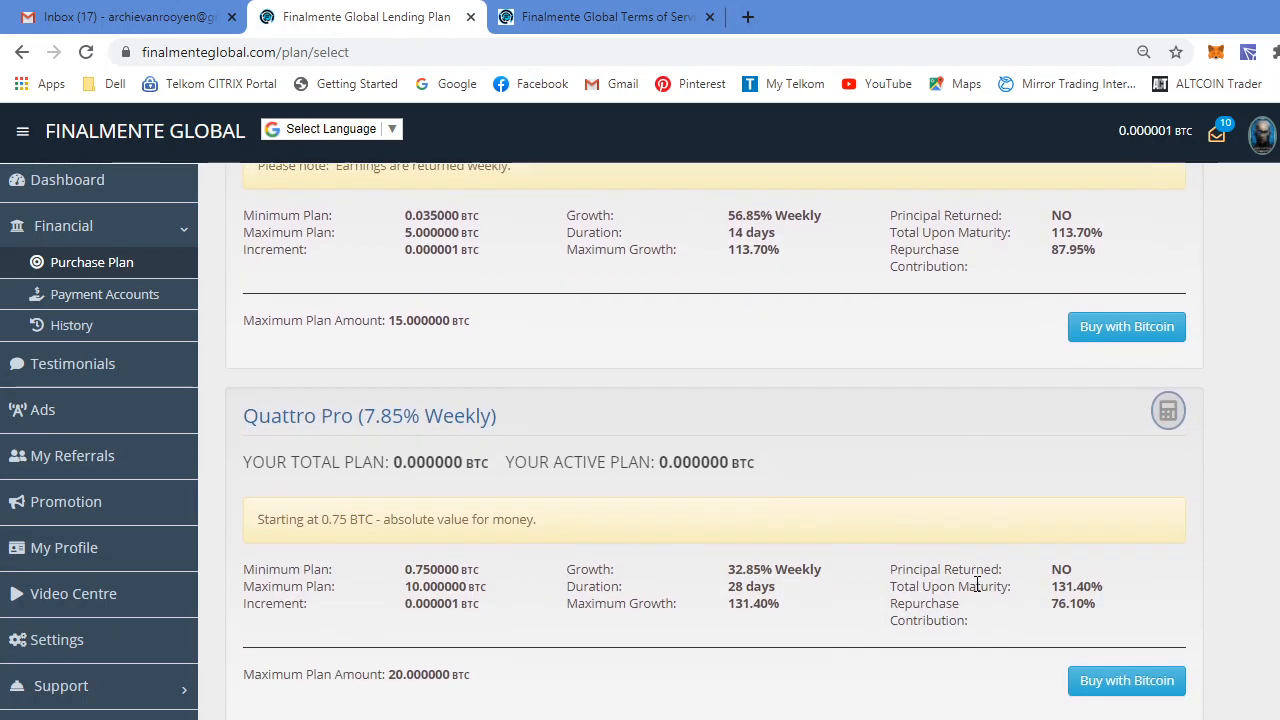
mouse_move(393, 456)
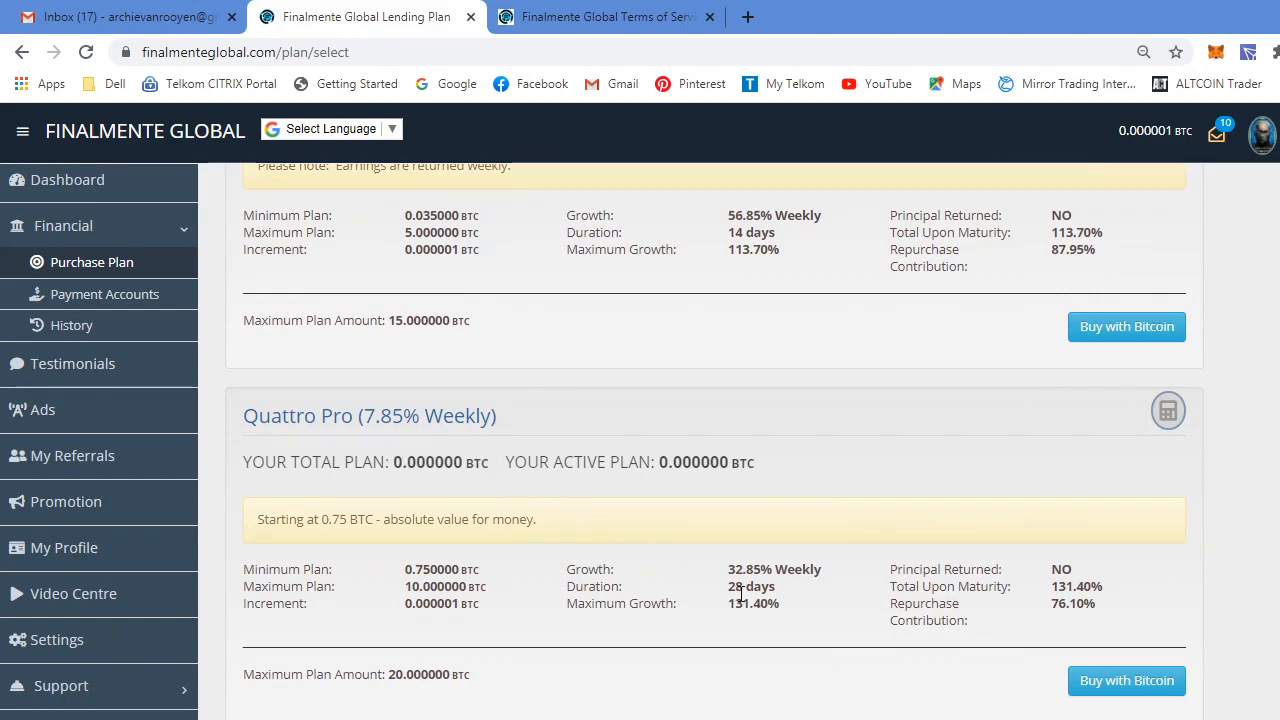
mouse_move(715, 597)
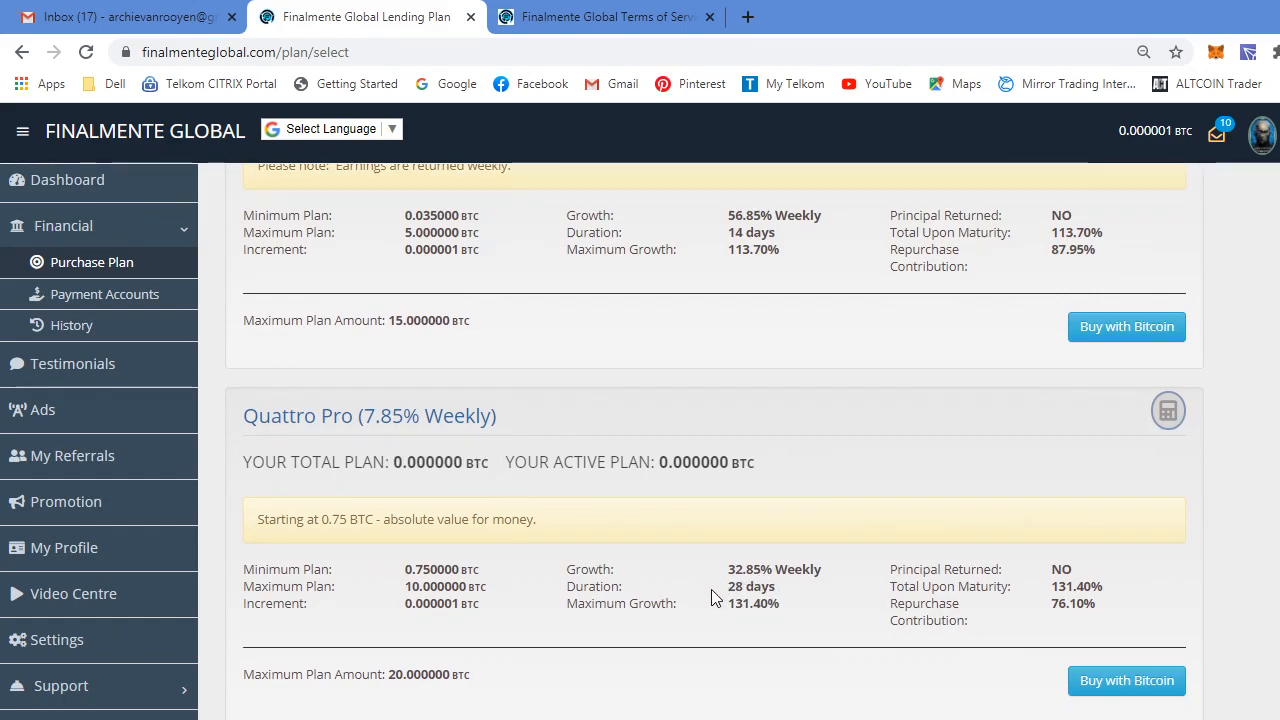
scroll("down", 3)
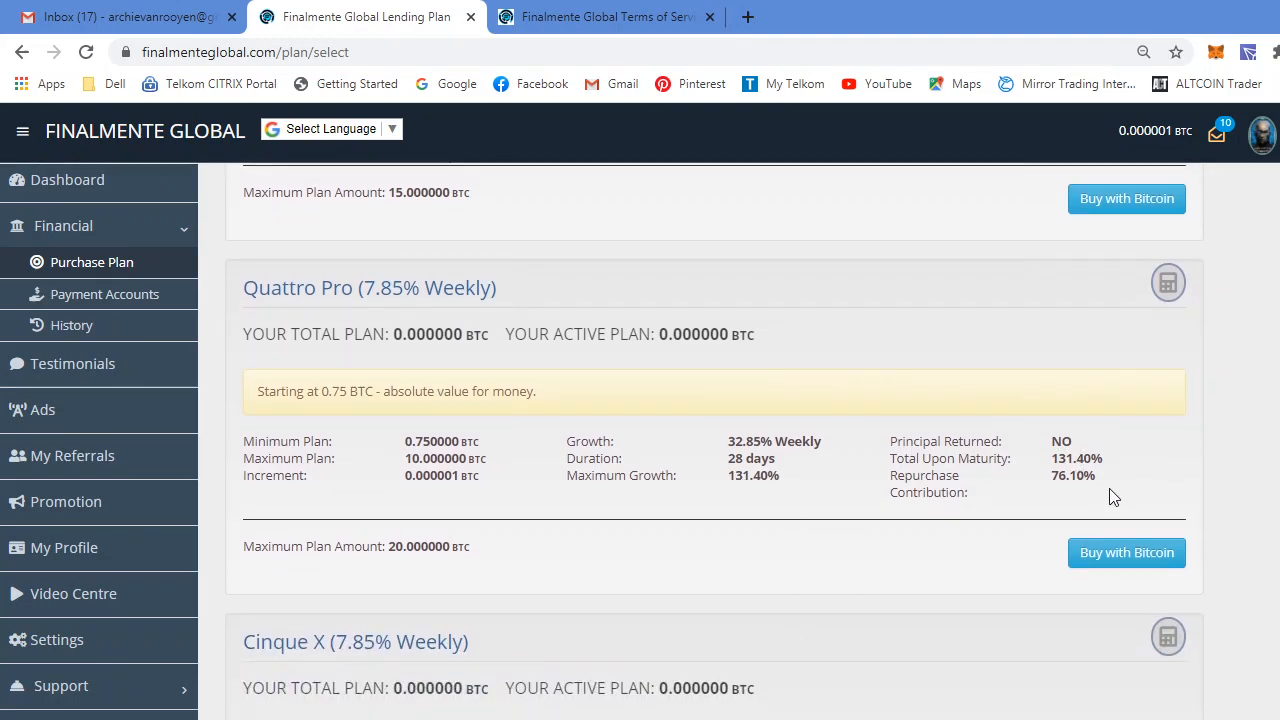
scroll("down", 3)
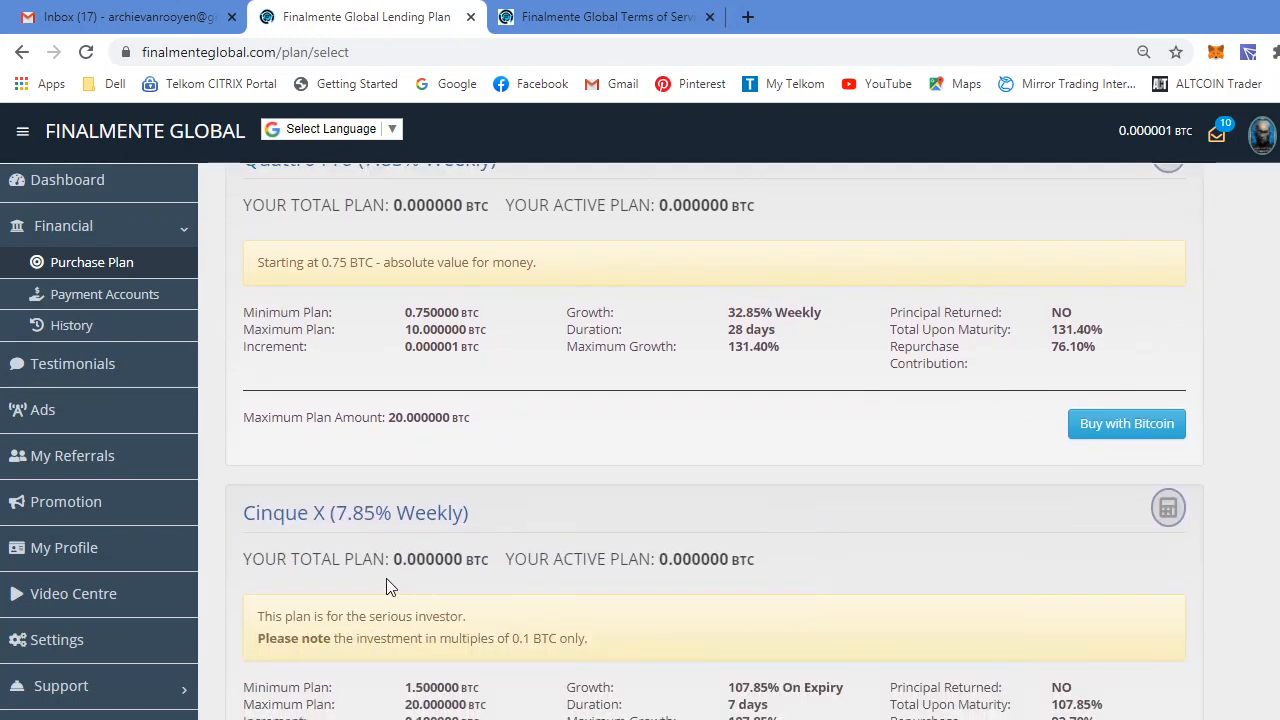
mouse_move(362, 536)
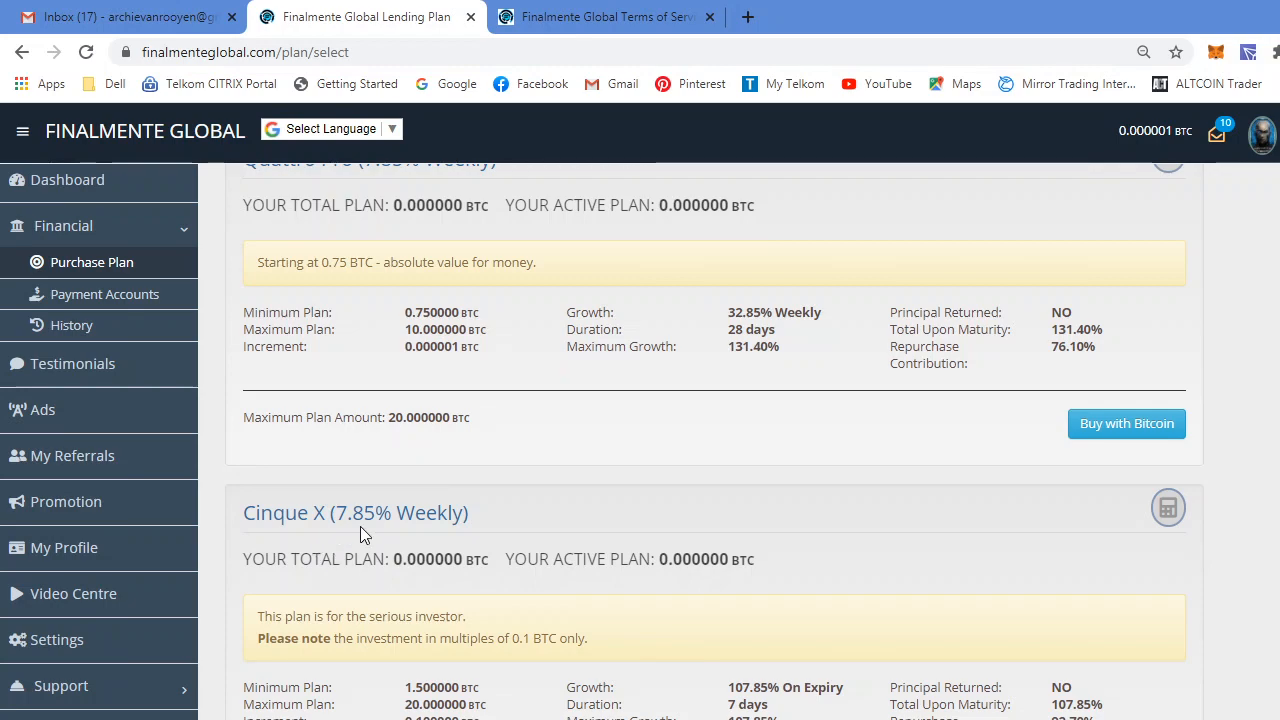
scroll("down", 3)
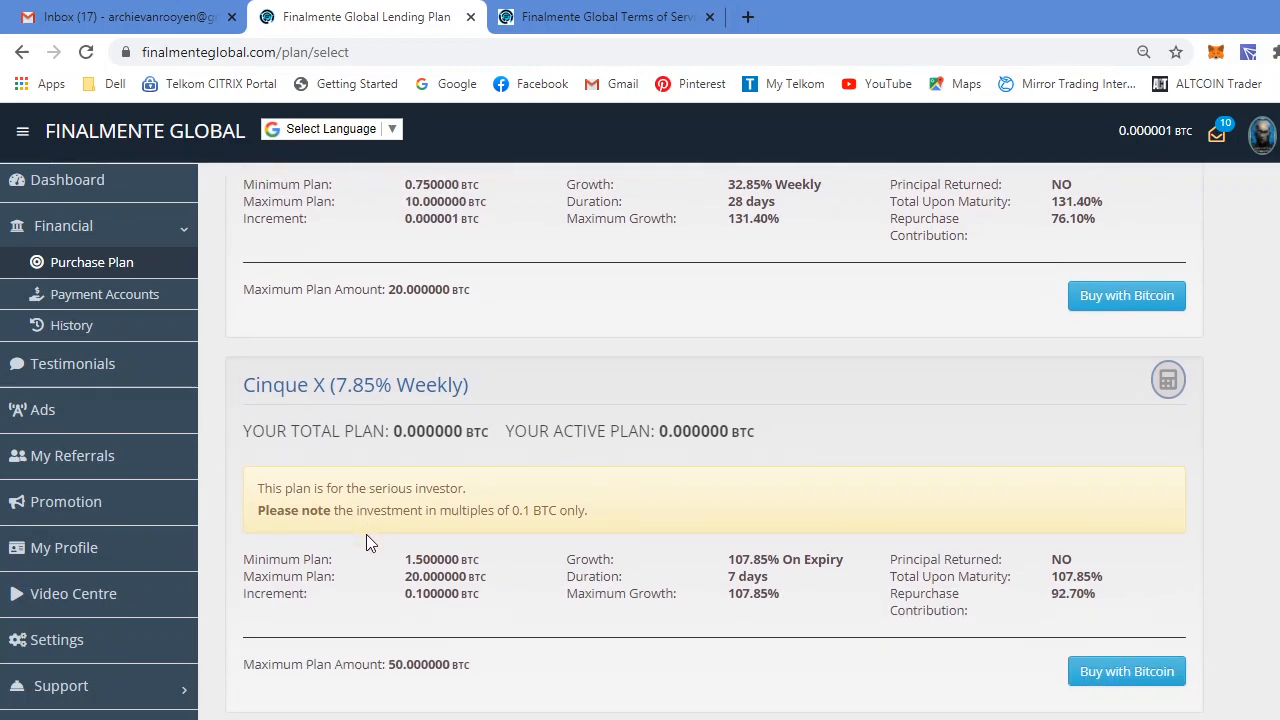
scroll("down", 3)
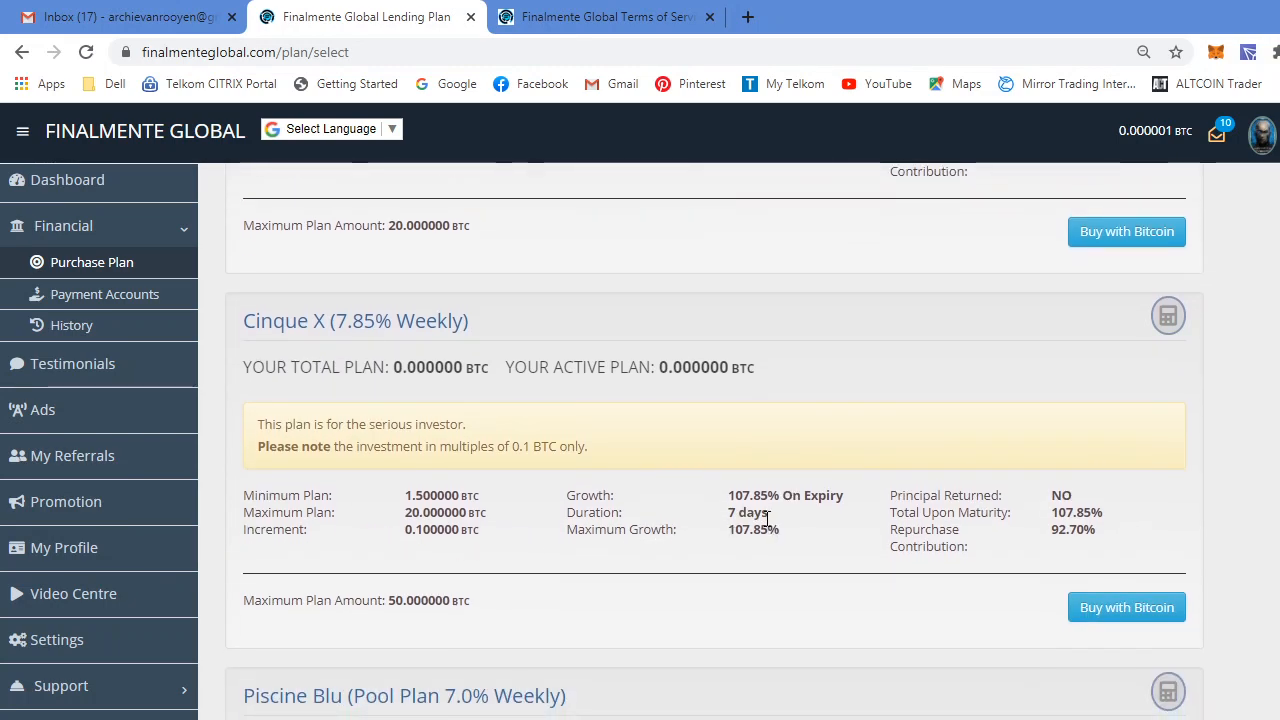
mouse_move(1025, 555)
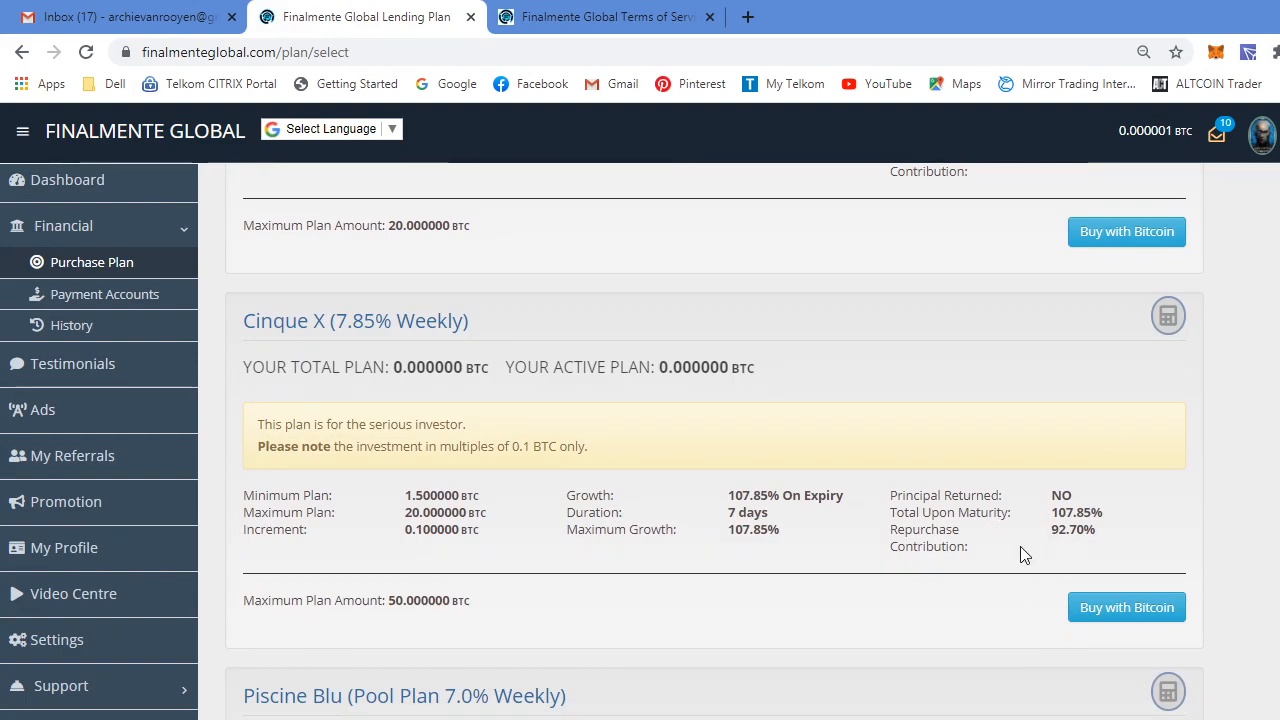
scroll("down", 3)
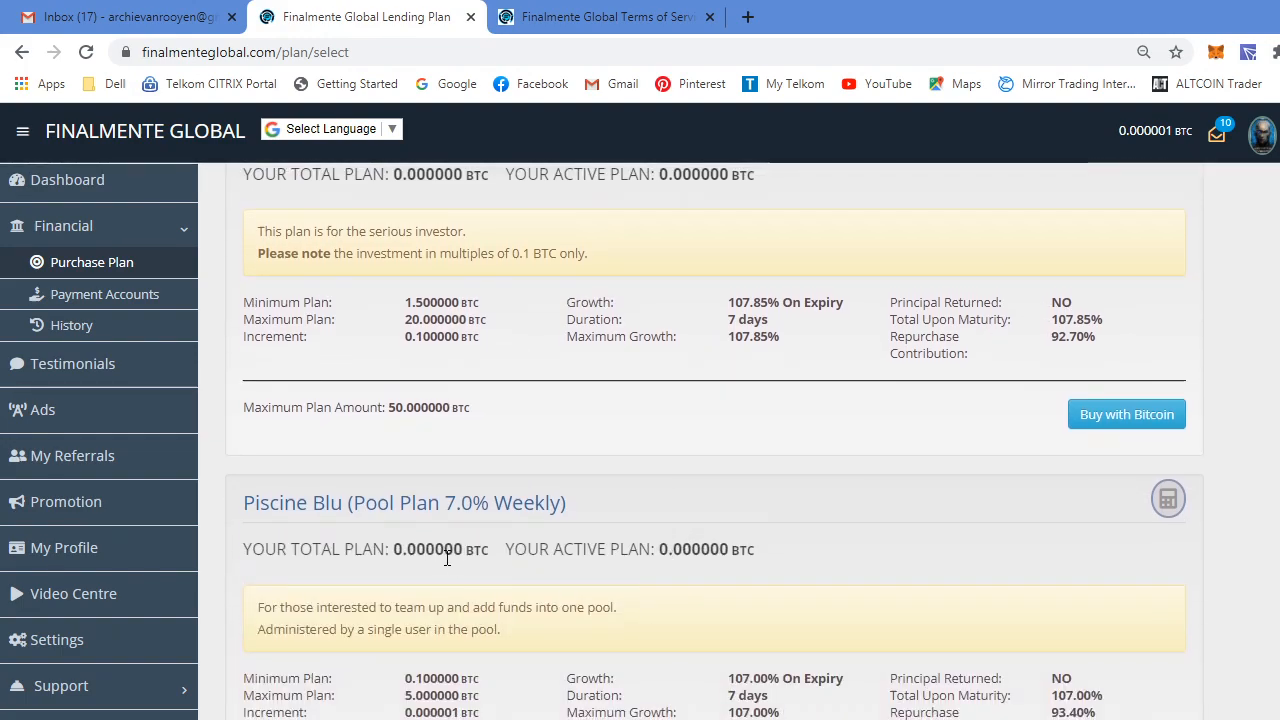
scroll("down", 3)
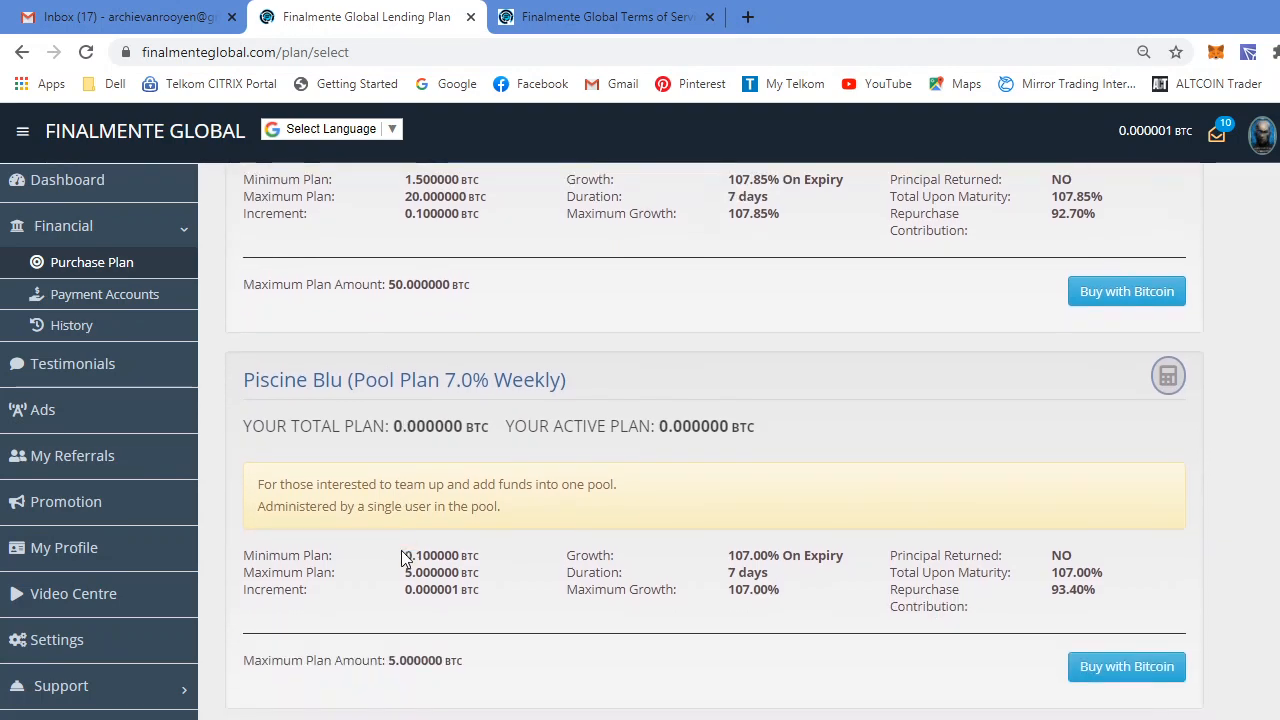
scroll("down", 3)
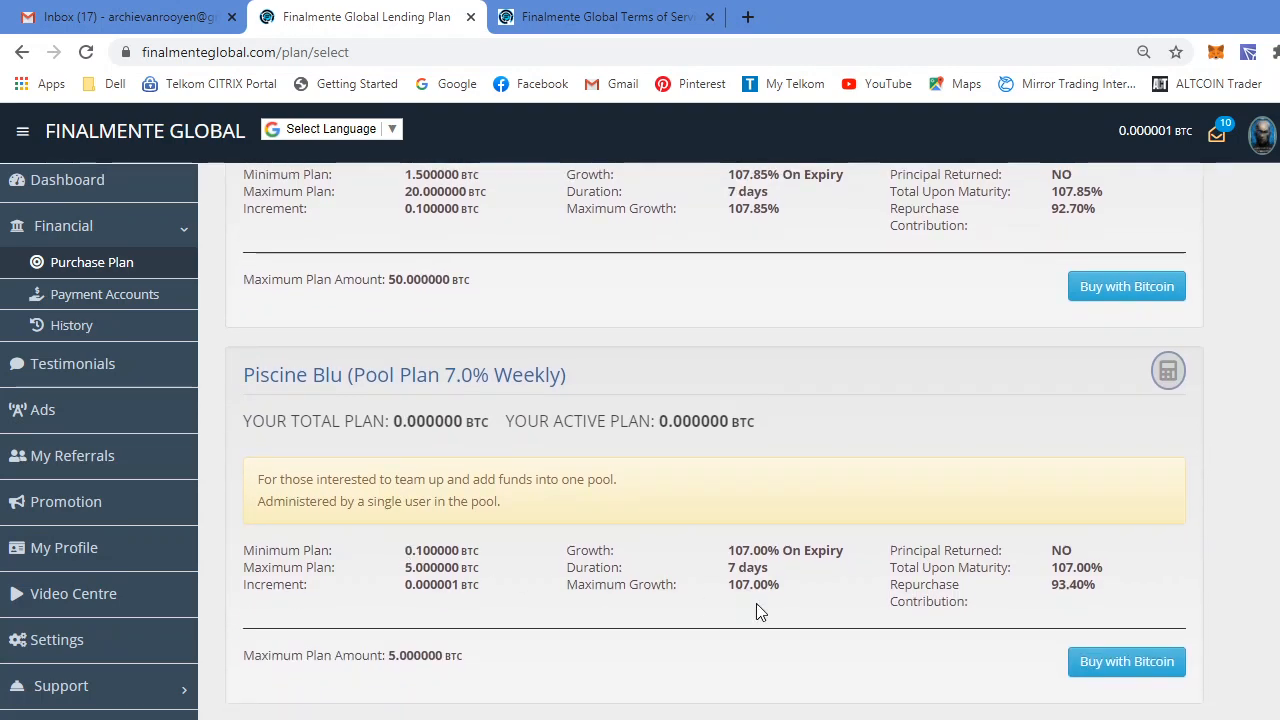
mouse_move(790, 647)
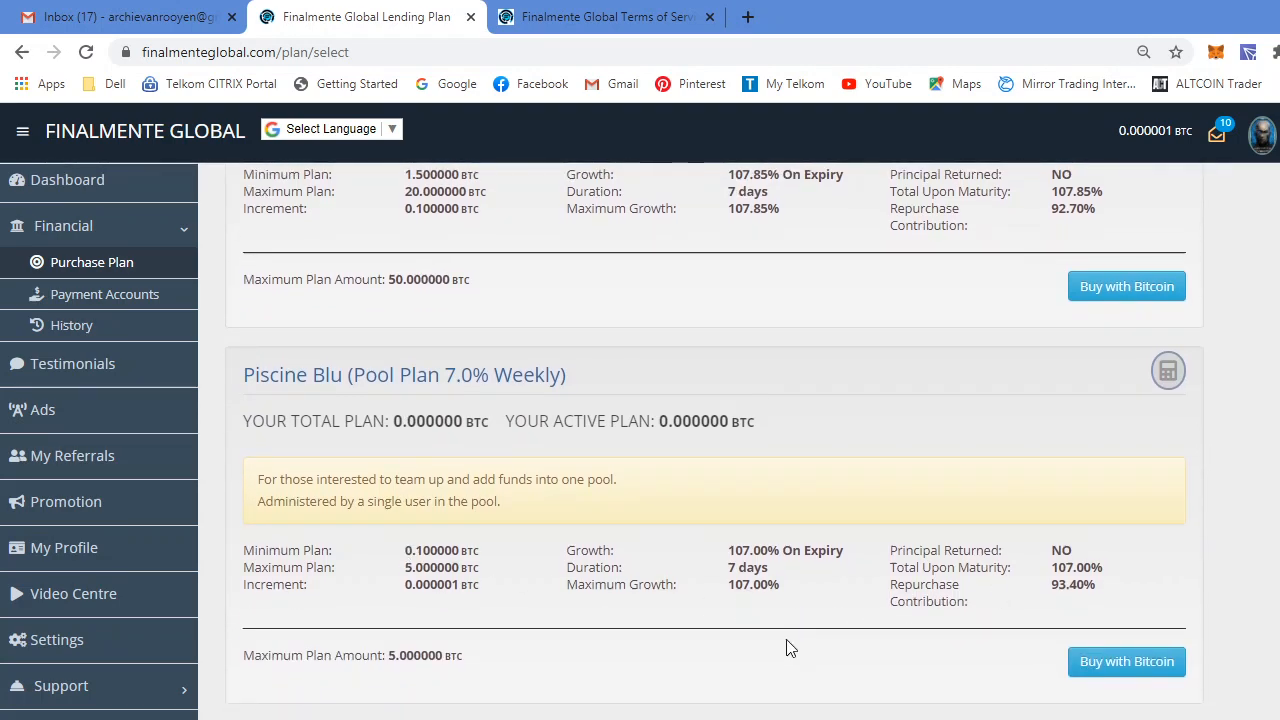
scroll("down", 3)
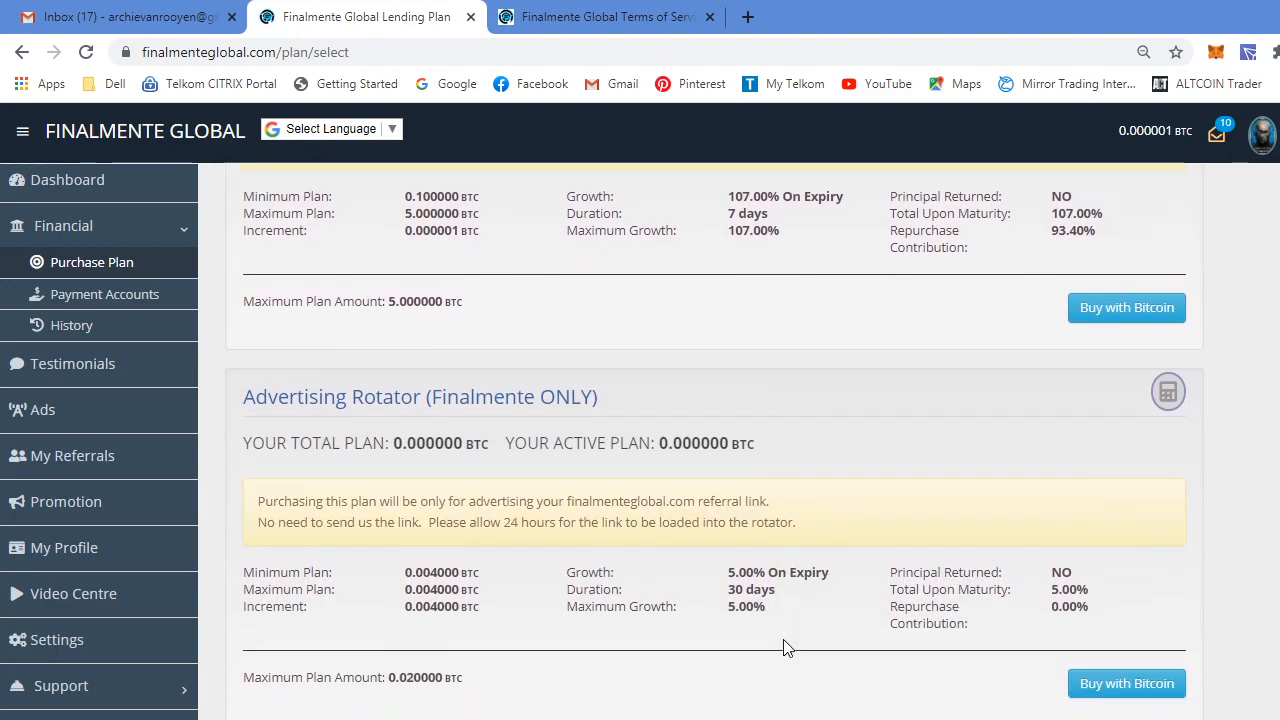
scroll("down", 3)
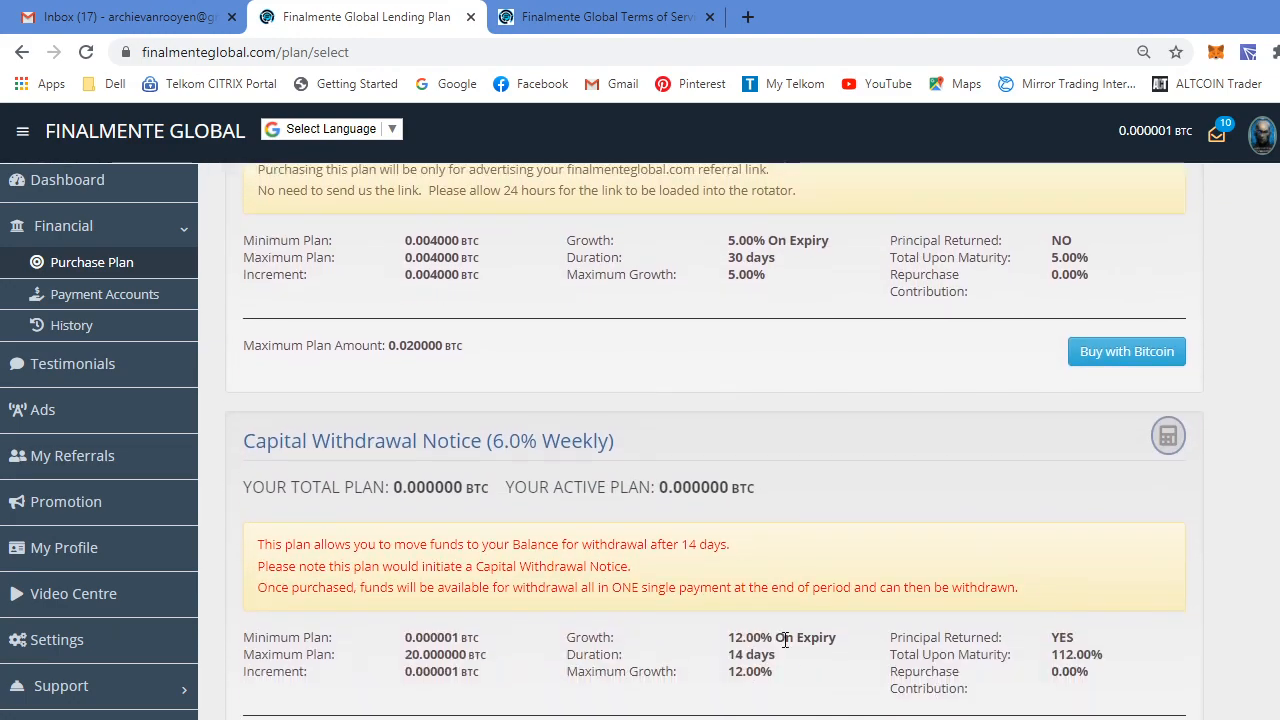
scroll("down", 3)
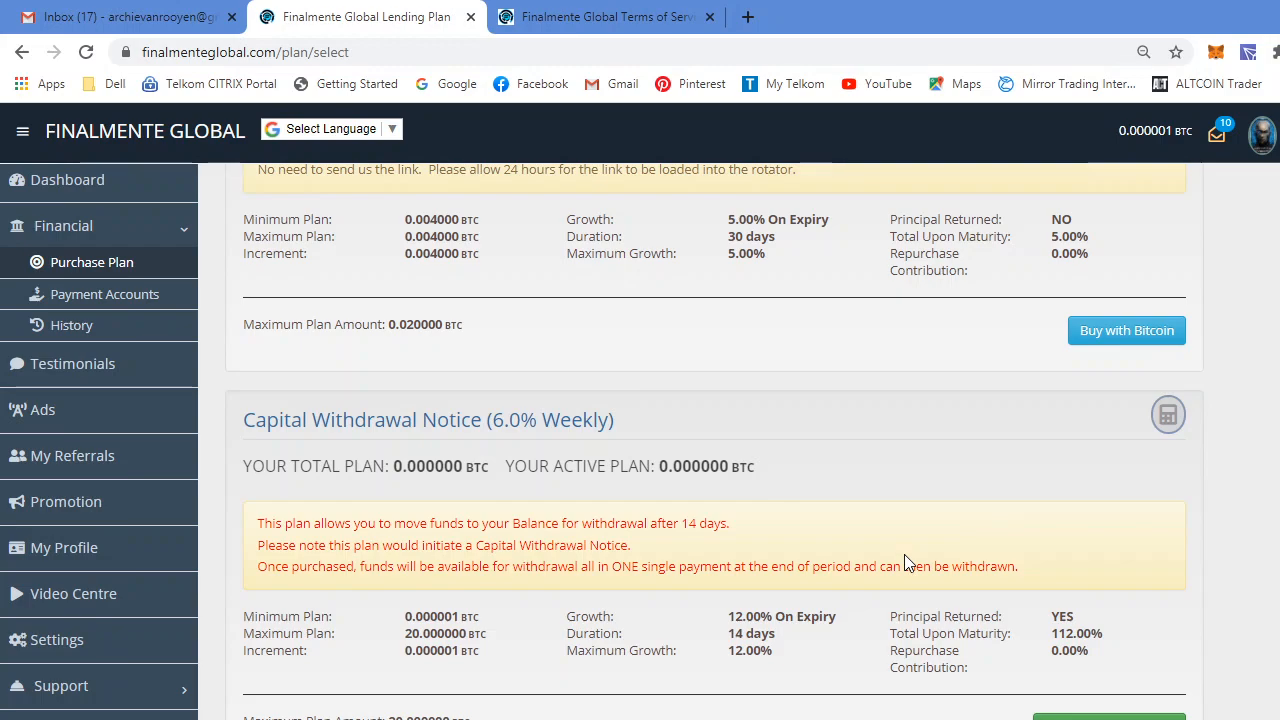
mouse_move(388, 433)
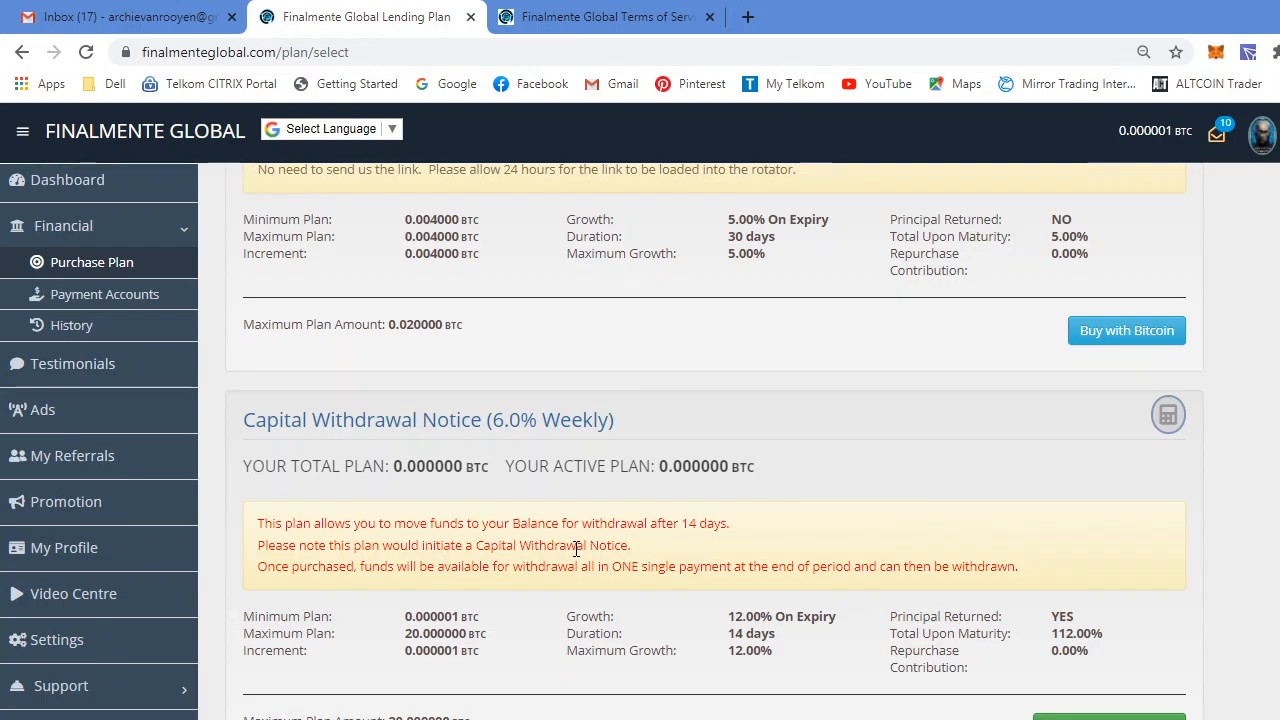
mouse_move(1010, 663)
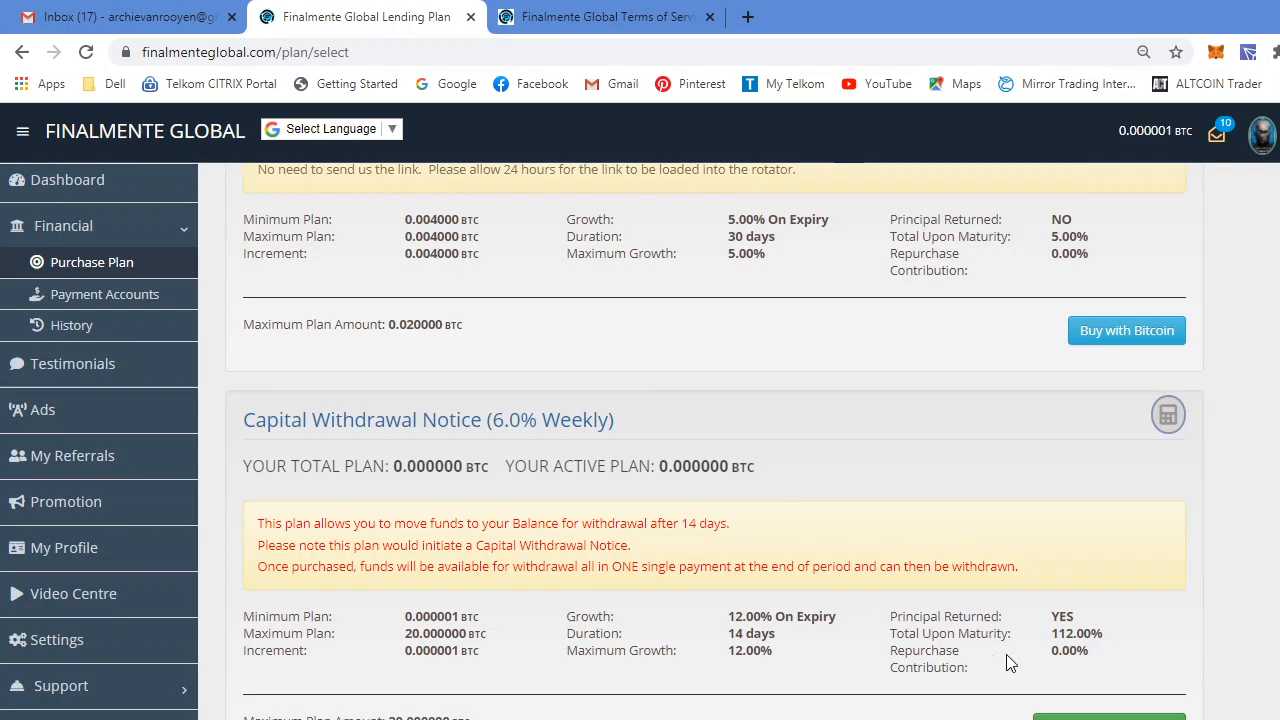
mouse_move(1063, 655)
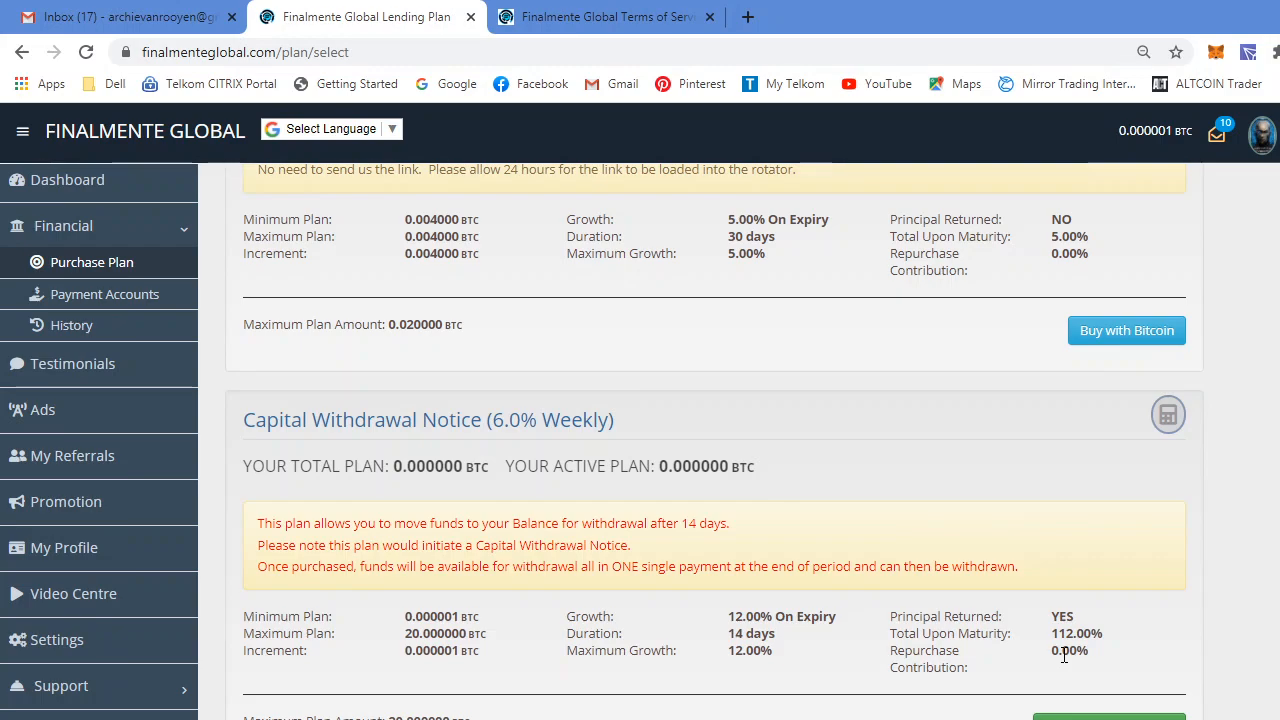
scroll("down", 3)
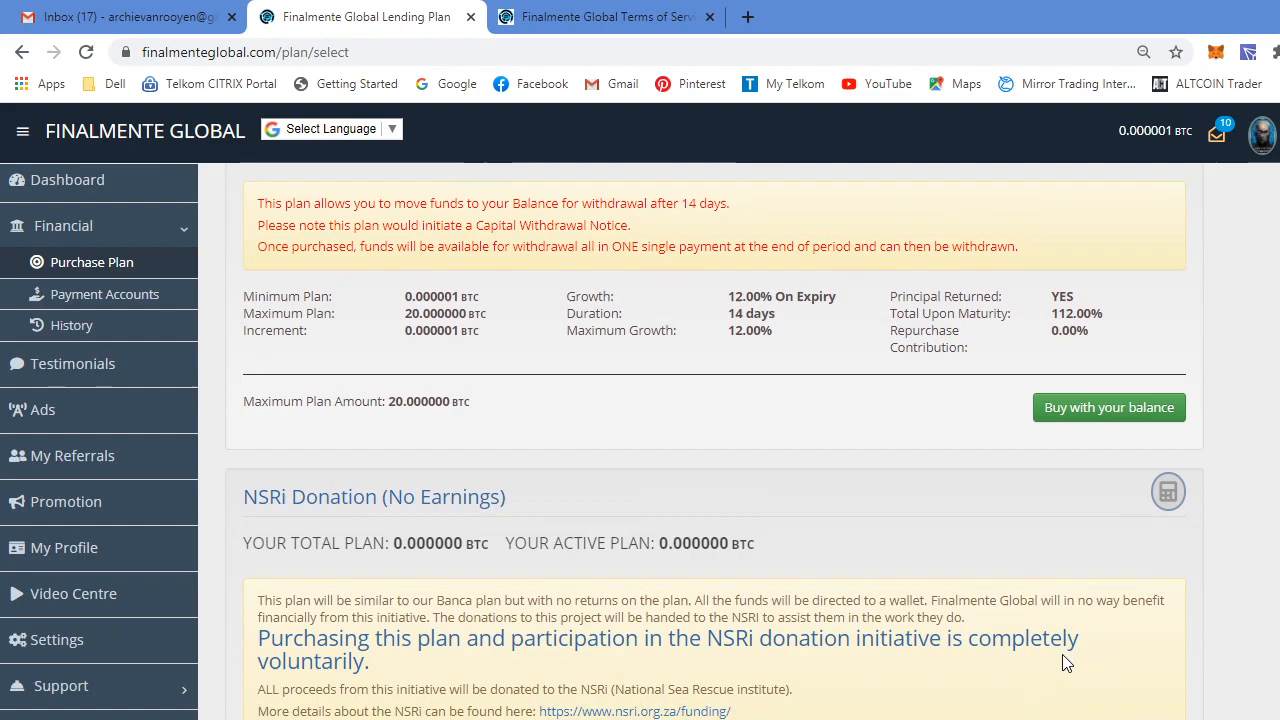
scroll("down", 3)
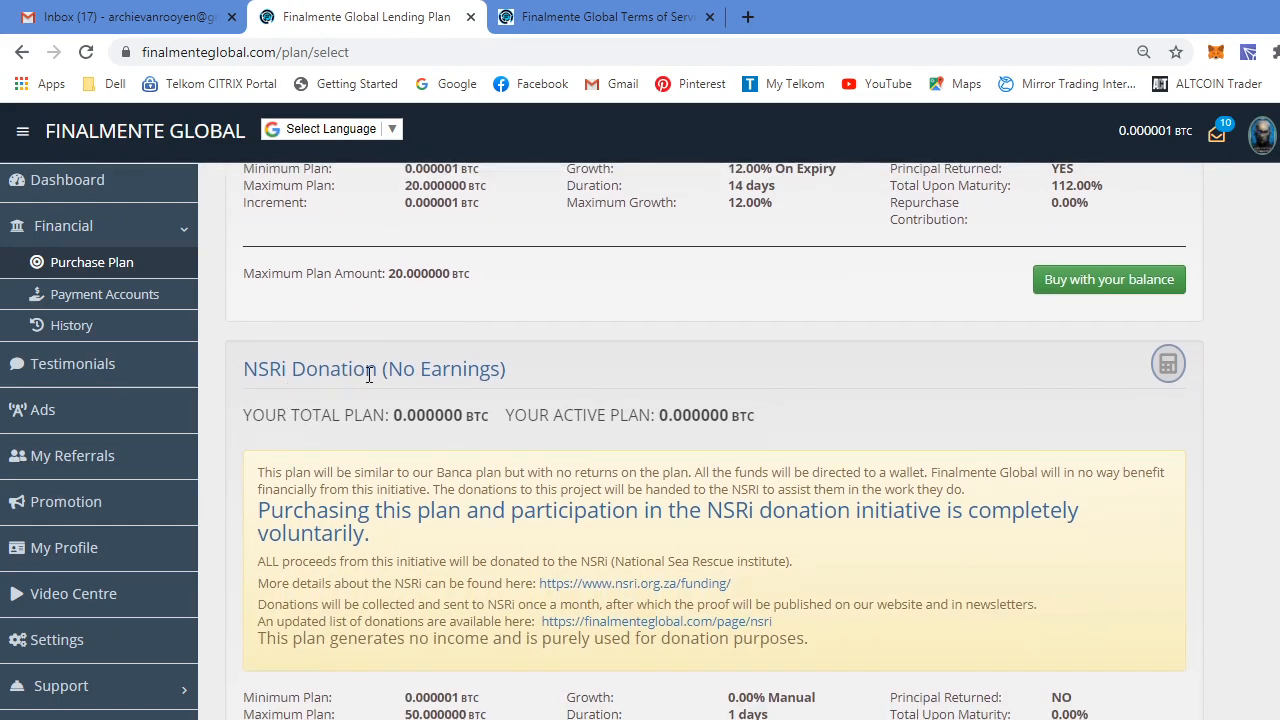
scroll("down", 3)
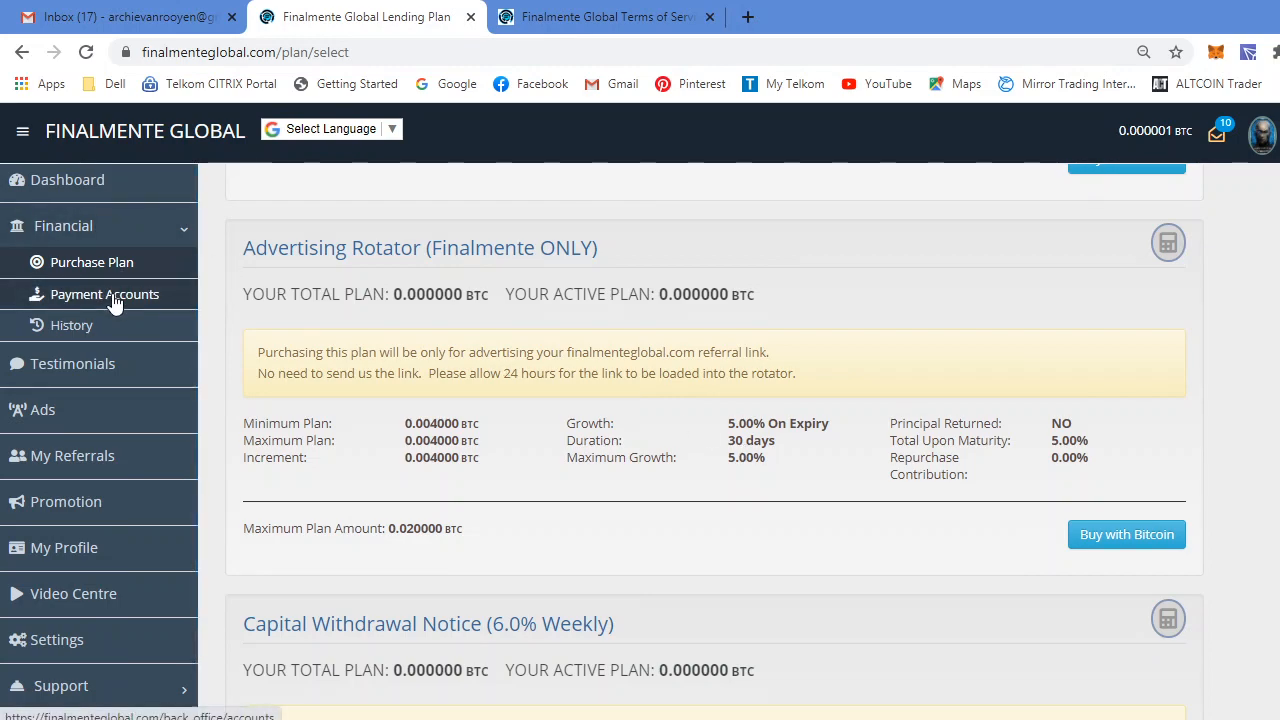
- Check payment accounts and deposit and withdrawal history, then open the Referrals page
left_click(105, 294)
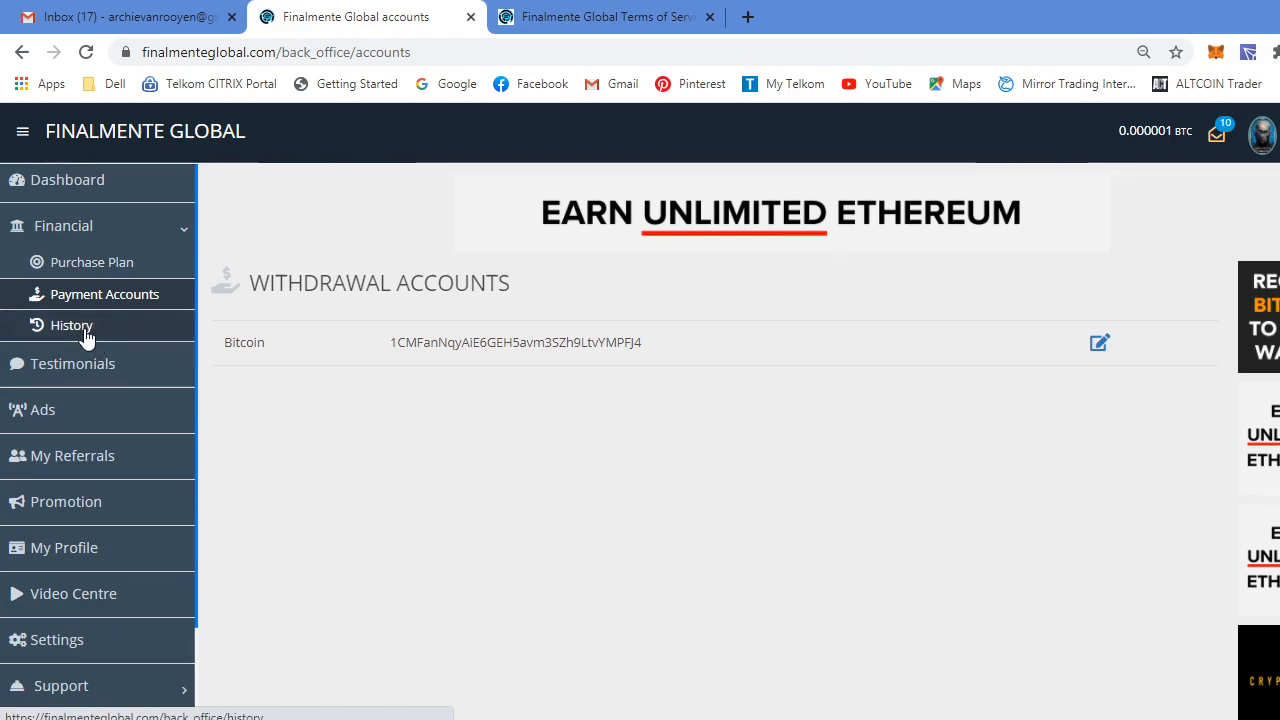
left_click(70, 325)
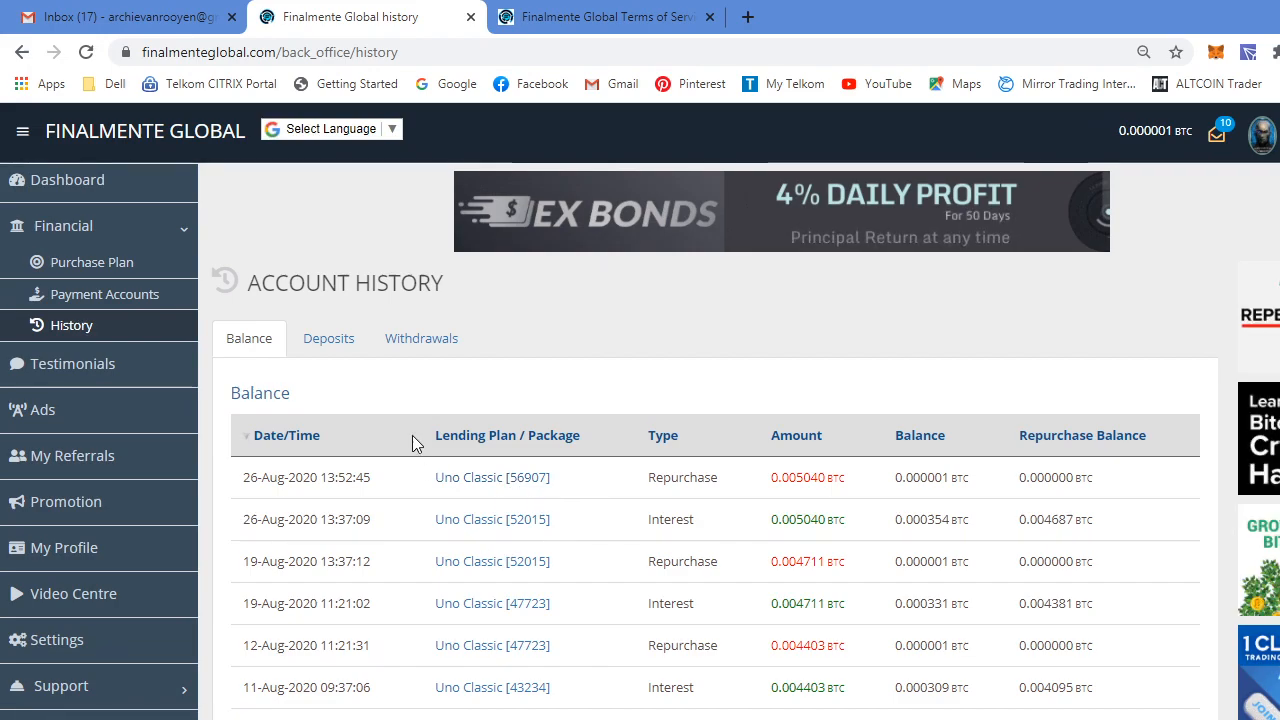
left_click(328, 338)
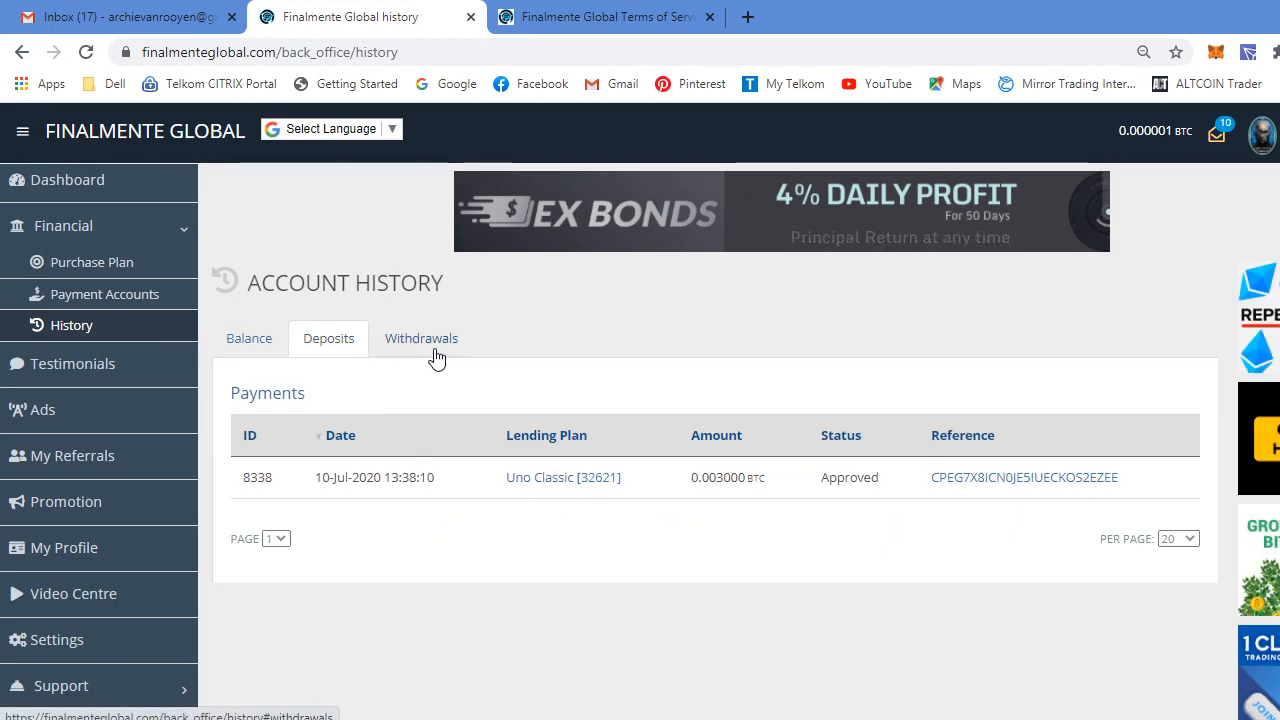
left_click(248, 338)
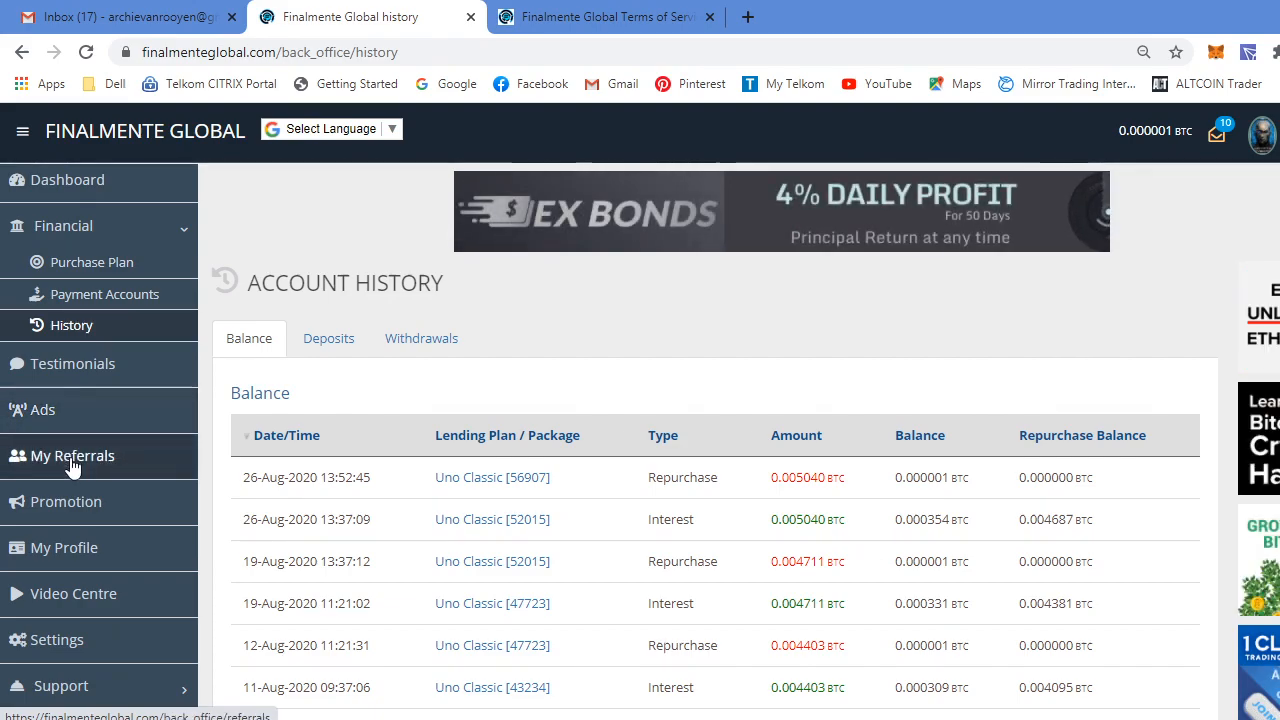
left_click(72, 455)
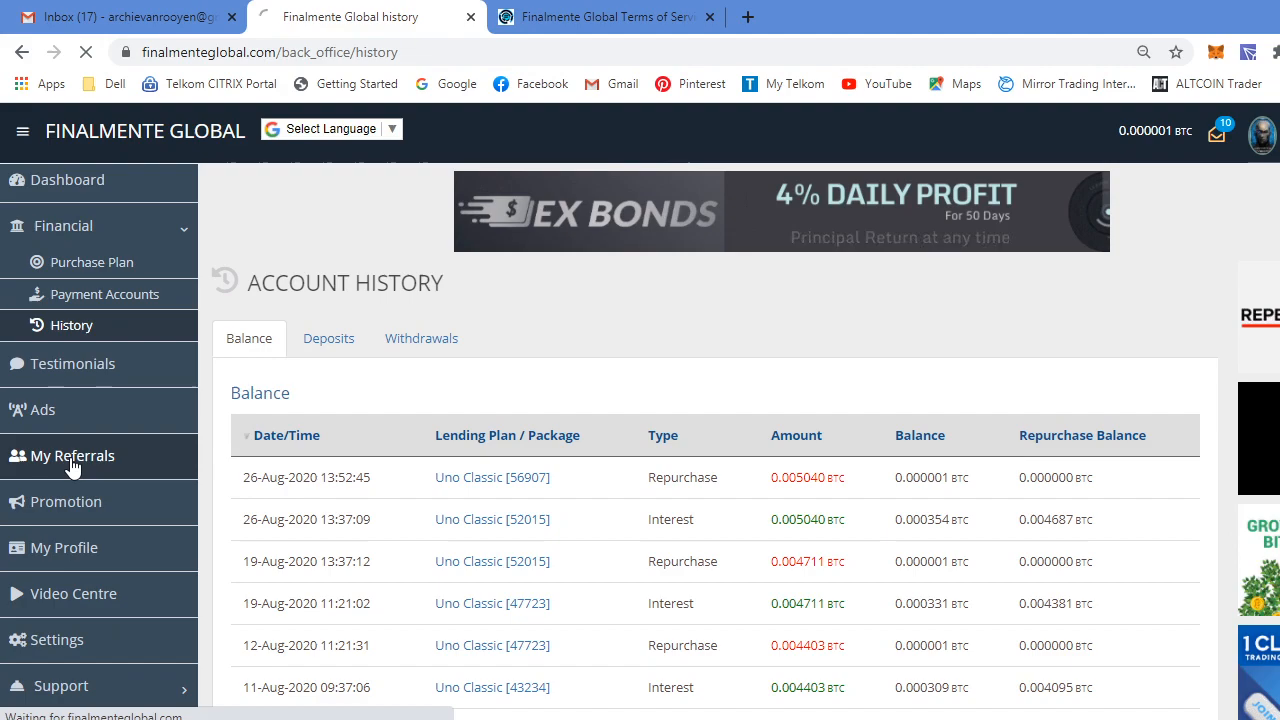
left_click(72, 455)
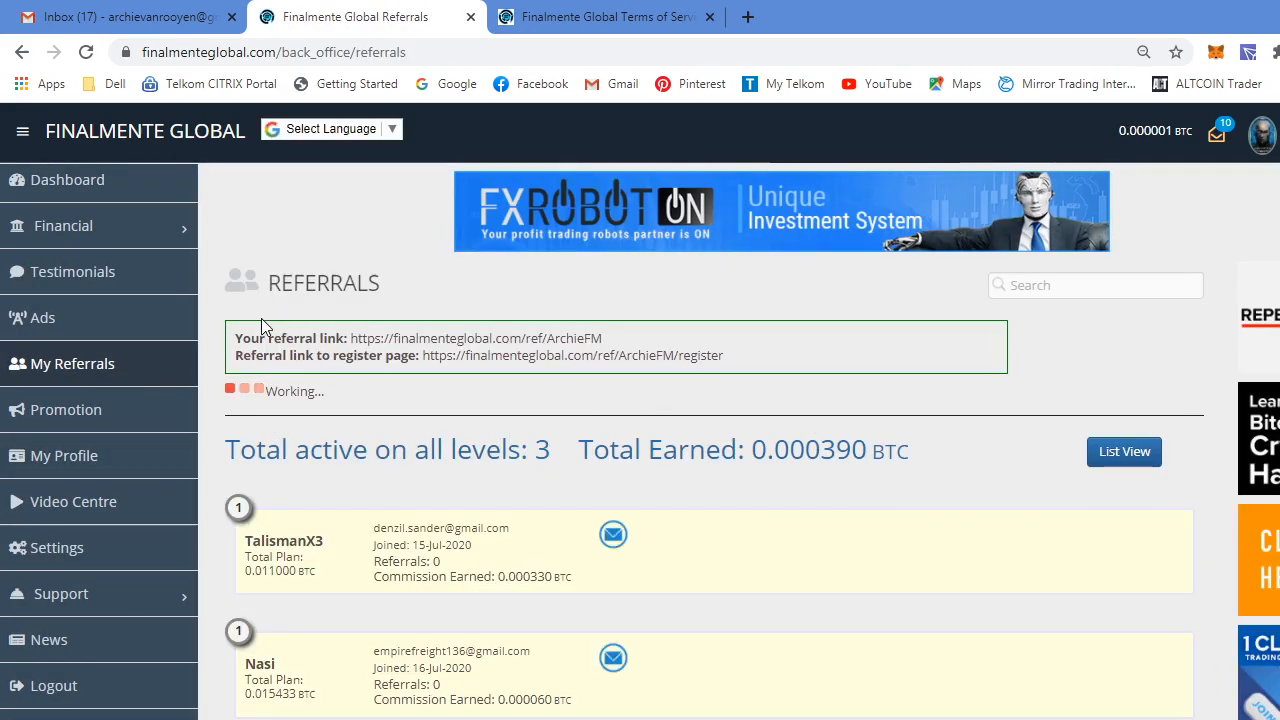
- Show the referral Summary table: three level-1 referrals at 3%, 0.000390 BTC across four levels
left_click(1124, 451)
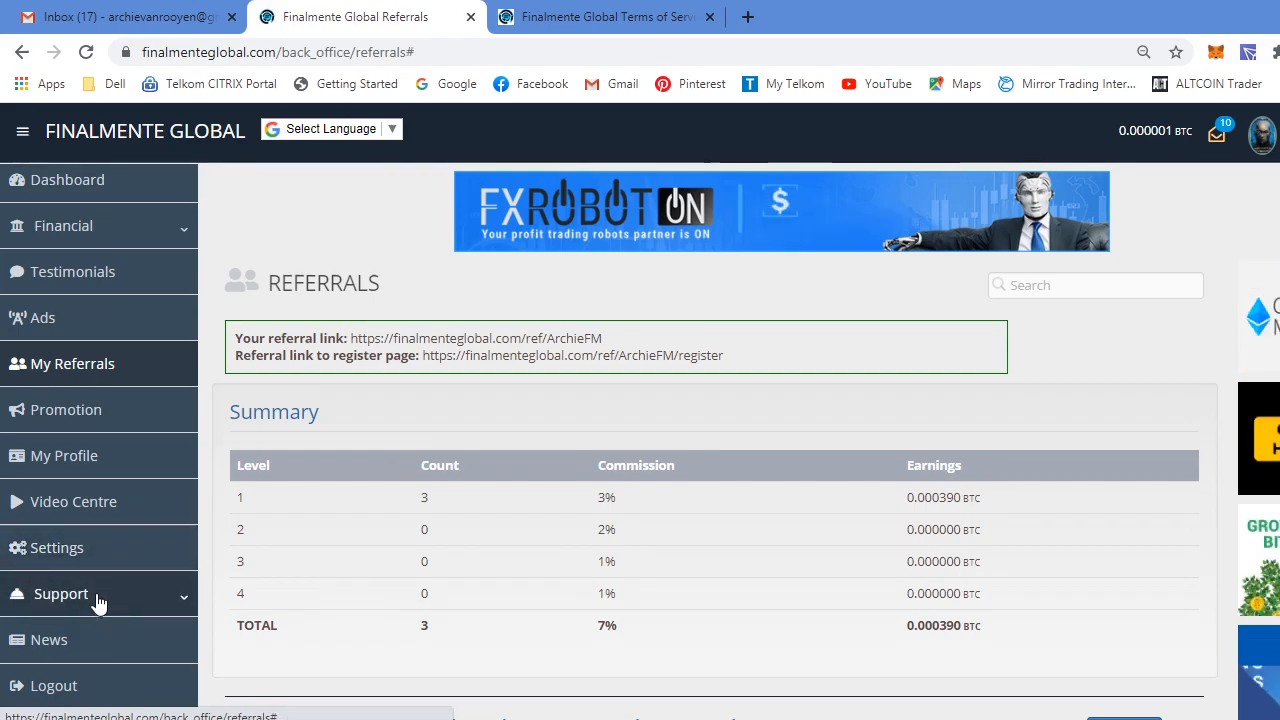
left_click(61, 593)
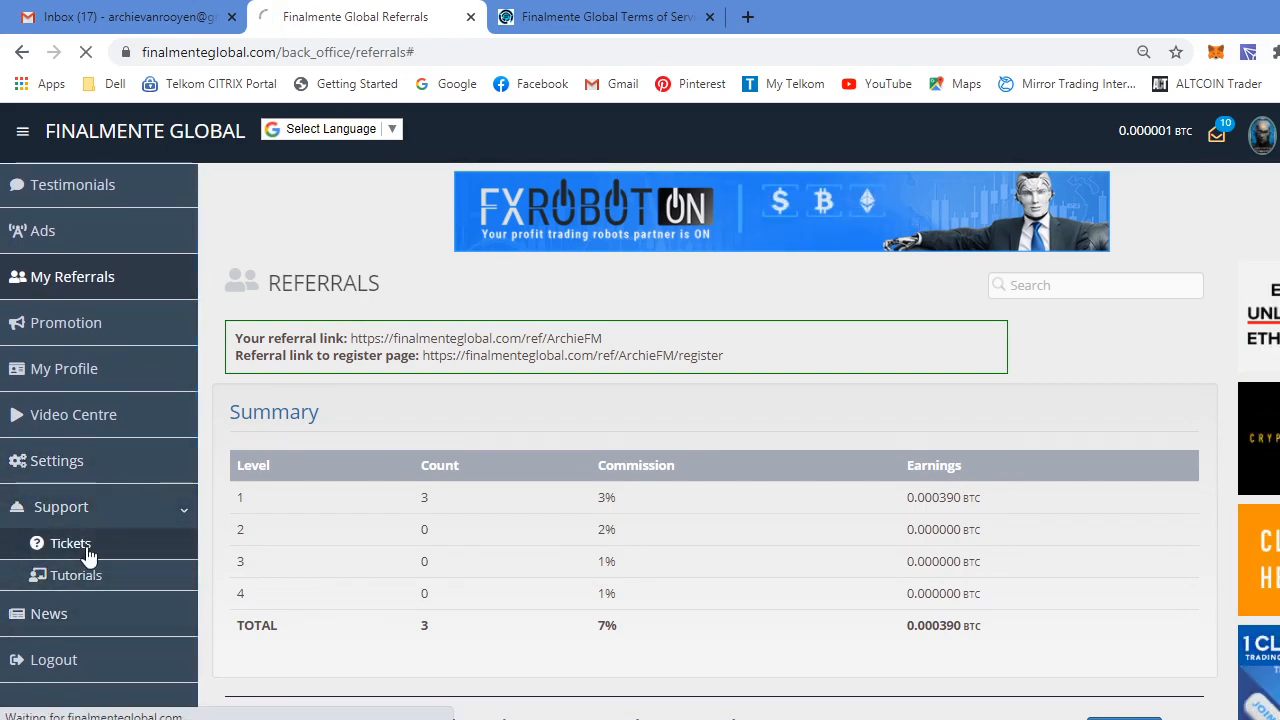
- View the New Support Ticket form under Support > Tickets, then return to the Dashboard
left_click(70, 543)
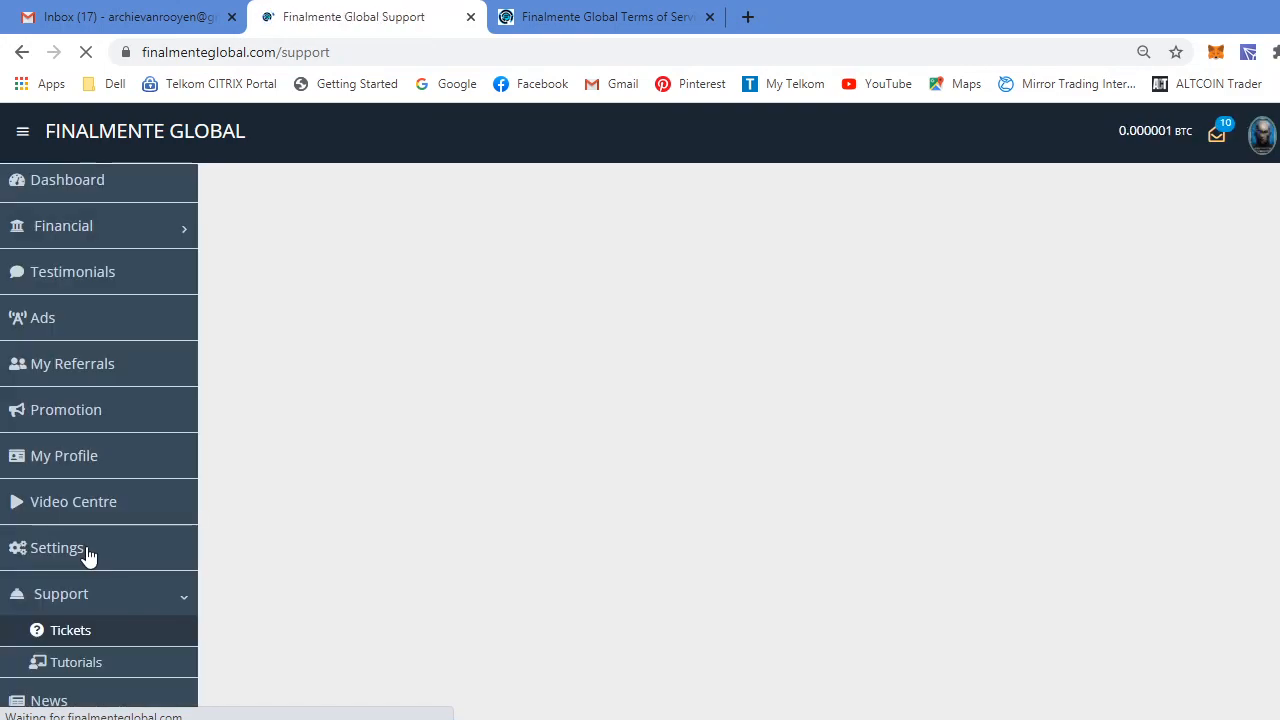
left_click(70, 629)
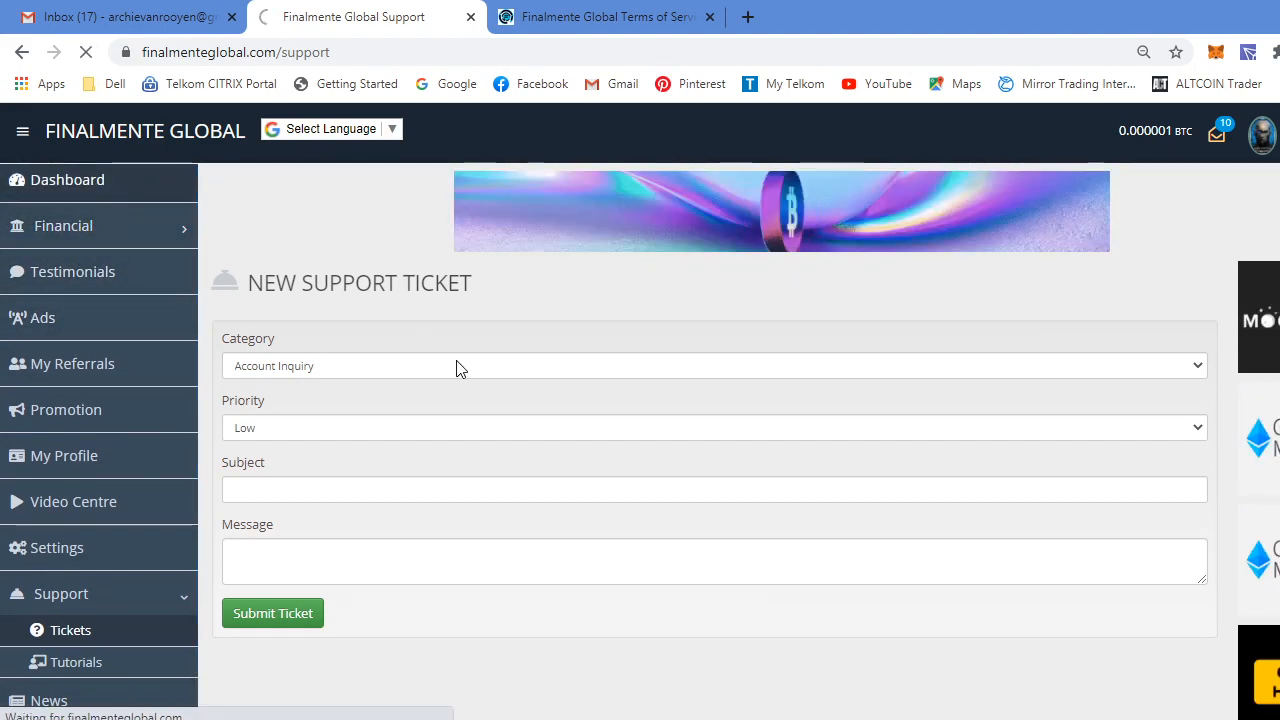
left_click(67, 179)
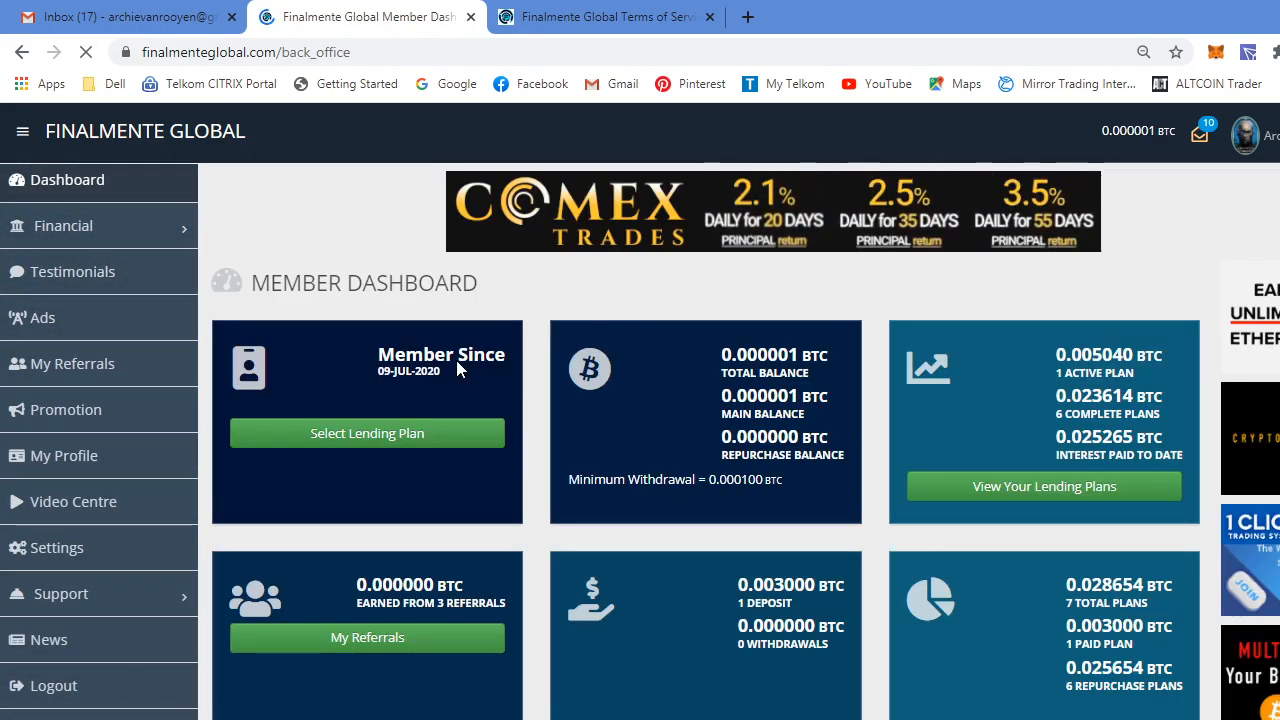